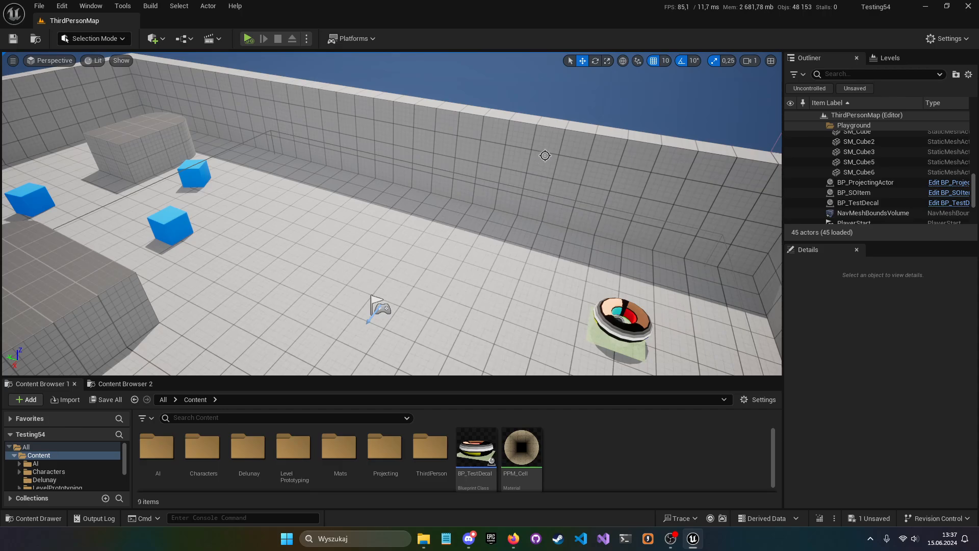
mouse_move(566, 172)
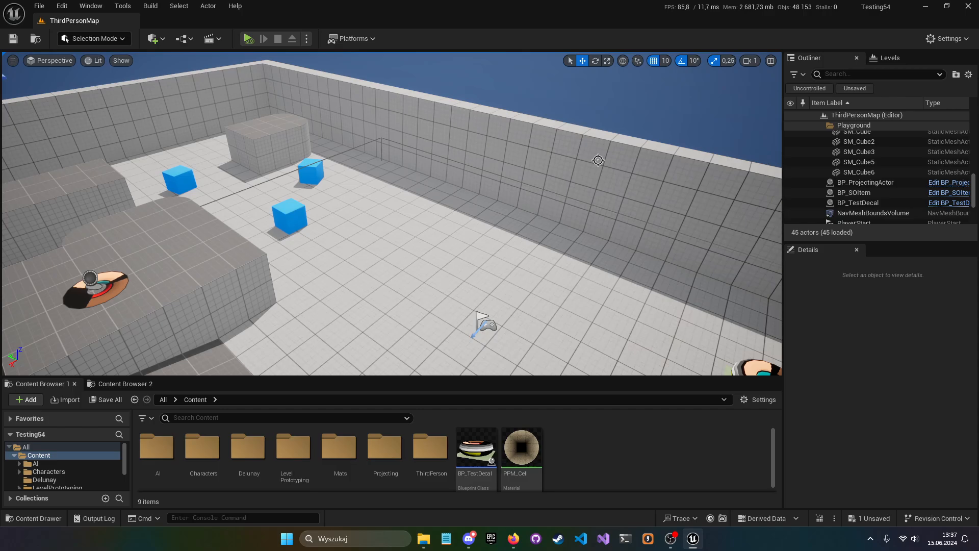
mouse_move(574, 196)
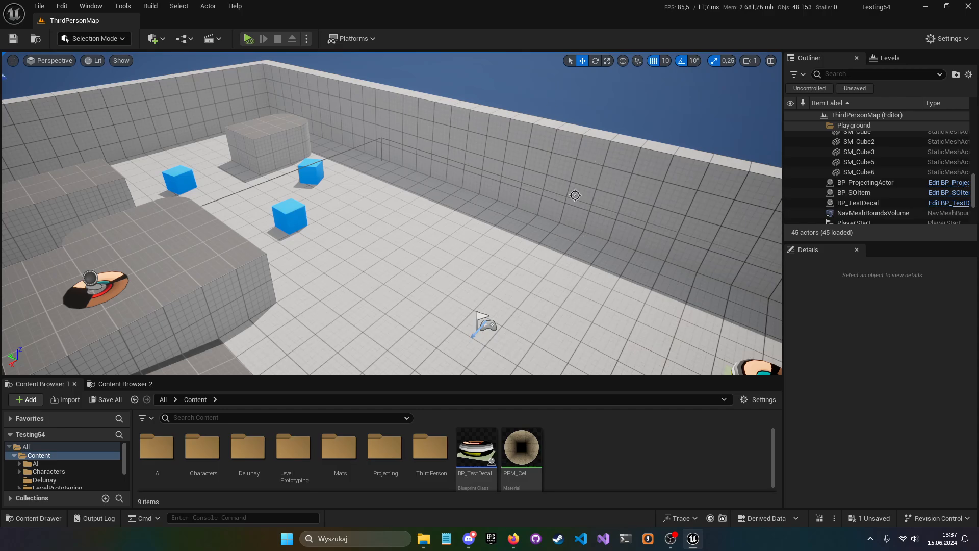
mouse_move(541, 229)
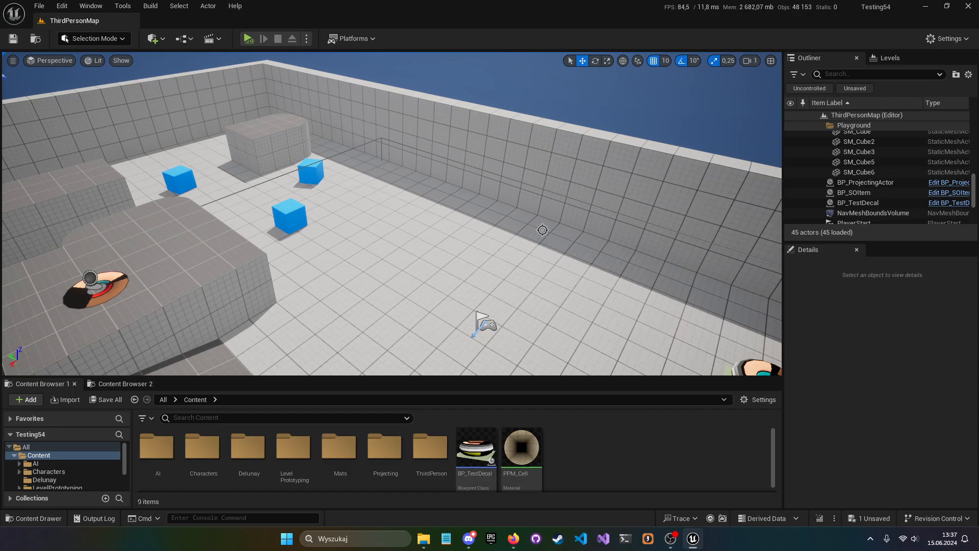
mouse_move(411, 203)
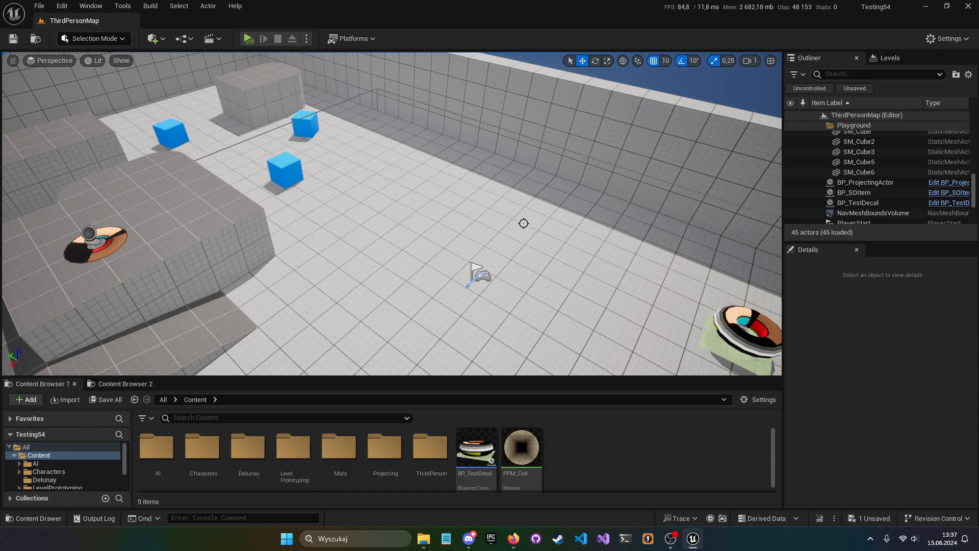
- Select the BP_TestDecal actor on the level floor to show its transform and decal details
click(858, 201)
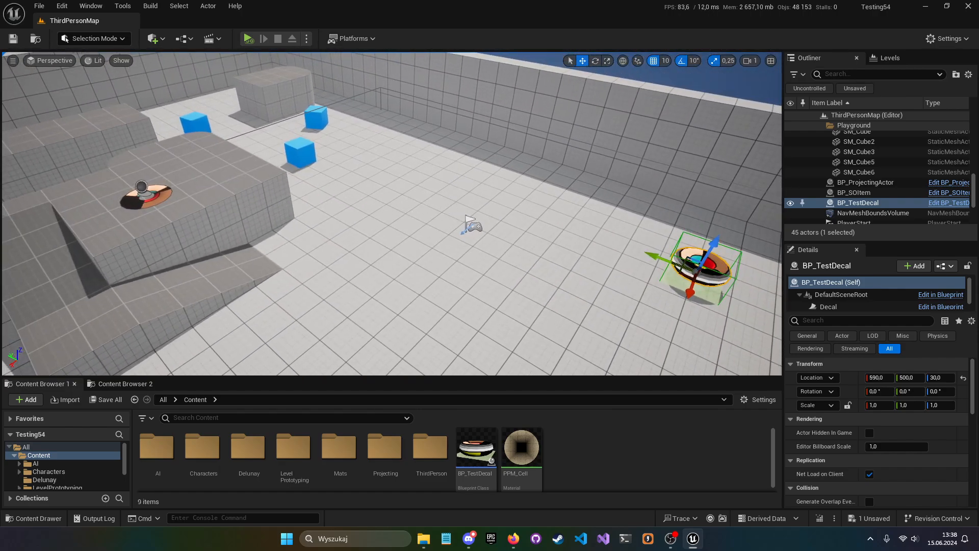
click(248, 38)
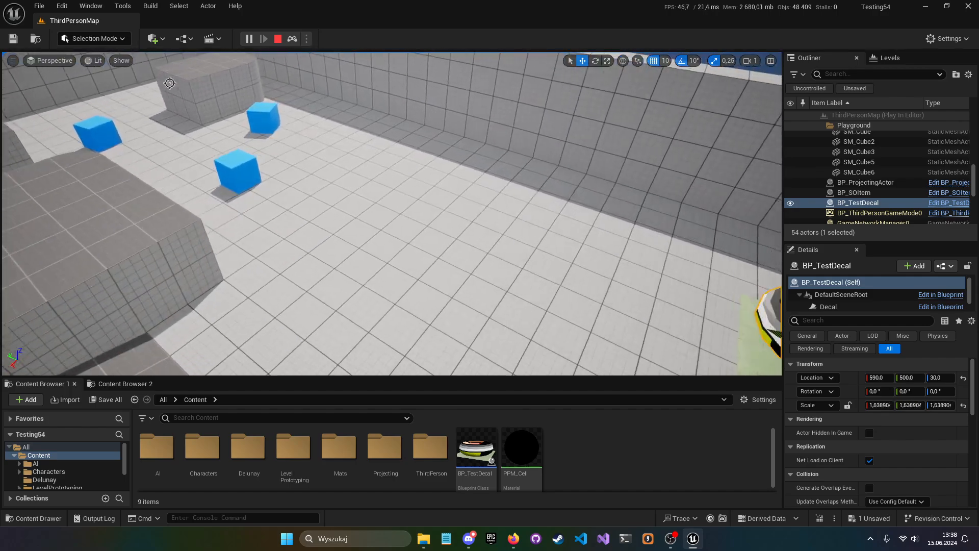
click(277, 38)
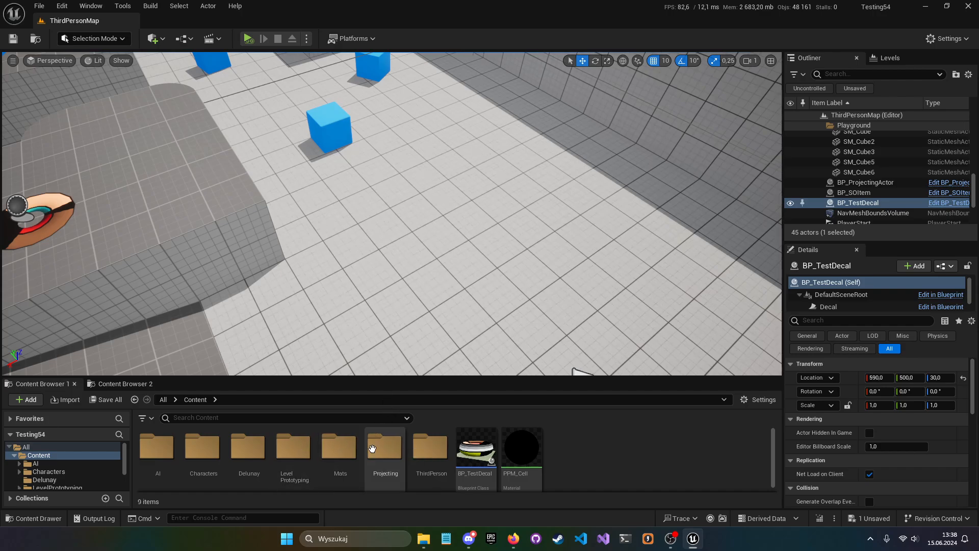
mouse_move(384, 447)
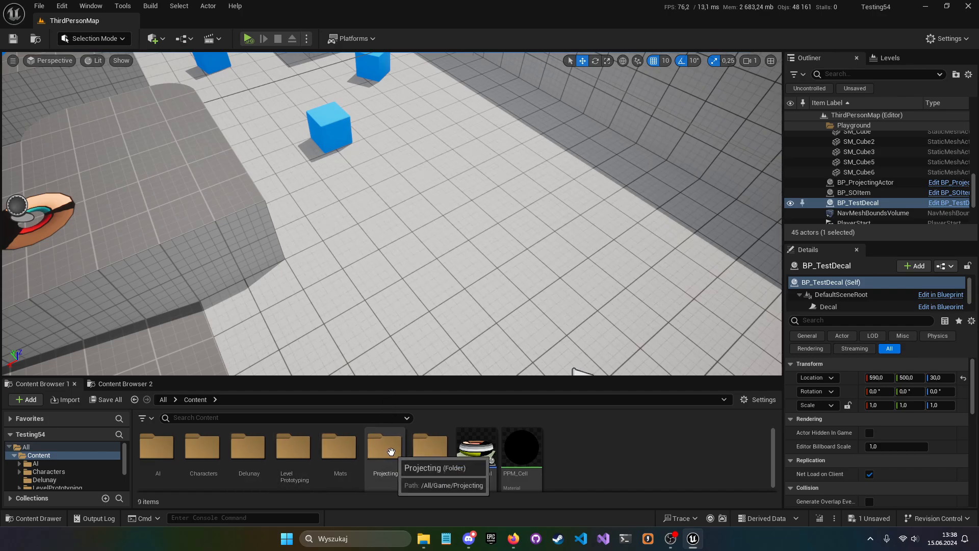
- Enter the Projecting folder and start a play session to test BP_ProjectingSpline's green fill
double_click(384, 444)
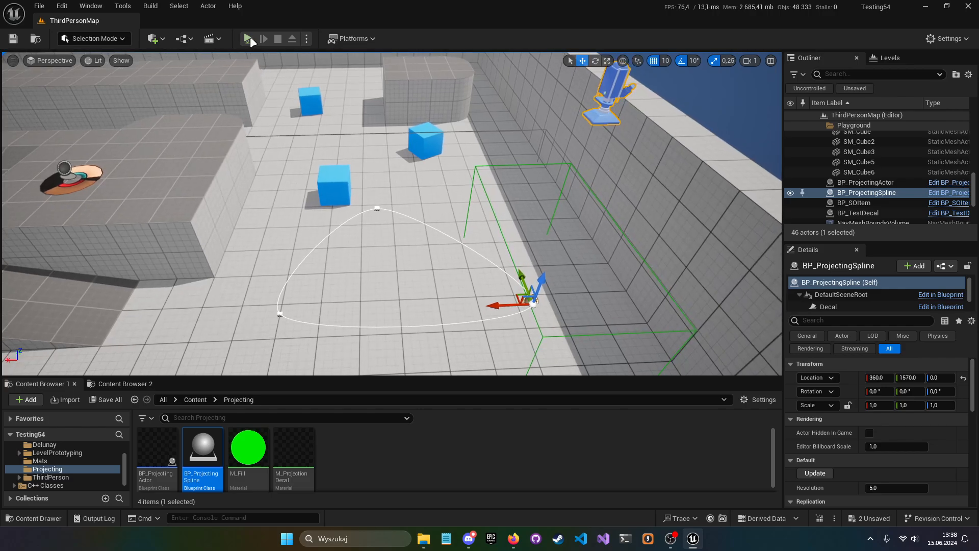
click(249, 37)
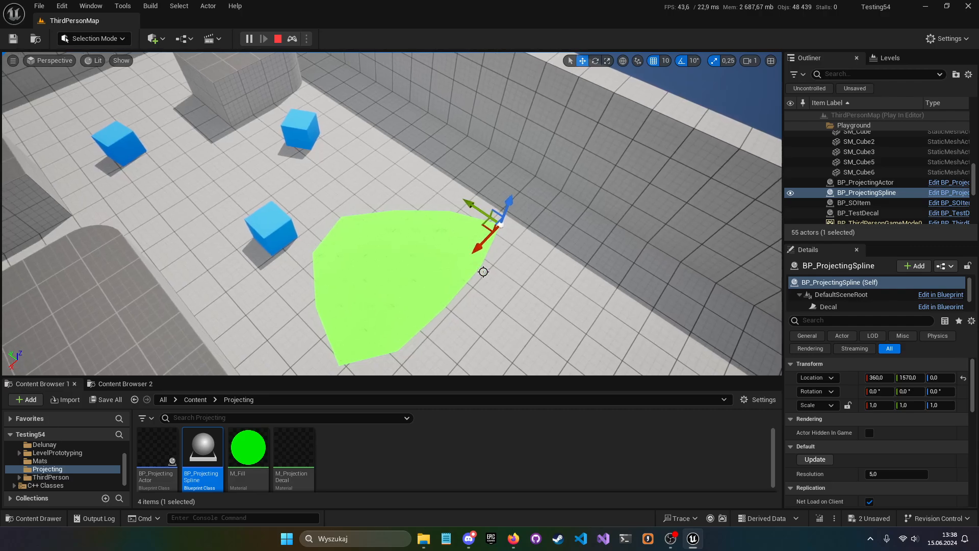
mouse_move(416, 260)
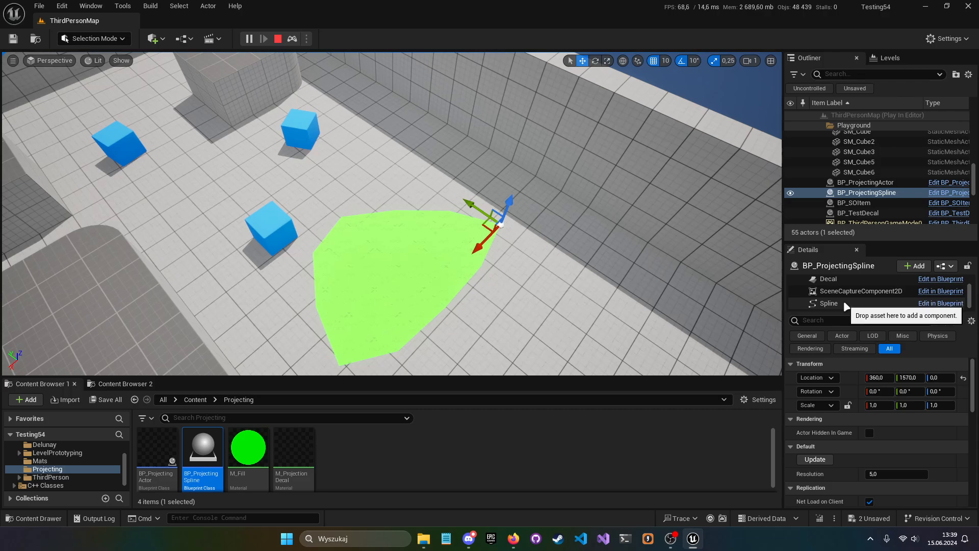
- Reshape the Spline component's points into a large loop, Update the green fill, then stop play
click(828, 302)
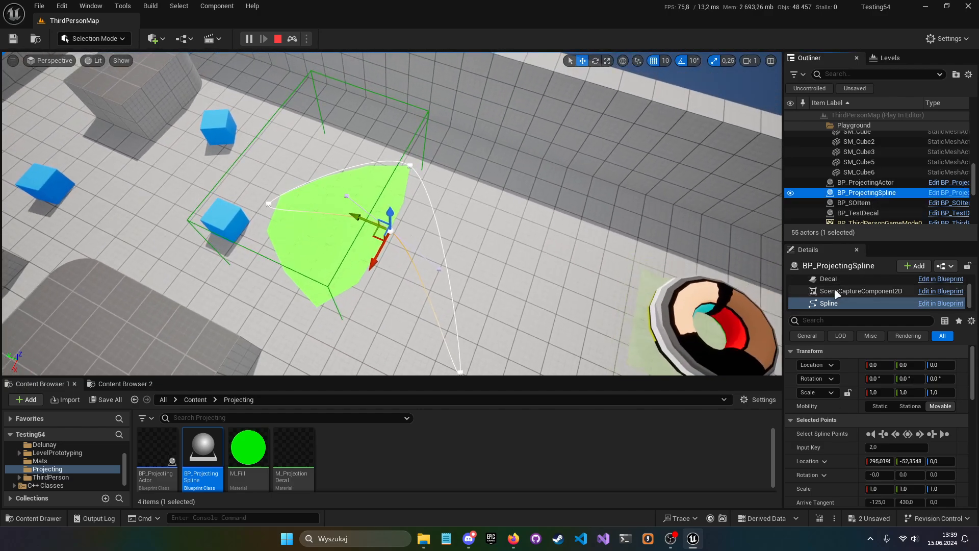
click(837, 281)
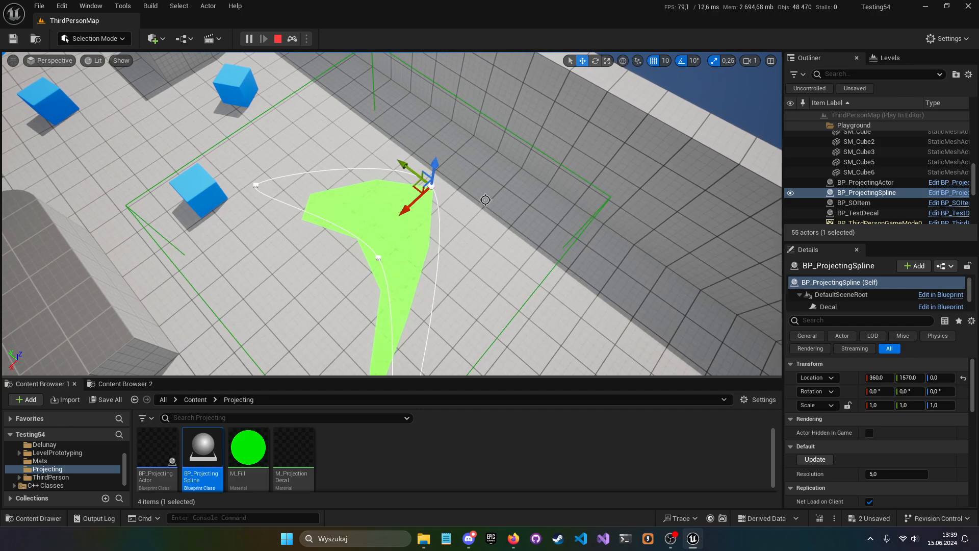
mouse_move(379, 201)
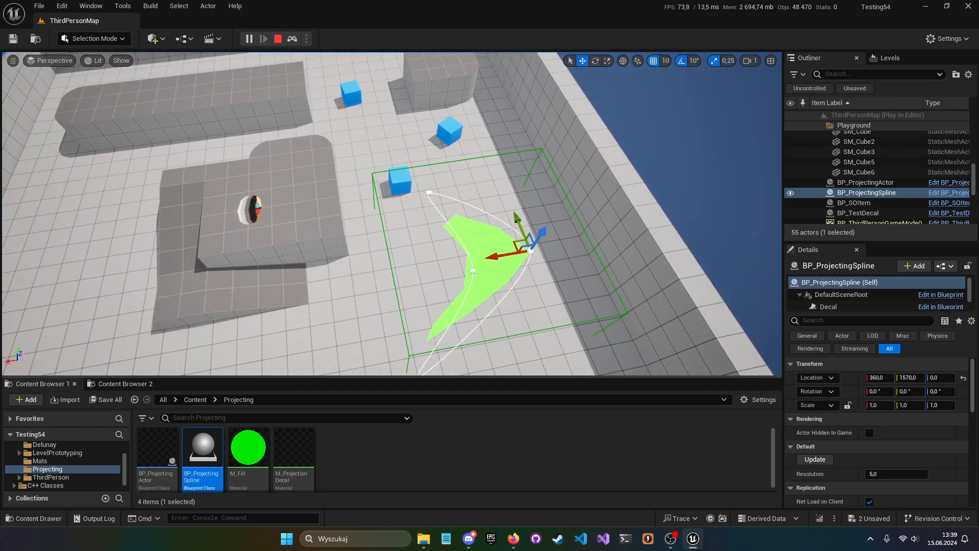
click(827, 303)
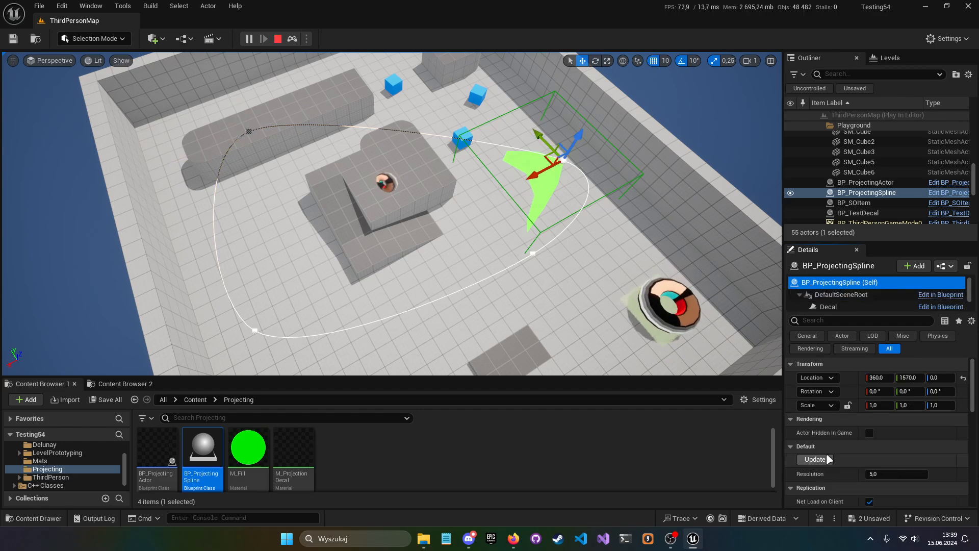
click(813, 460)
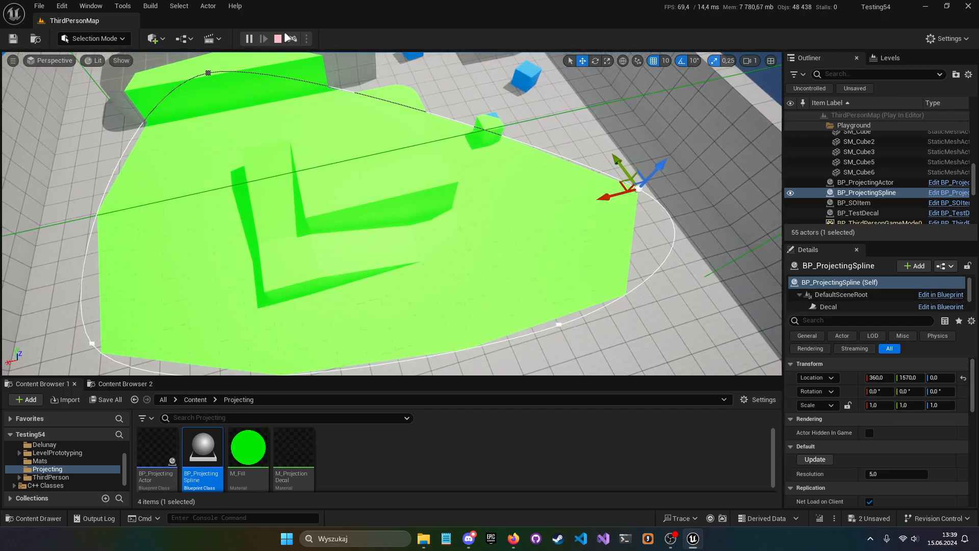
click(277, 38)
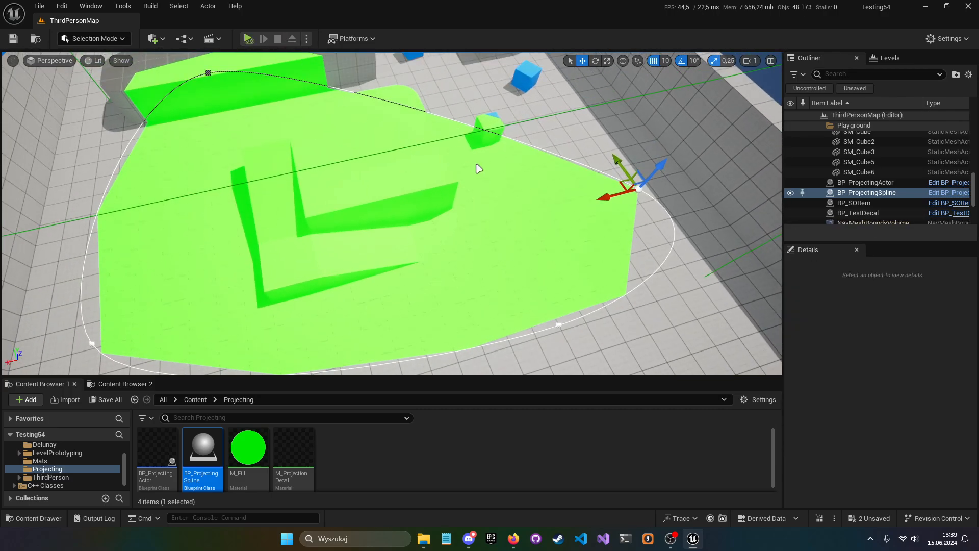
- Edit BP_ProjectingSpline and review its SceneCaptureComponent2D, Decal and Spline component settings
click(867, 193)
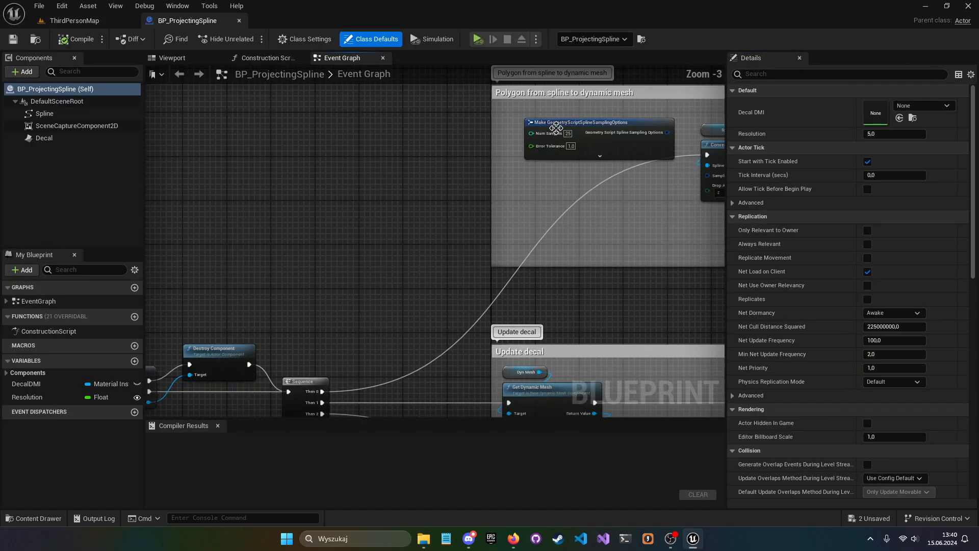
scroll(down, 3)
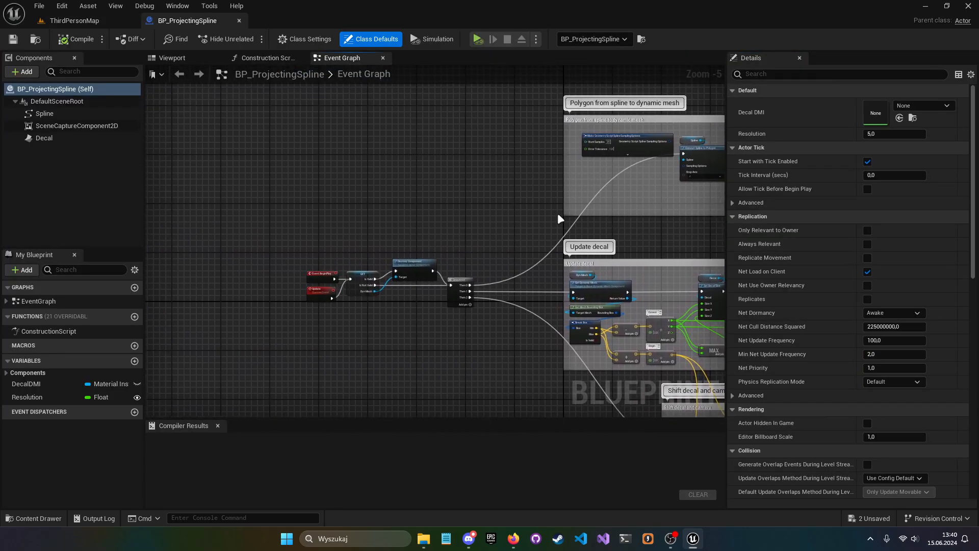
scroll(up, 3)
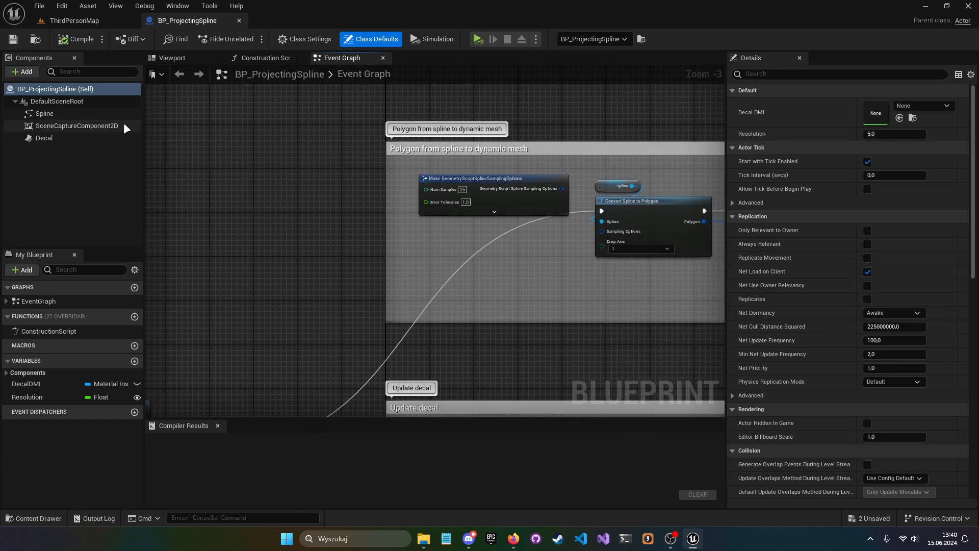
click(77, 125)
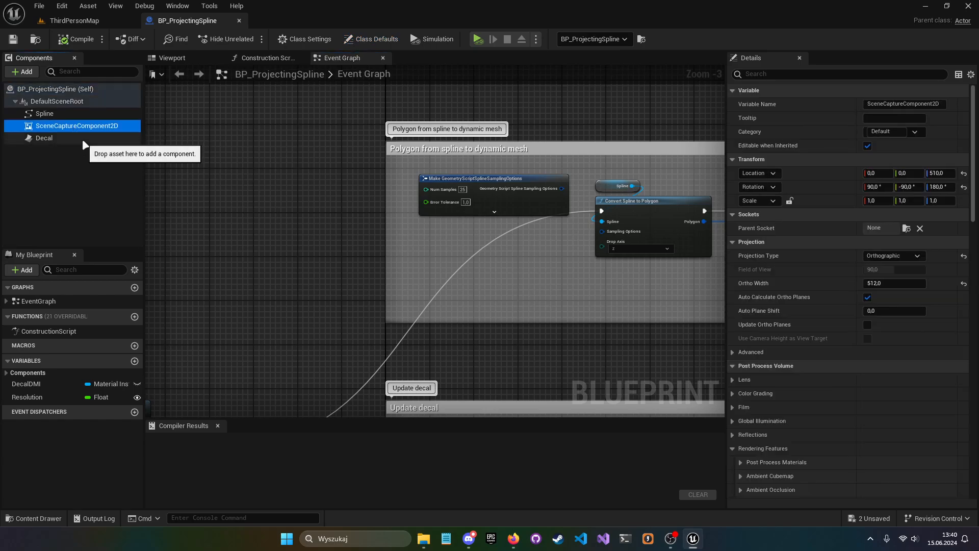
click(44, 138)
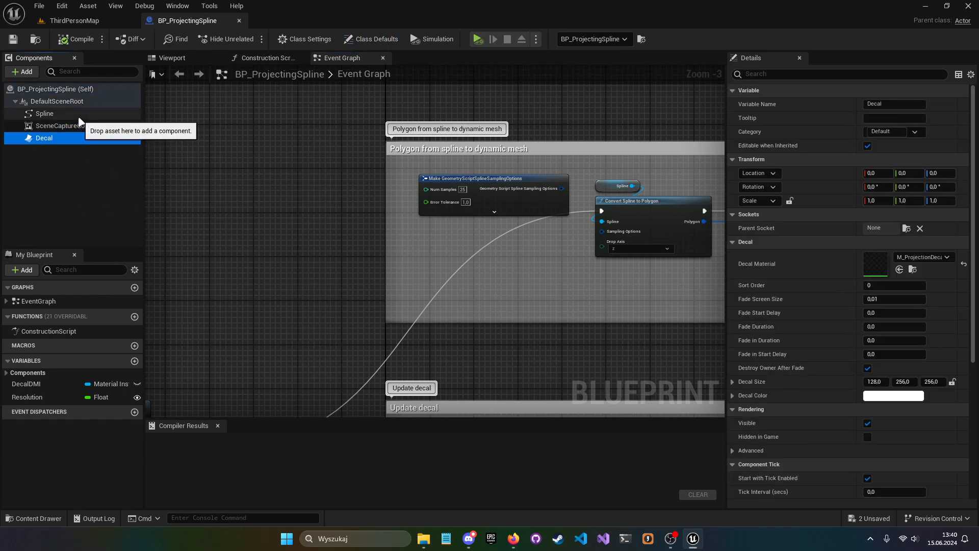
click(44, 113)
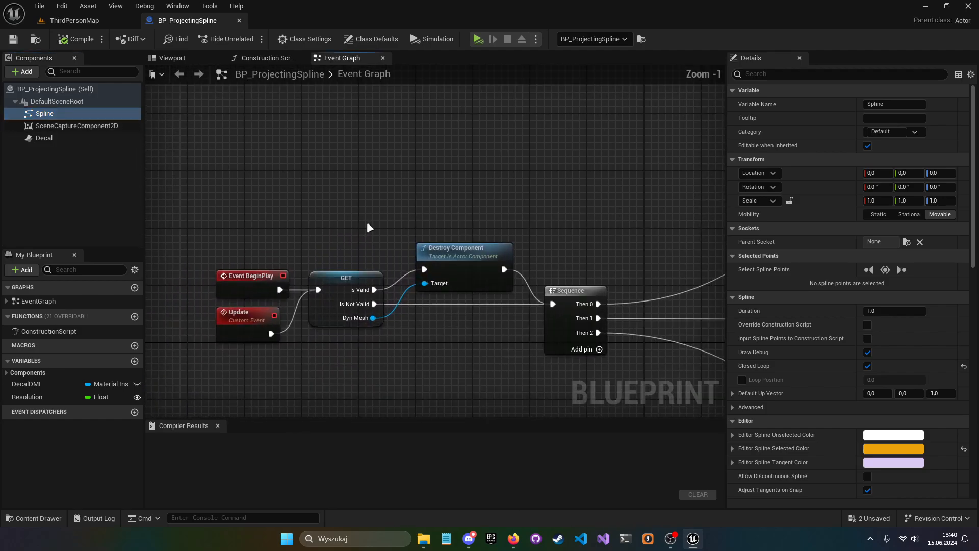
- Inspect the Event Graph's Sequence node and the spline-to-polygon logic below it
click(373, 250)
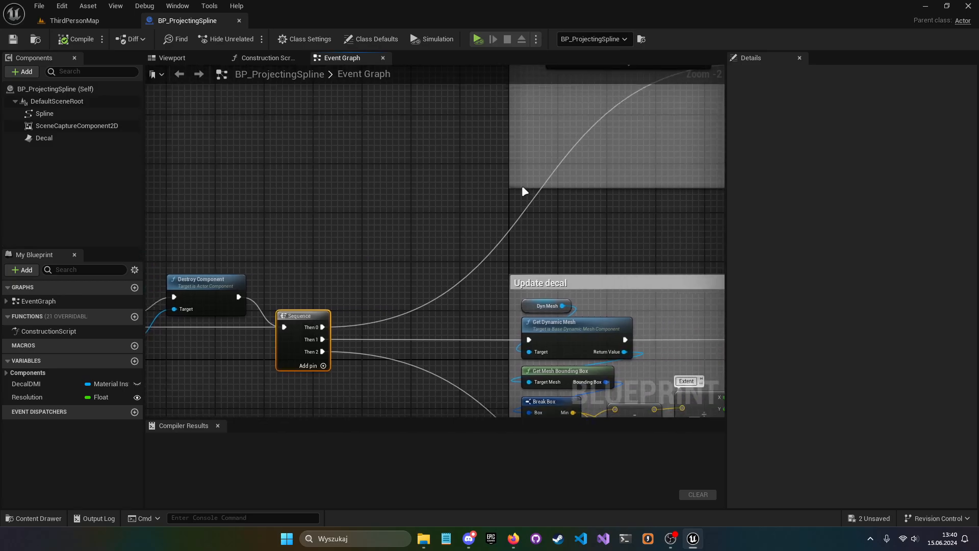
scroll(down, 3)
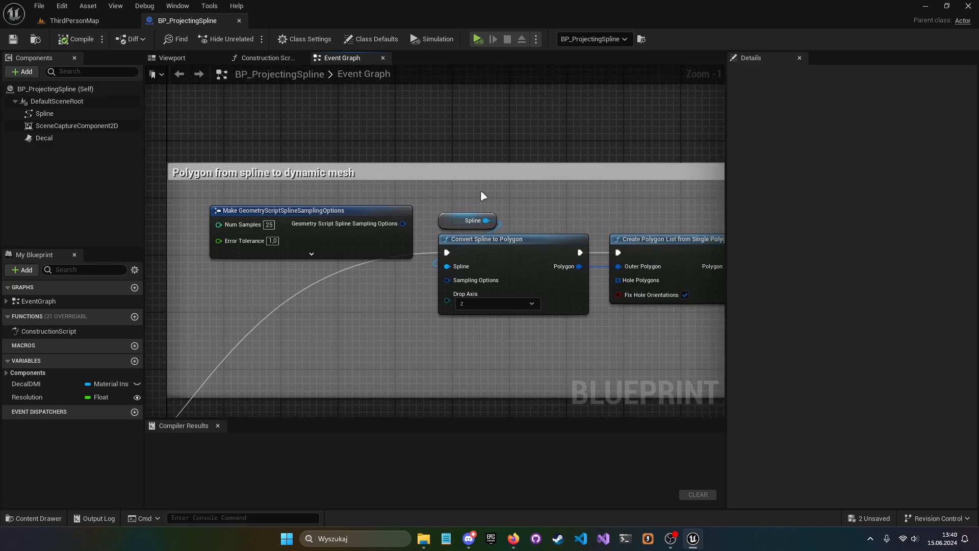
mouse_move(532, 218)
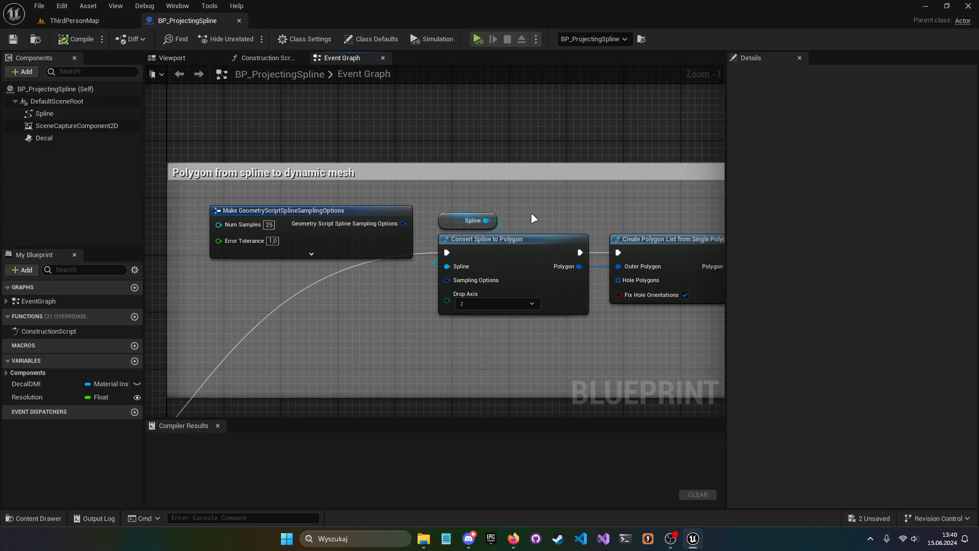
- Select the Convert Spline to Polygon node and bring up the Edit menu's history and configuration commands
click(485, 238)
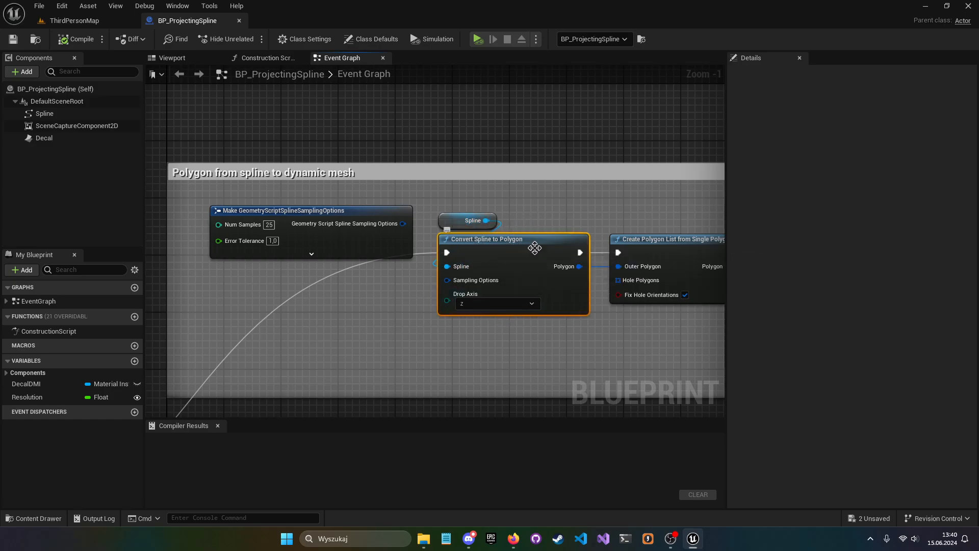
mouse_move(524, 215)
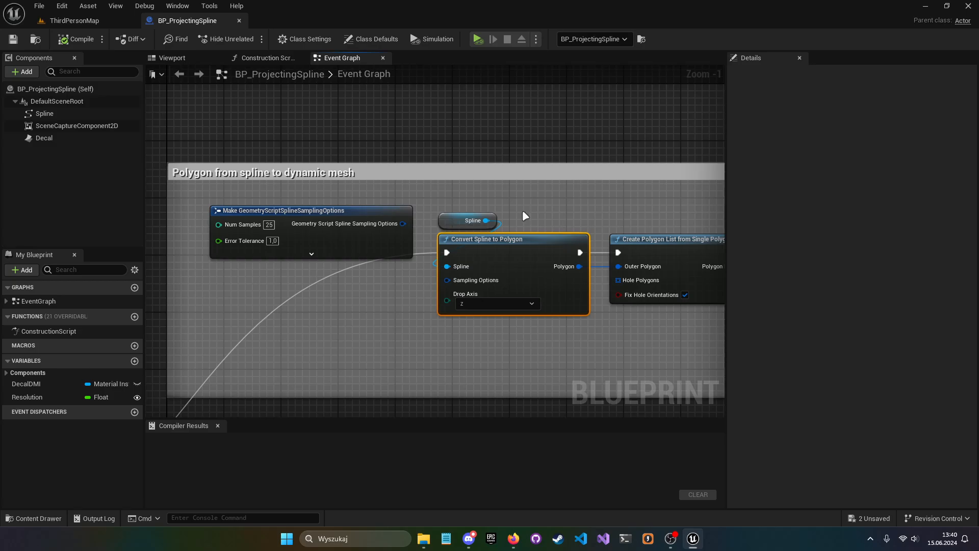
mouse_move(241, 100)
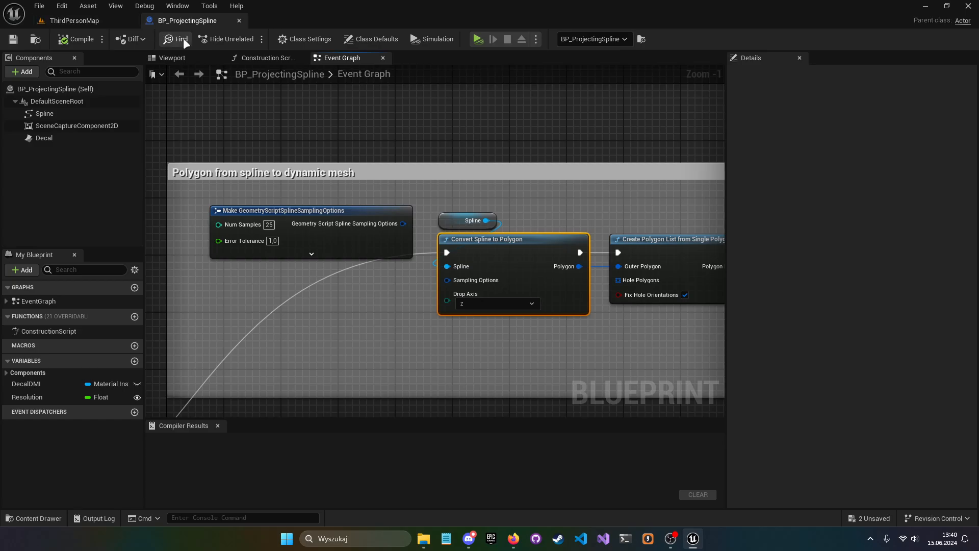
click(61, 6)
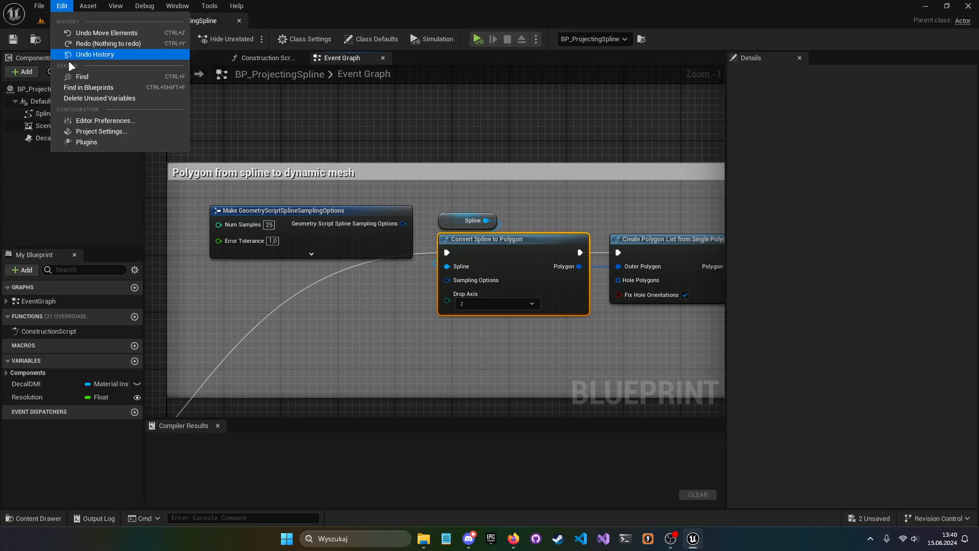
- List installed plugins filtered by 'geometry' and confirm Geometry Script is enabled
click(86, 142)
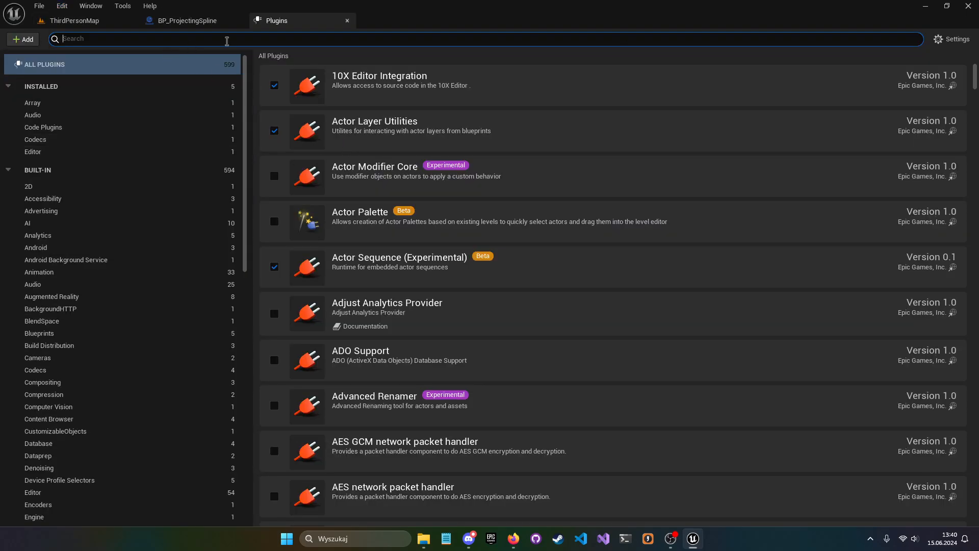
text(g)
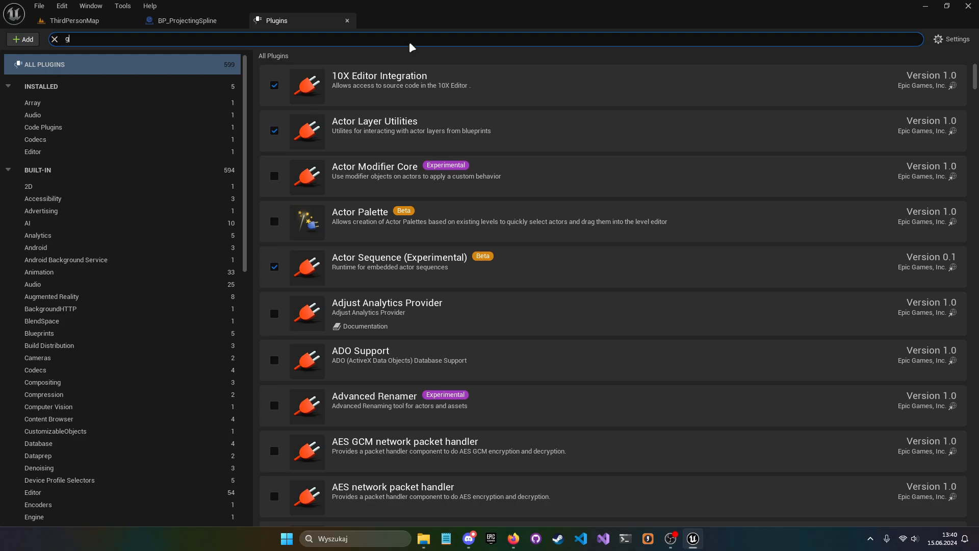
text(eo)
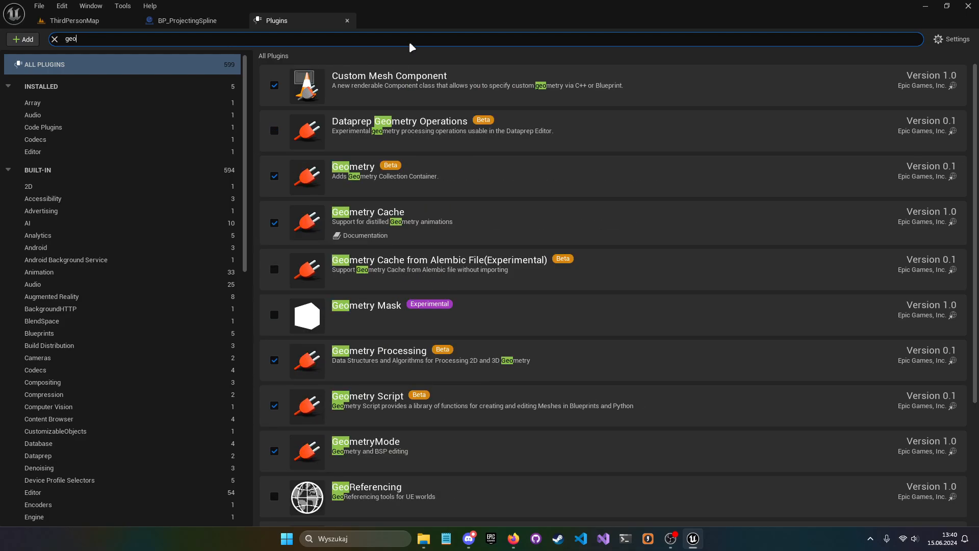
text(metry)
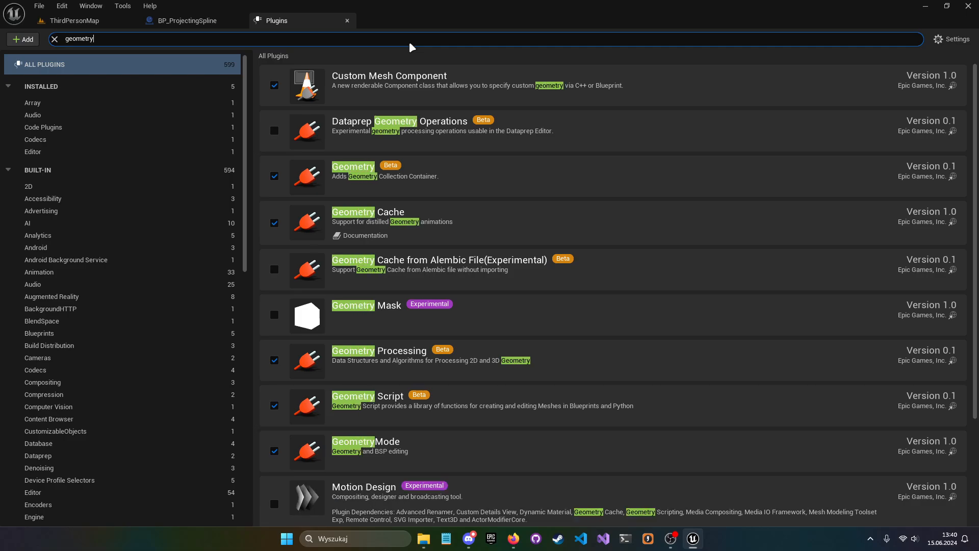
scroll(down, 3)
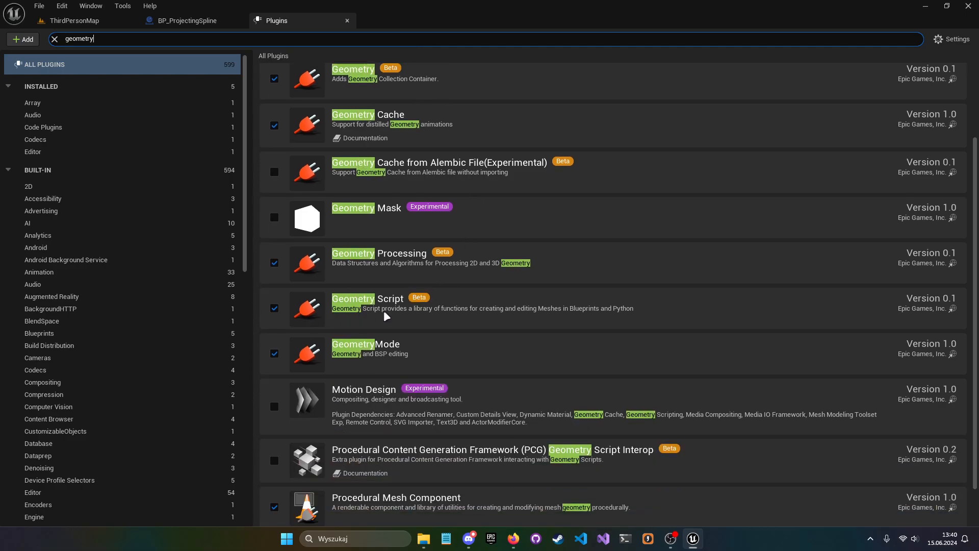
mouse_move(473, 304)
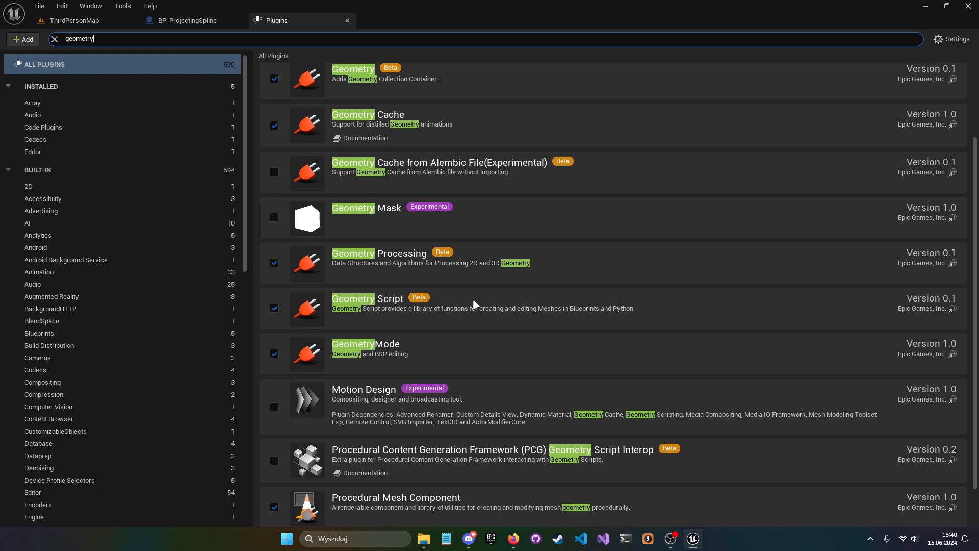
mouse_move(439, 296)
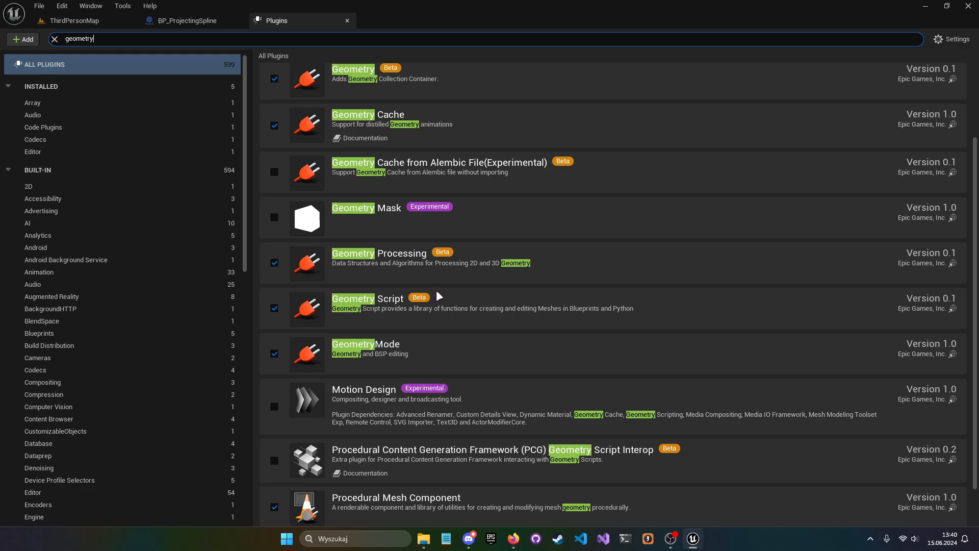
mouse_move(484, 265)
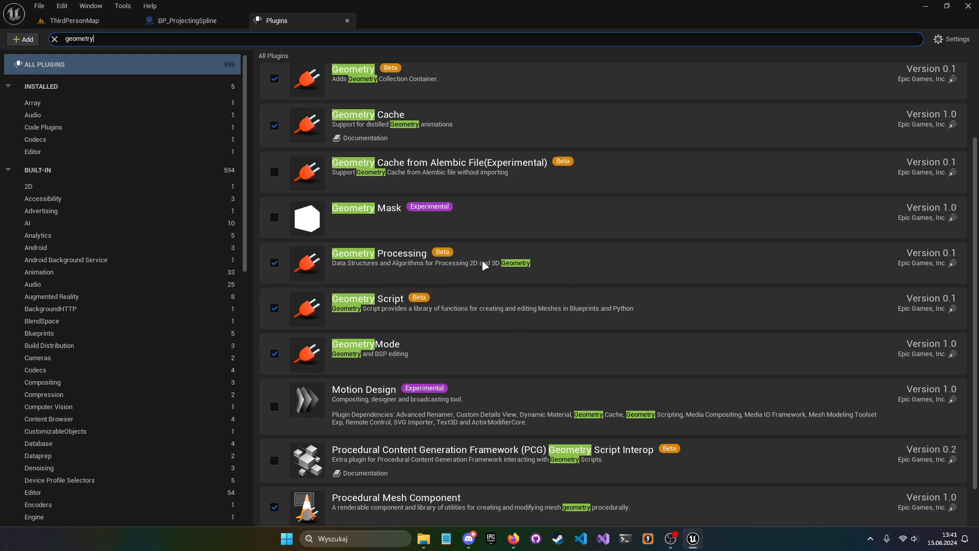
mouse_move(342, 317)
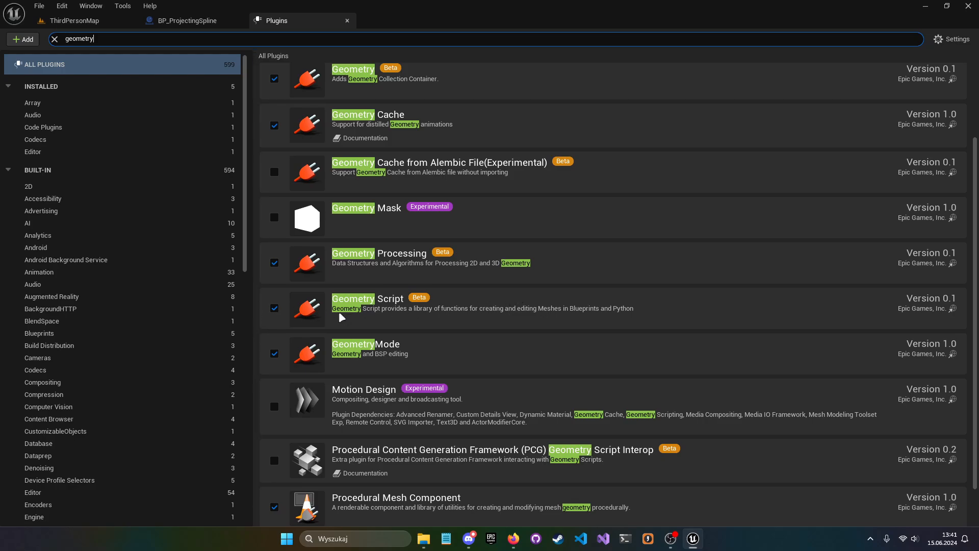
mouse_move(225, 10)
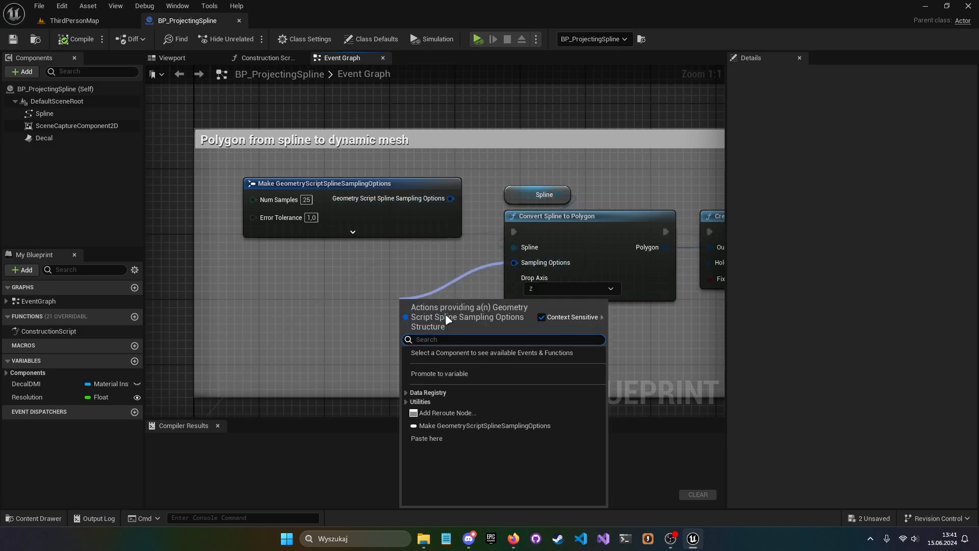
- Wire Sampling Options into Convert Spline to Polygon, delete the duplicate node, and expand its Uniform Distance settings
click(483, 425)
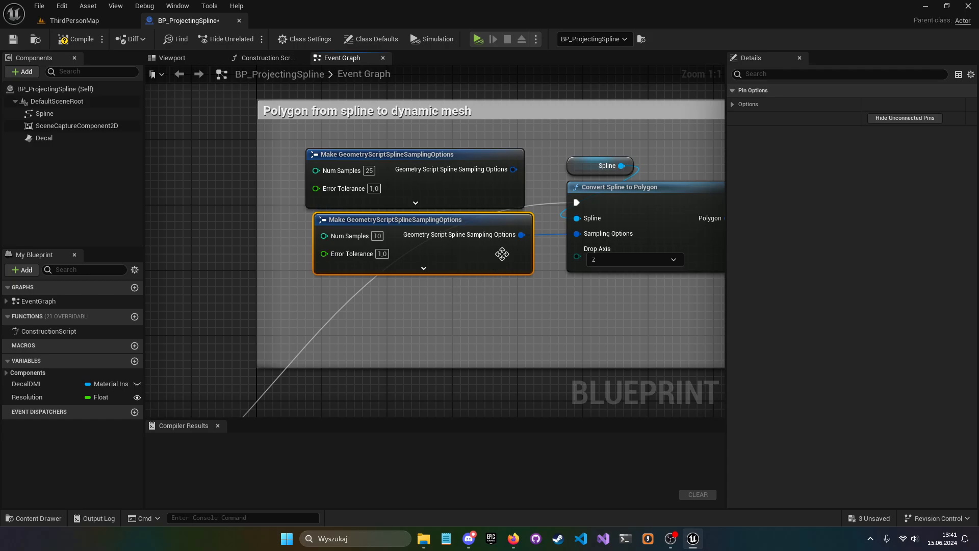
key(delete)
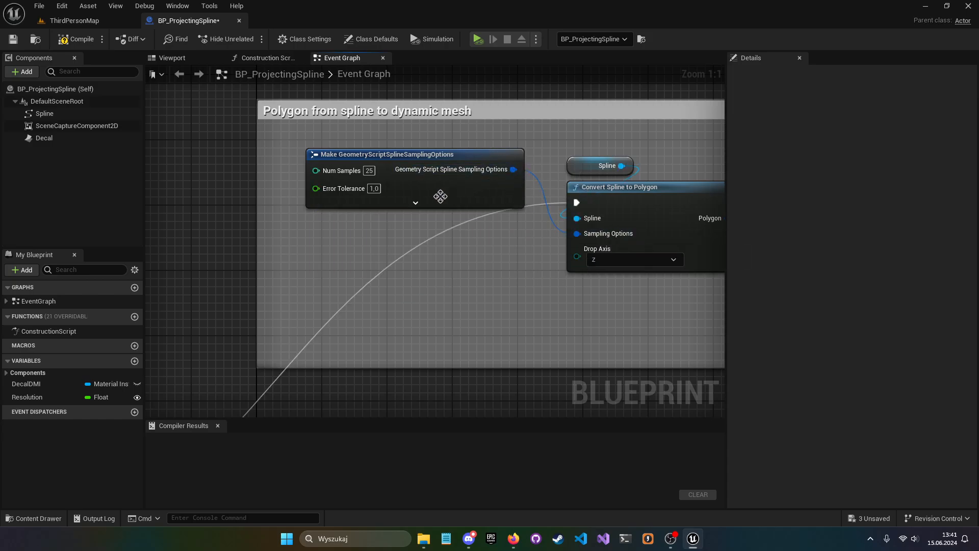
click(415, 202)
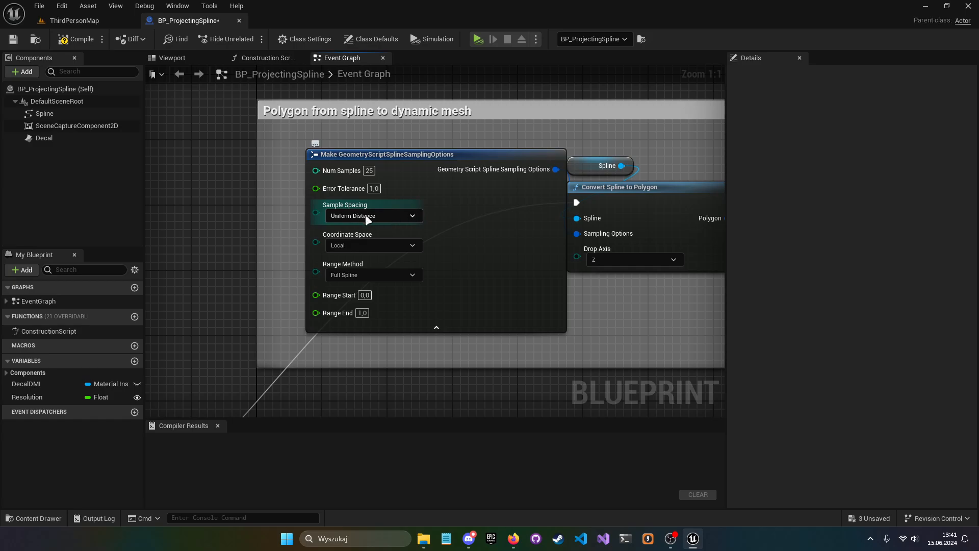
mouse_move(468, 302)
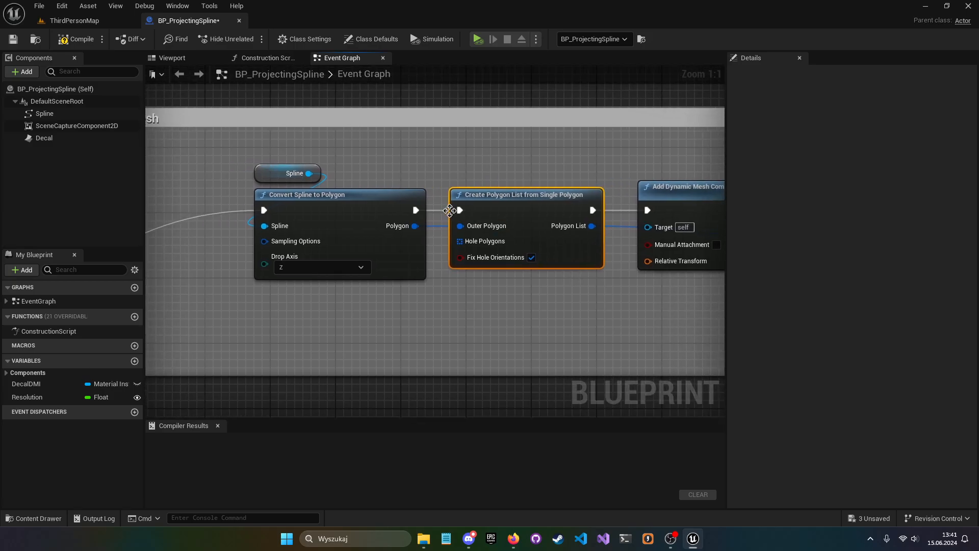
mouse_move(415, 225)
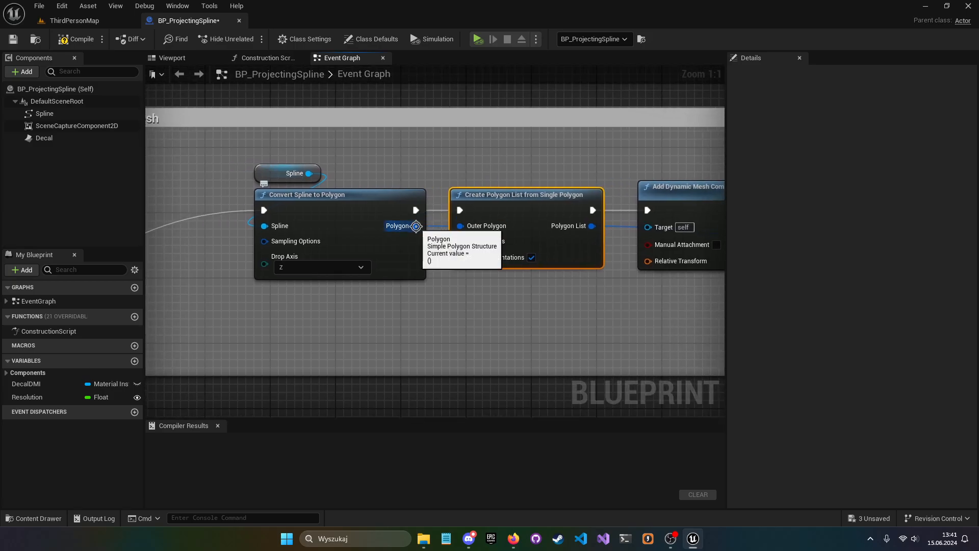
mouse_move(635, 189)
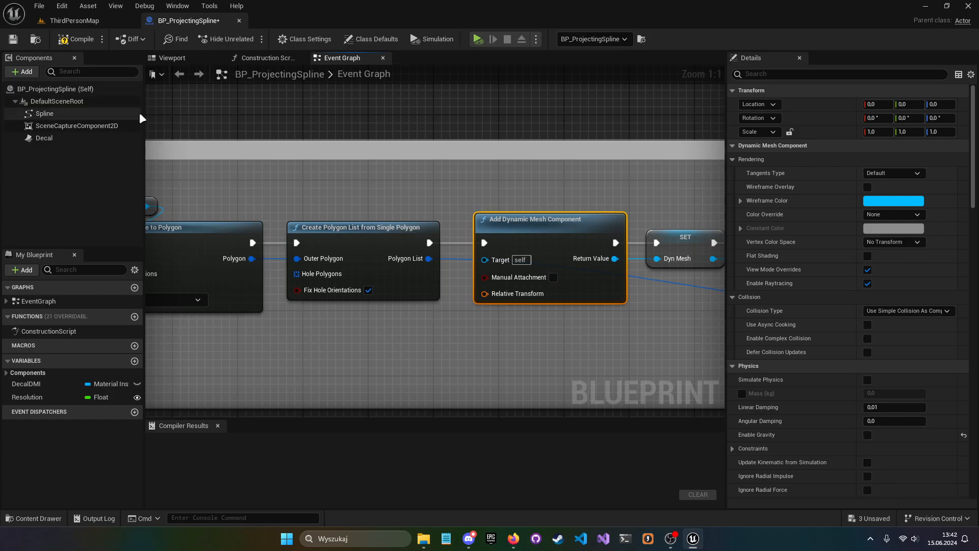
click(21, 71)
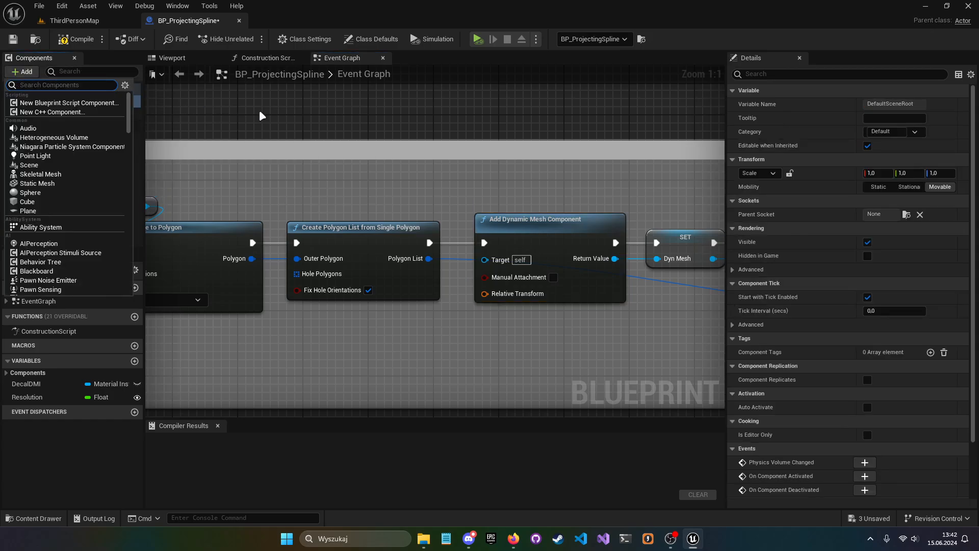
text(dyna)
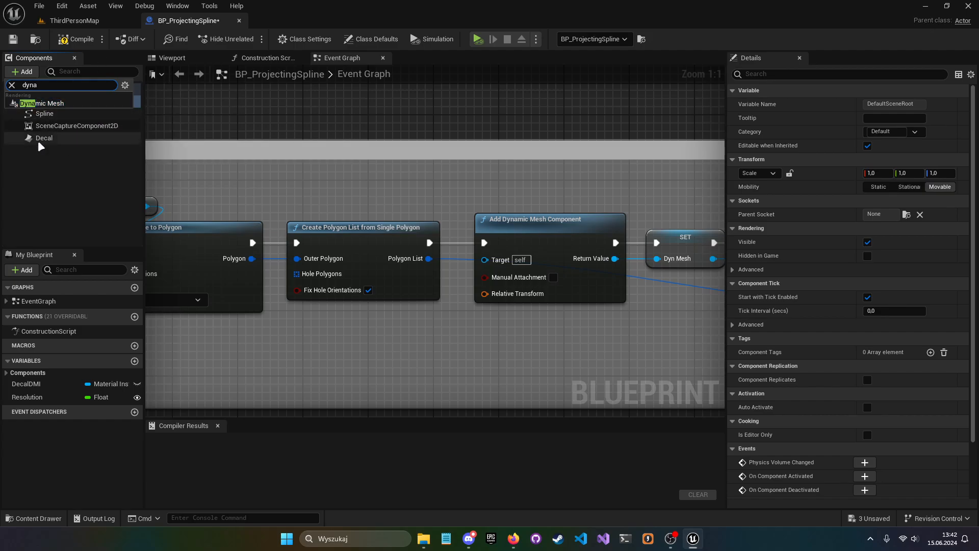
click(10, 85)
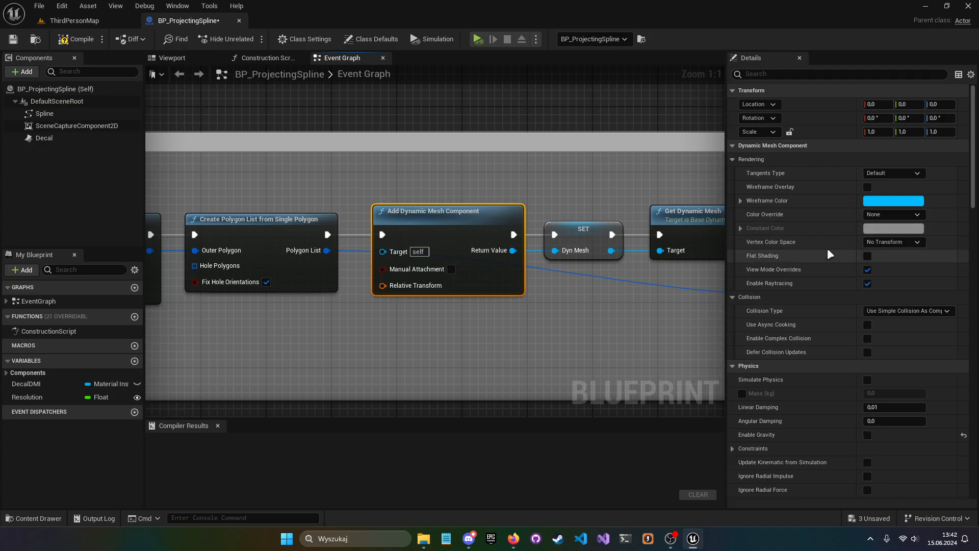
mouse_move(911, 236)
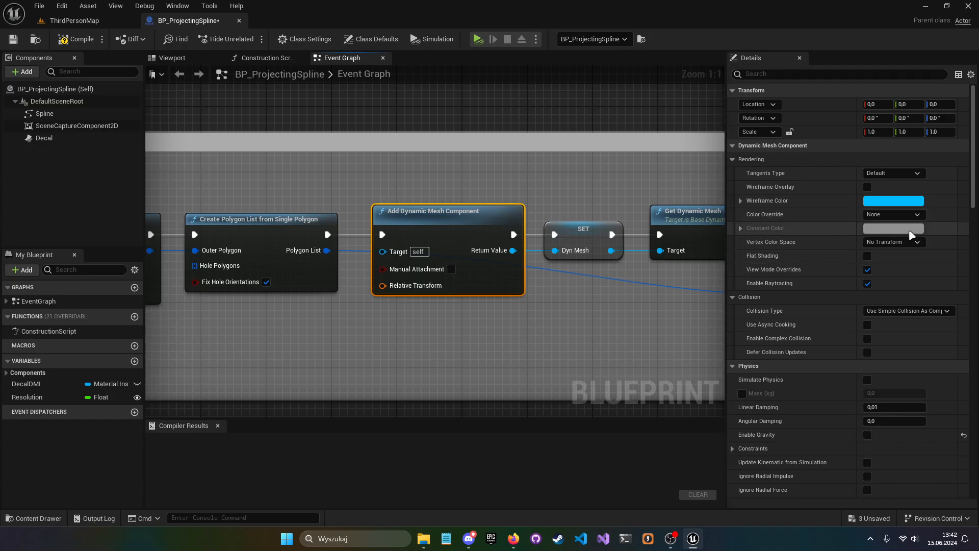
scroll(down, 3)
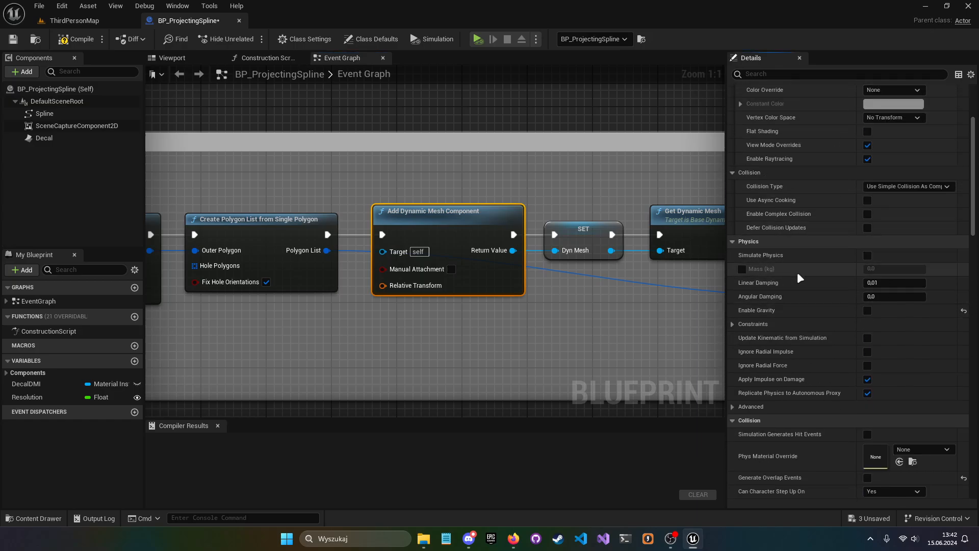
scroll(down, 3)
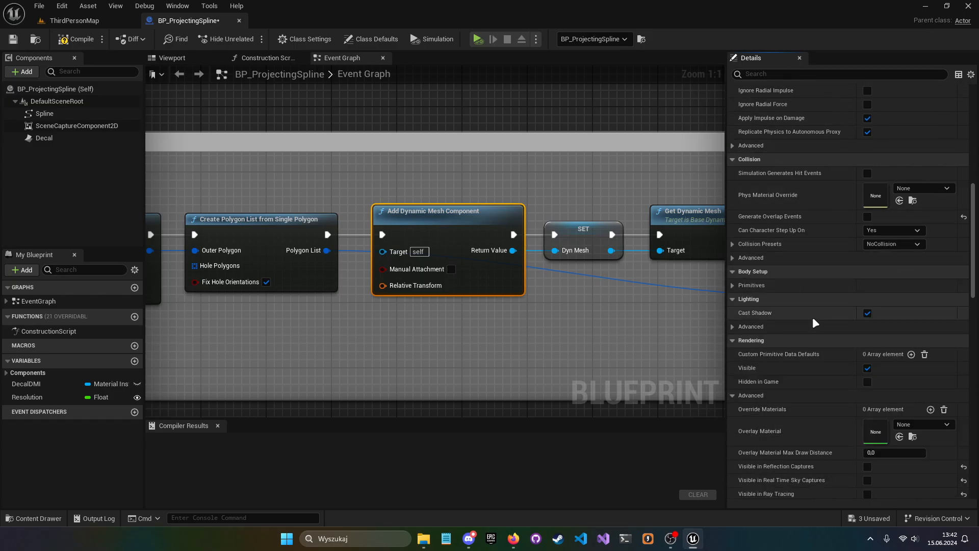
scroll(down, 3)
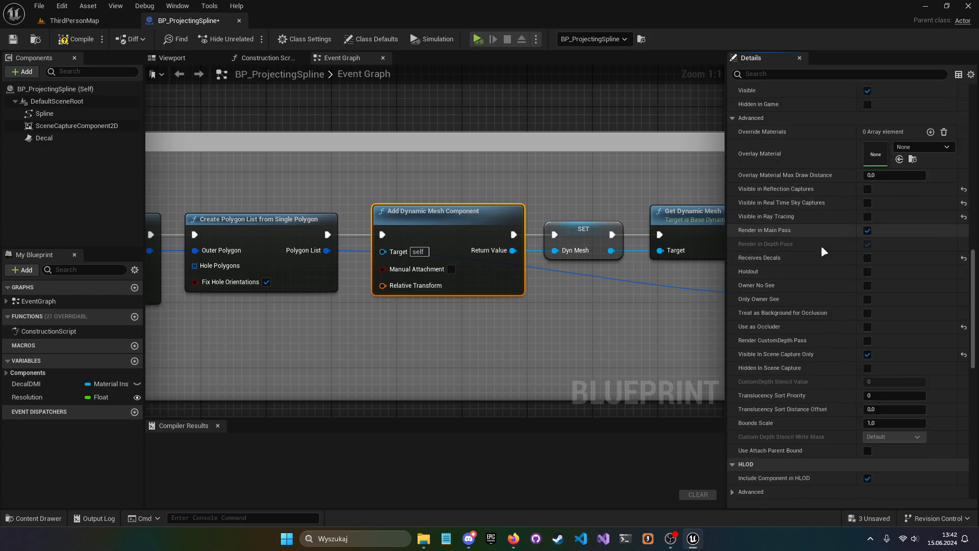
scroll(down, 3)
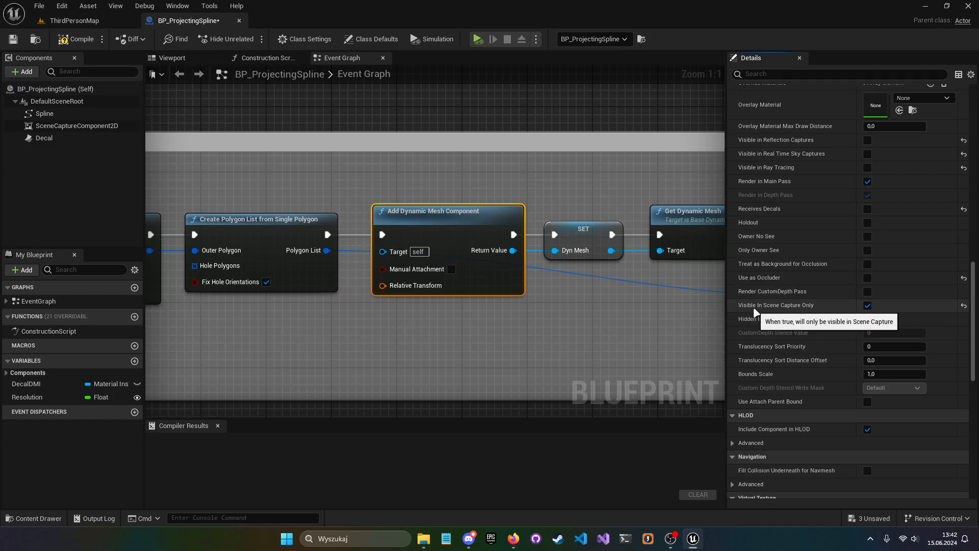
mouse_move(836, 318)
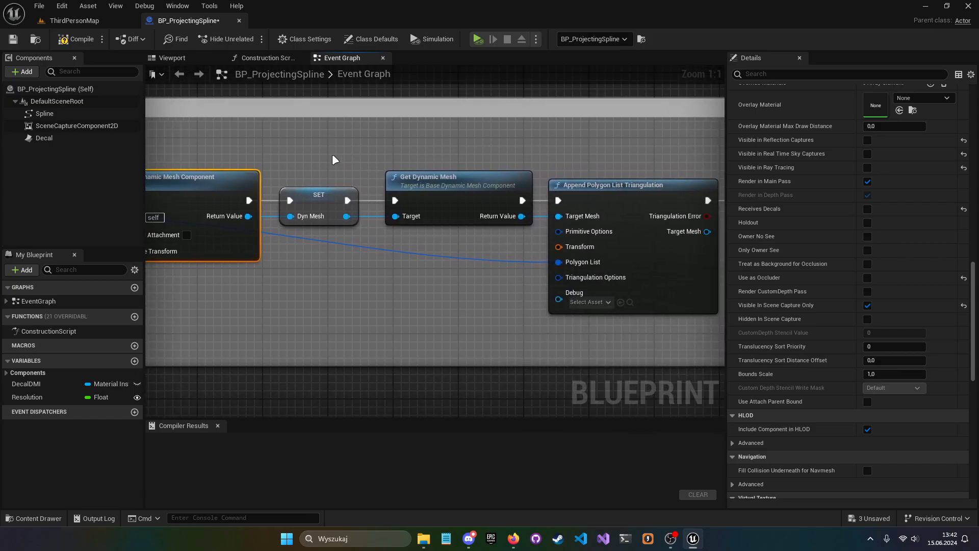
- Inspect the Configure Material Set node and locate its M_Fill material among the Projecting assets
click(318, 193)
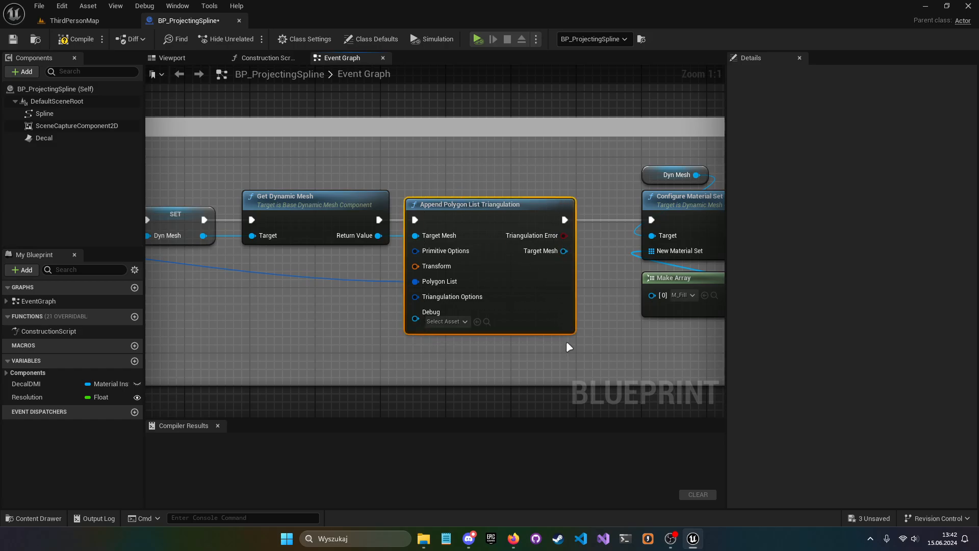
mouse_move(507, 229)
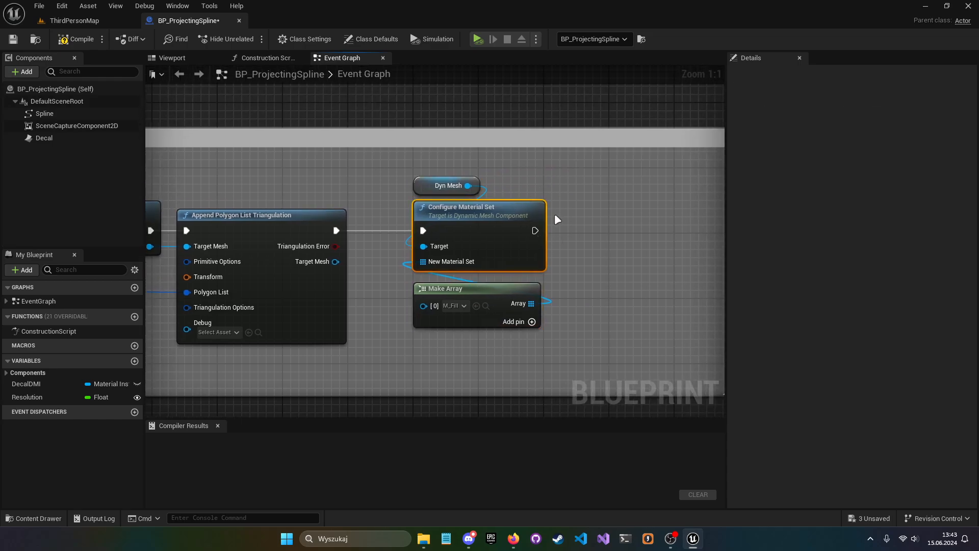
mouse_move(515, 241)
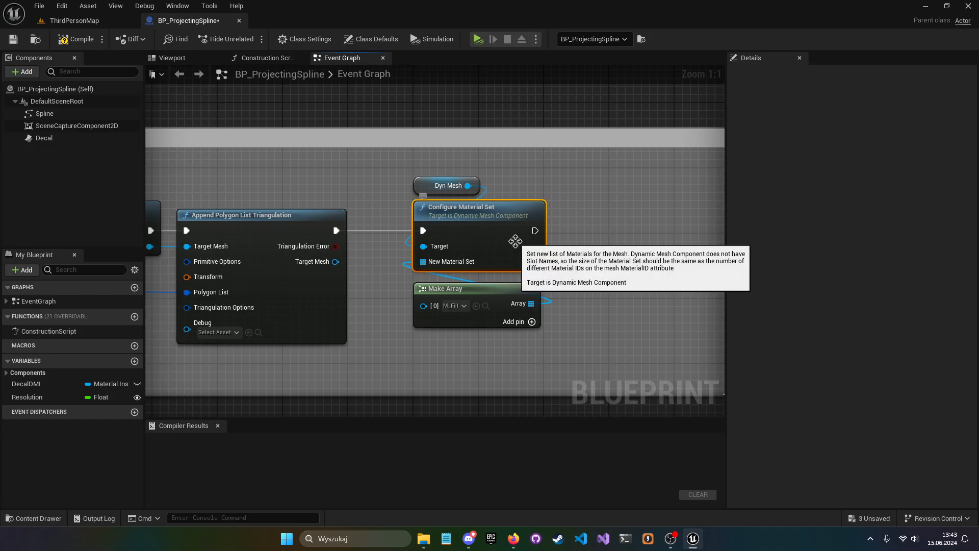
mouse_move(449, 267)
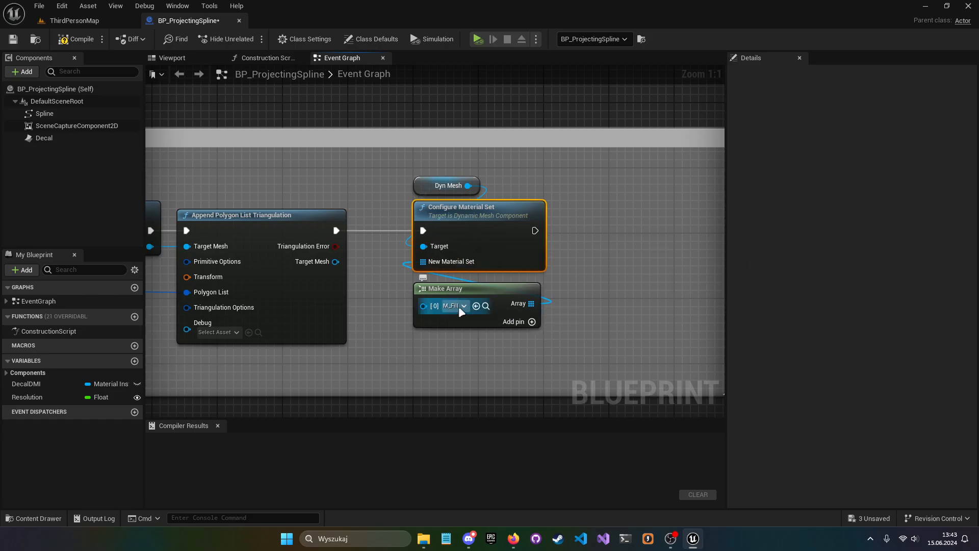
click(75, 21)
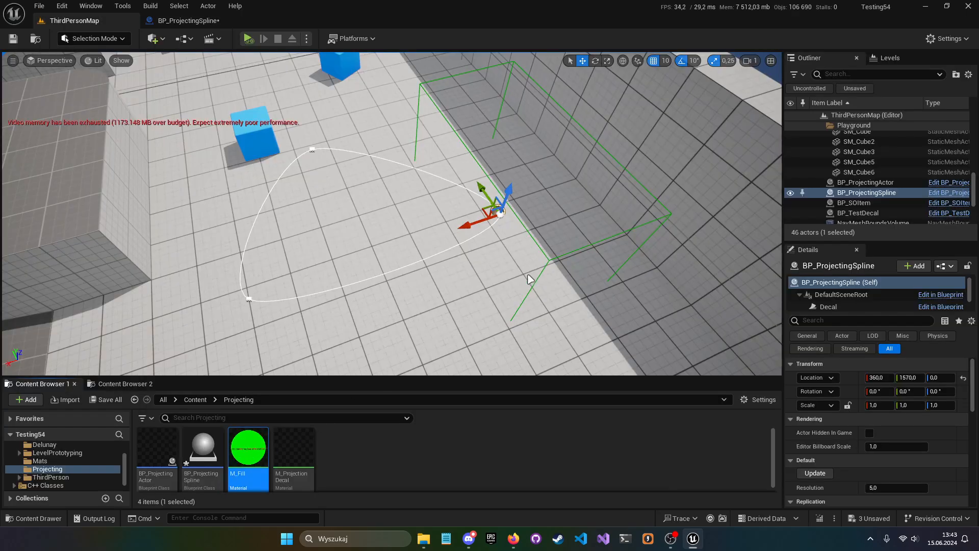
mouse_move(446, 292)
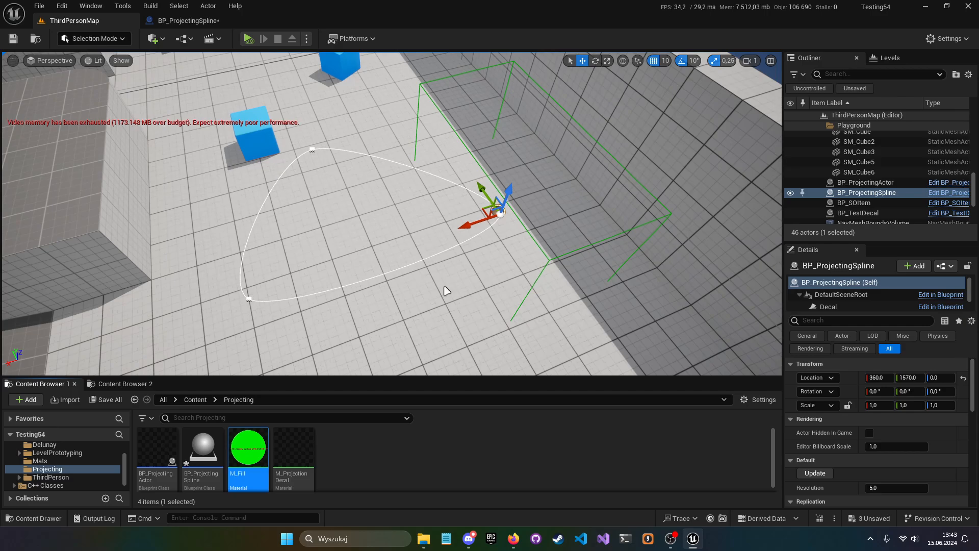
- Inspect M_Fill's green Color parameter driving Emissive Color, then return to the BP_ProjectingSpline graph
double_click(247, 444)
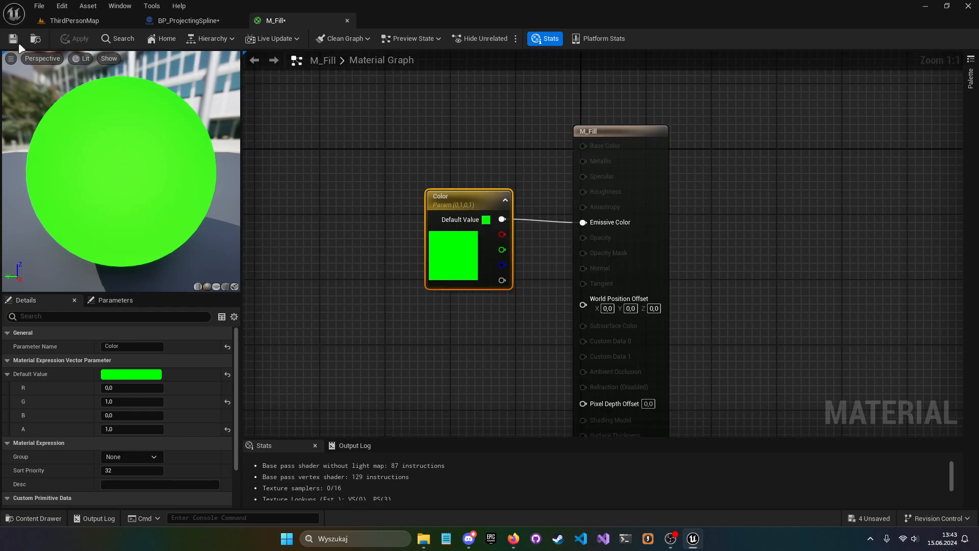
click(184, 20)
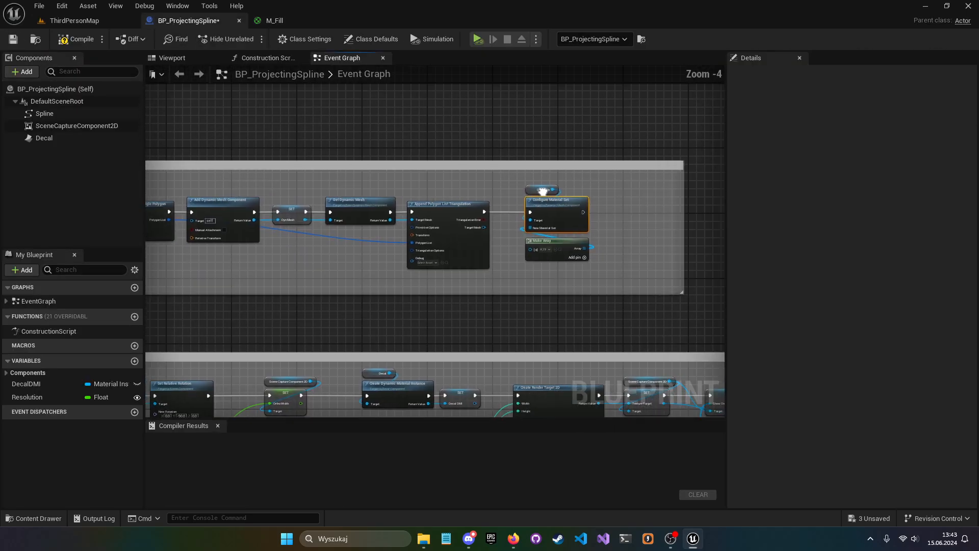
scroll(down, 3)
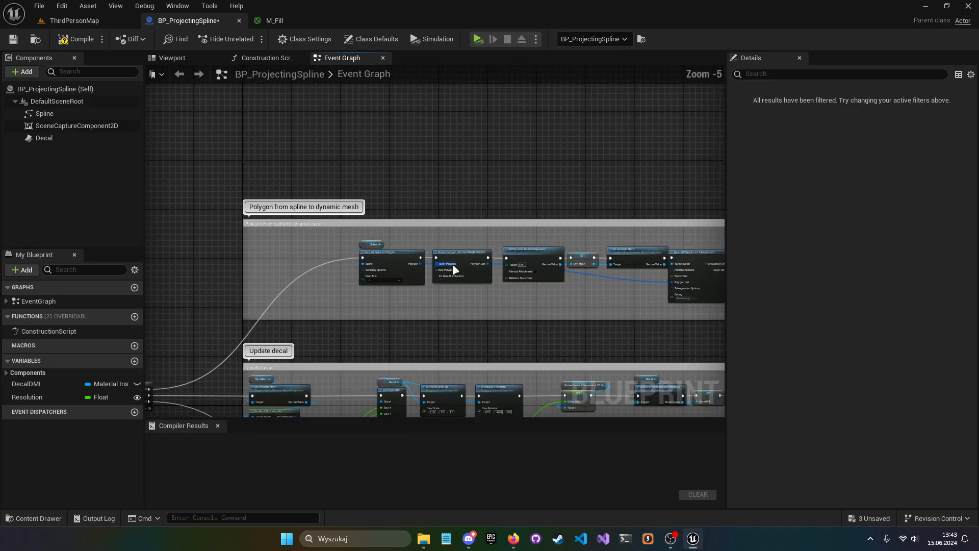
scroll(down, 3)
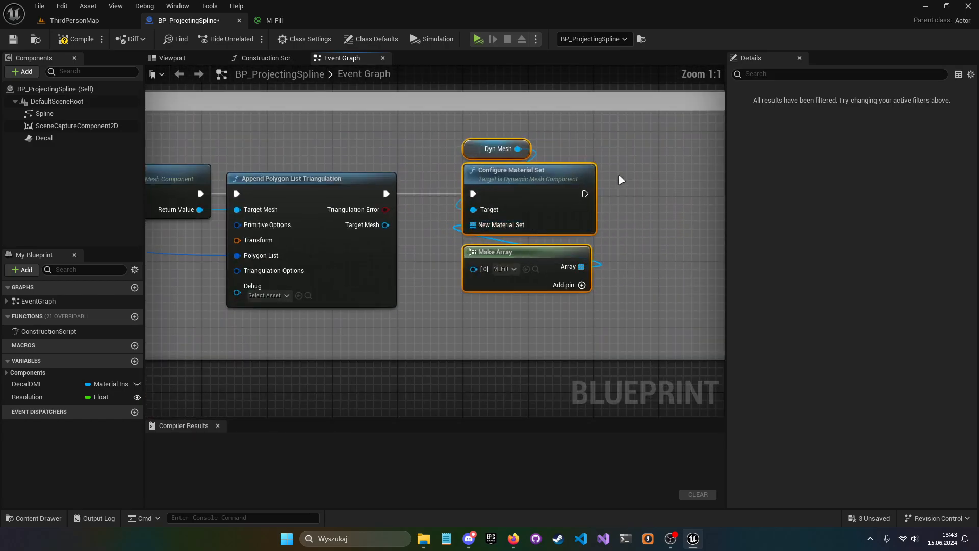
scroll(down, 3)
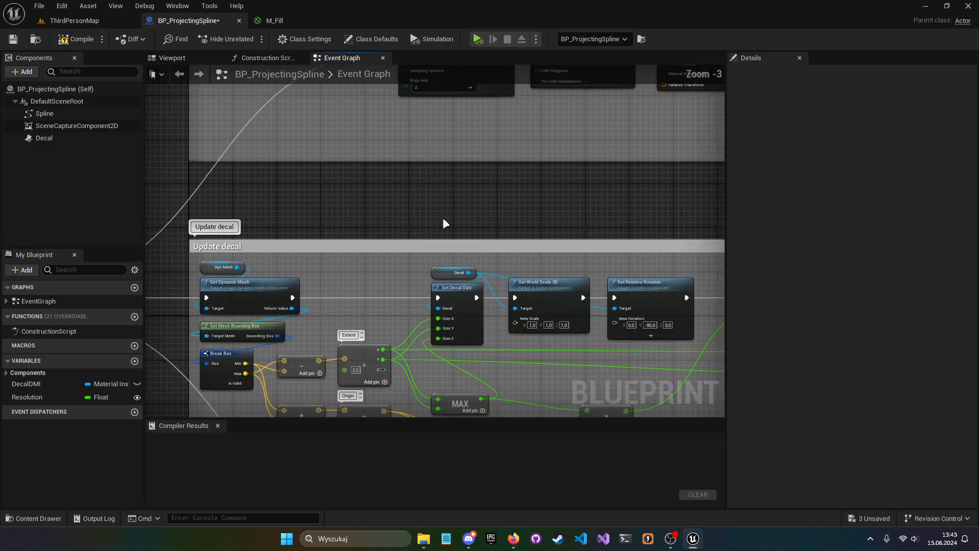
scroll(down, 3)
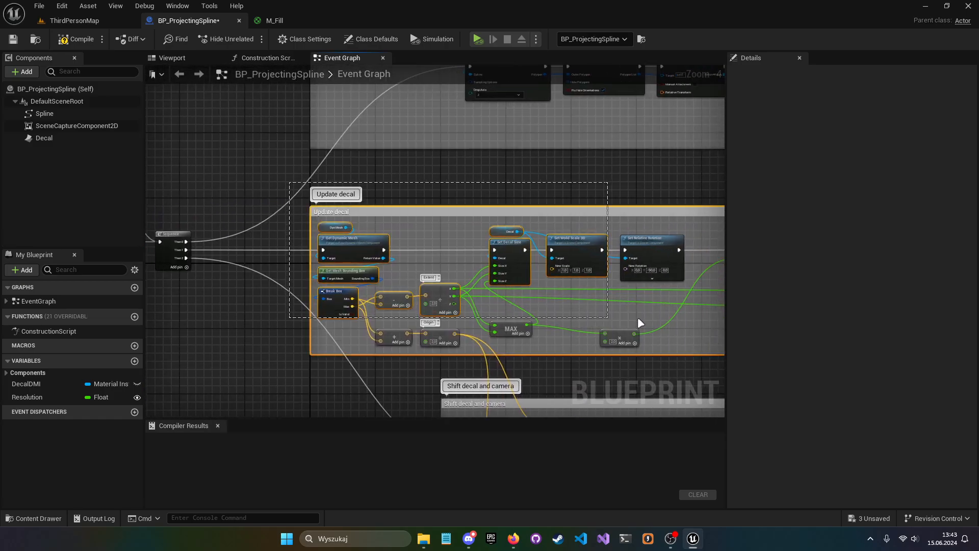
scroll(down, 3)
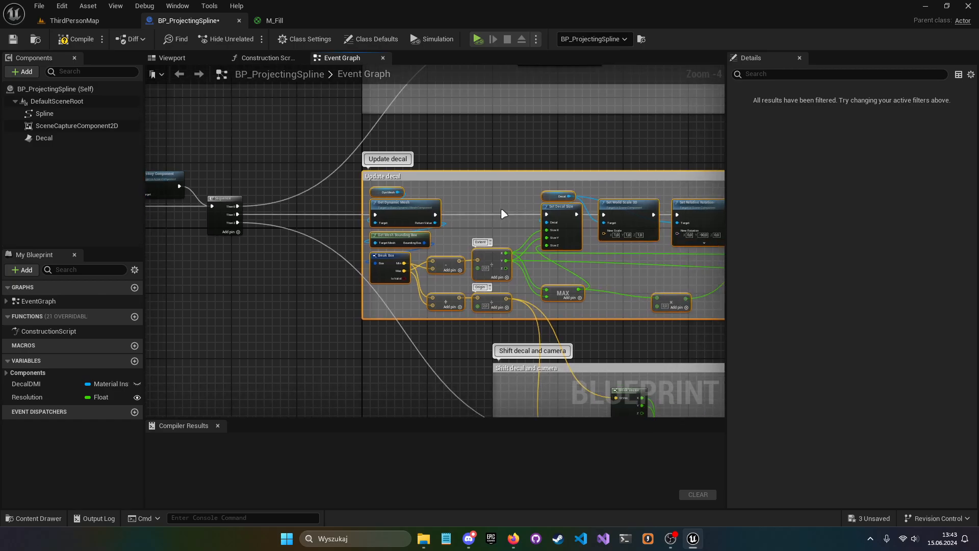
mouse_move(512, 228)
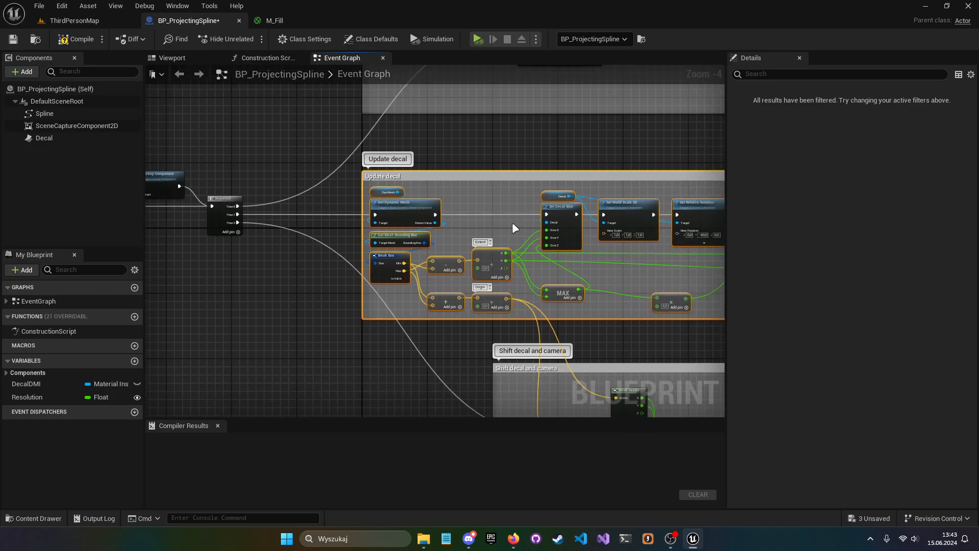
scroll(up, 3)
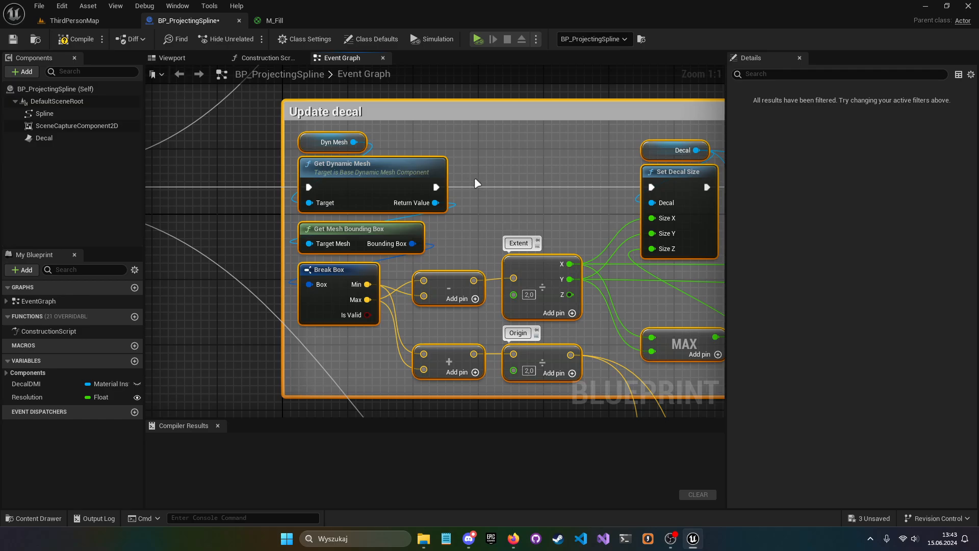
mouse_move(456, 202)
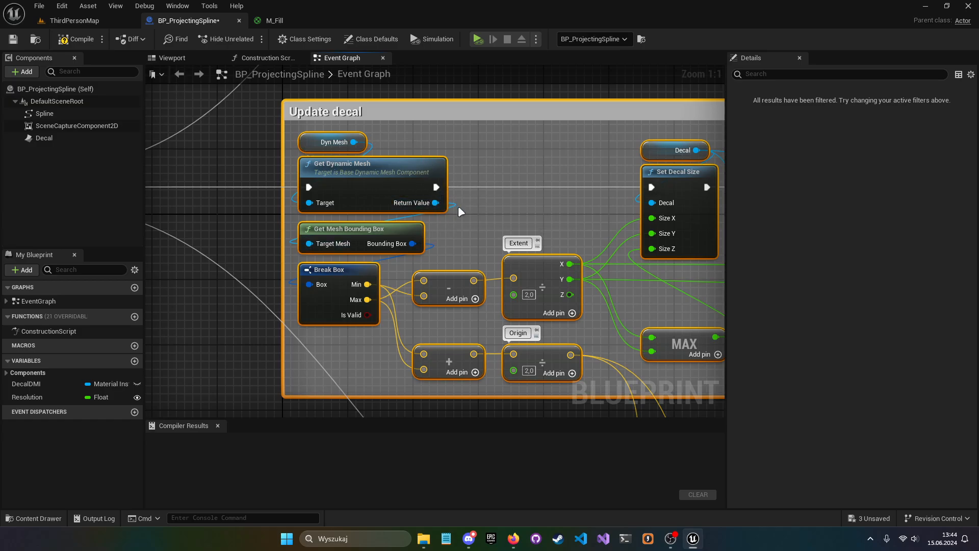
mouse_move(434, 207)
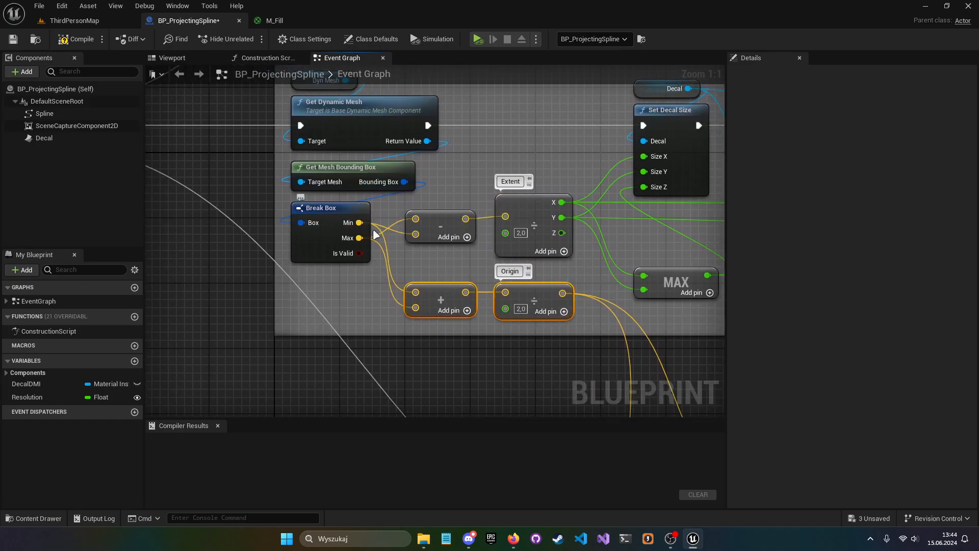
mouse_move(369, 221)
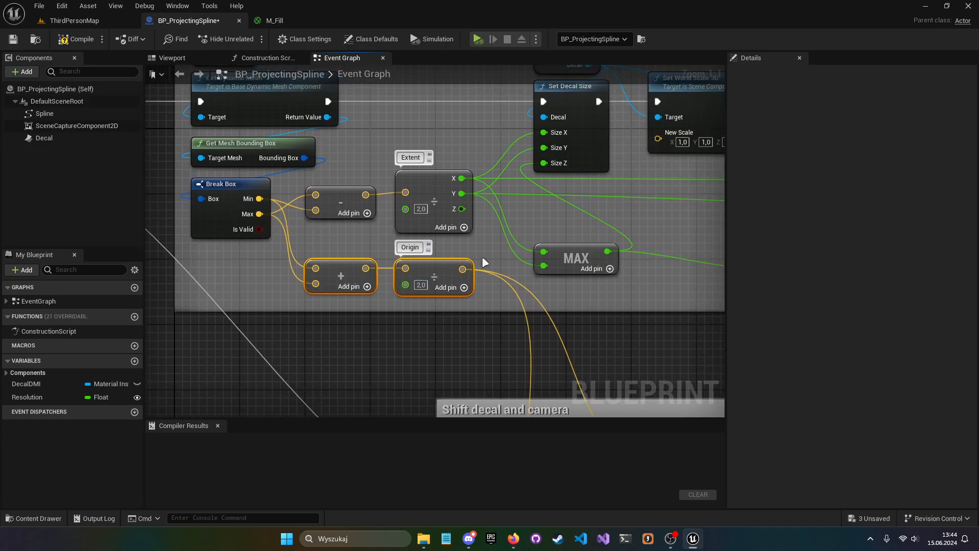
scroll(down, 3)
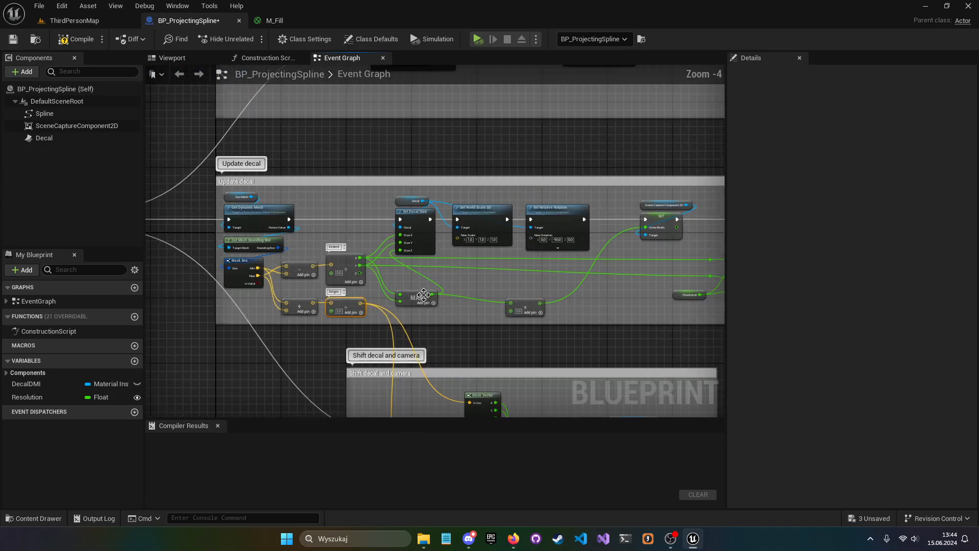
- Review the Shift decal and camera section, then return to the ThirdPersonMap level
scroll(up, 3)
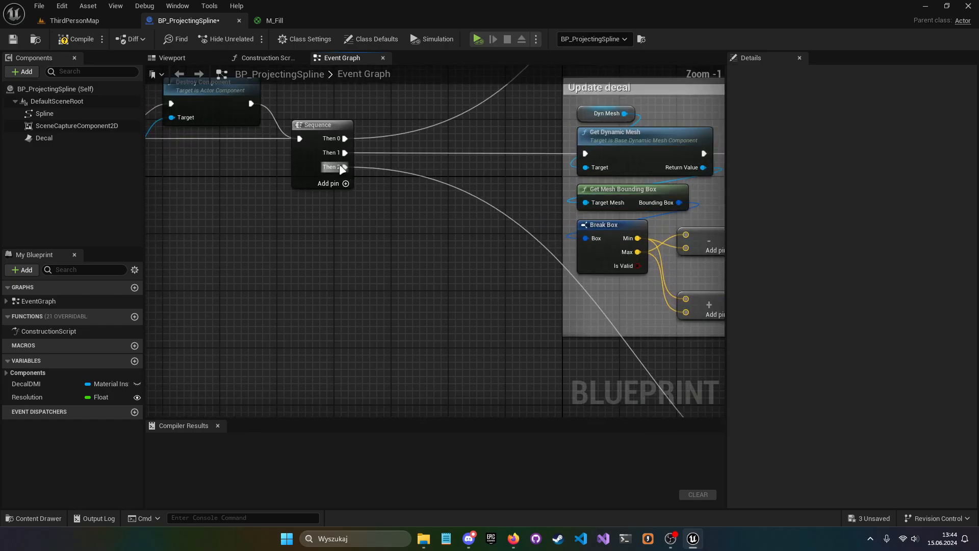
scroll(down, 3)
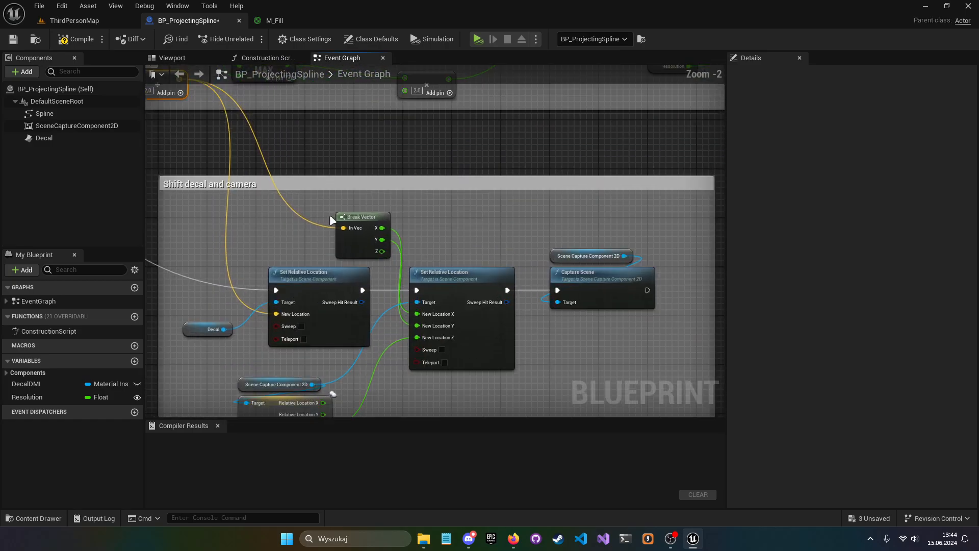
scroll(up, 3)
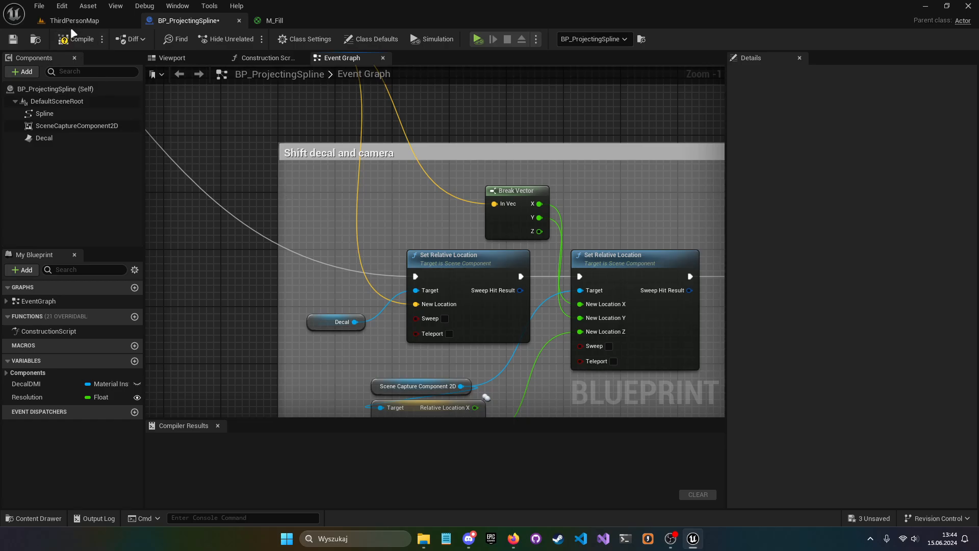
click(69, 21)
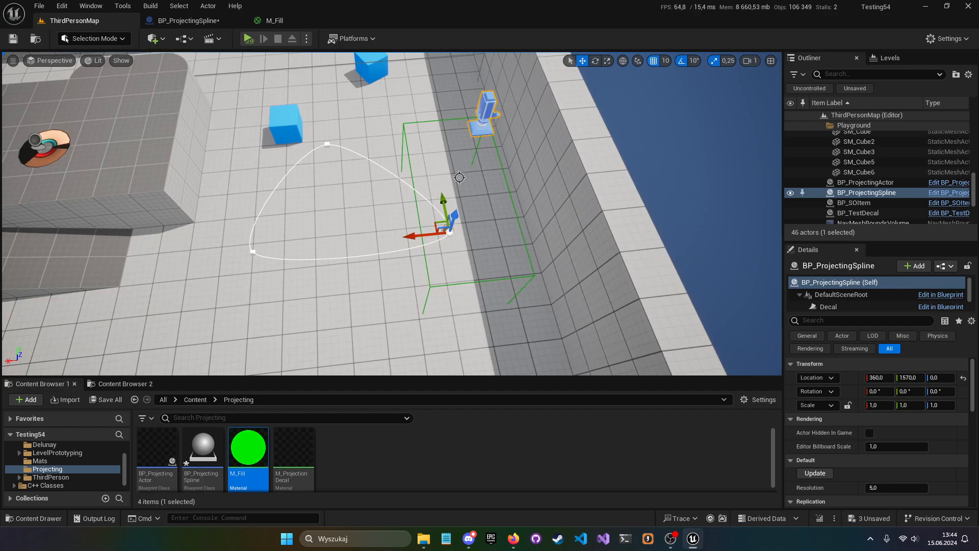
mouse_move(340, 205)
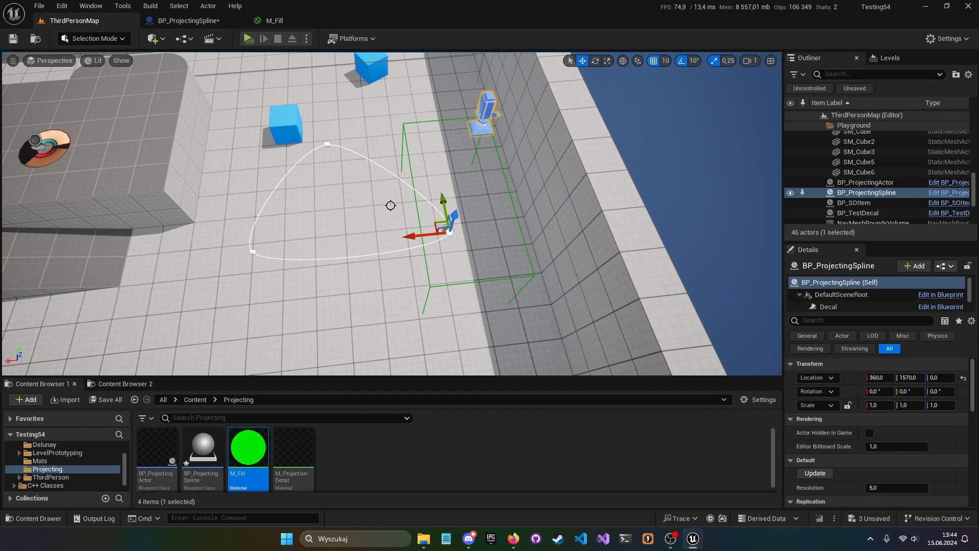
mouse_move(190, 32)
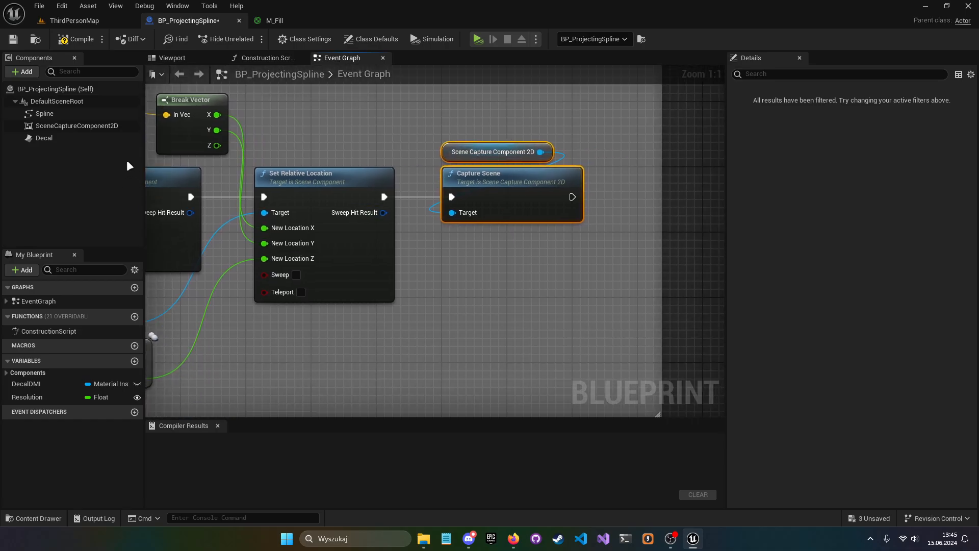
click(77, 125)
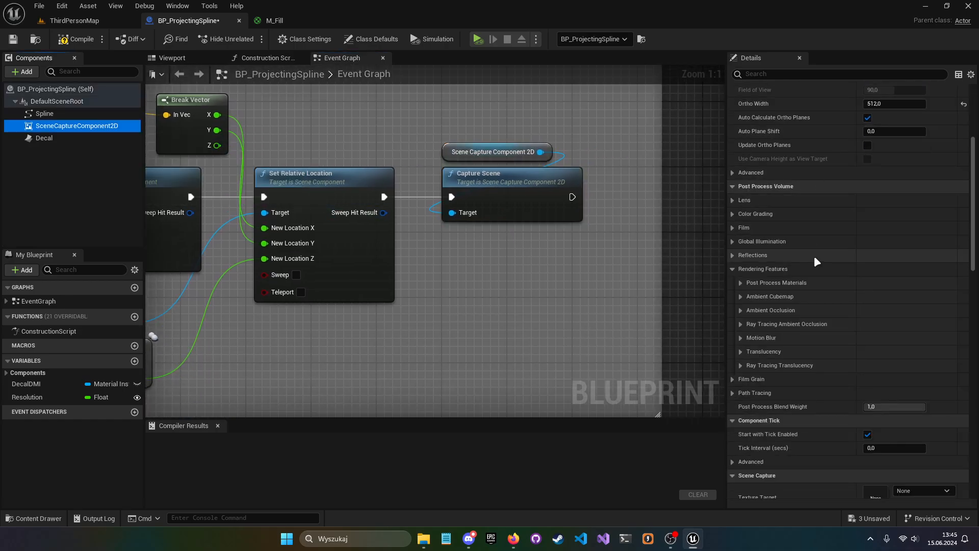
scroll(down, 3)
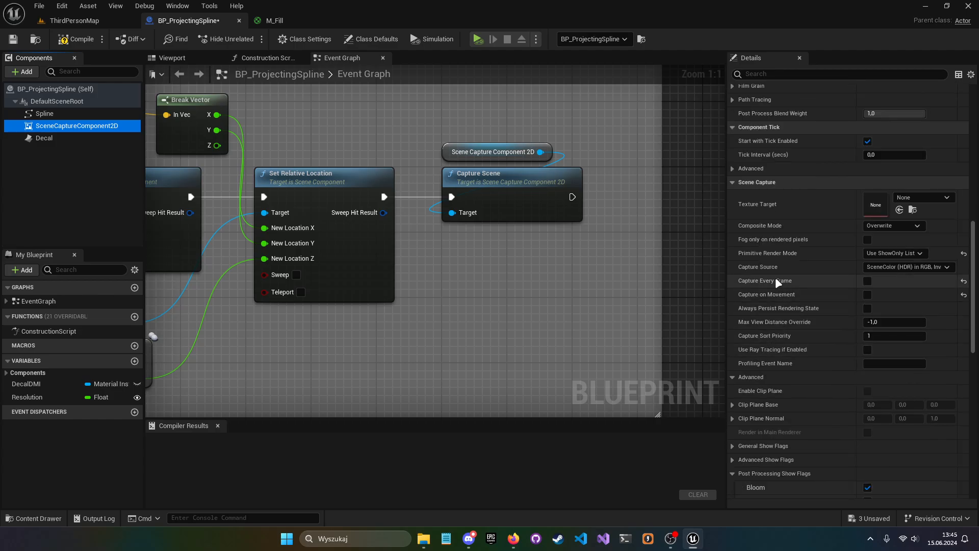
mouse_move(819, 296)
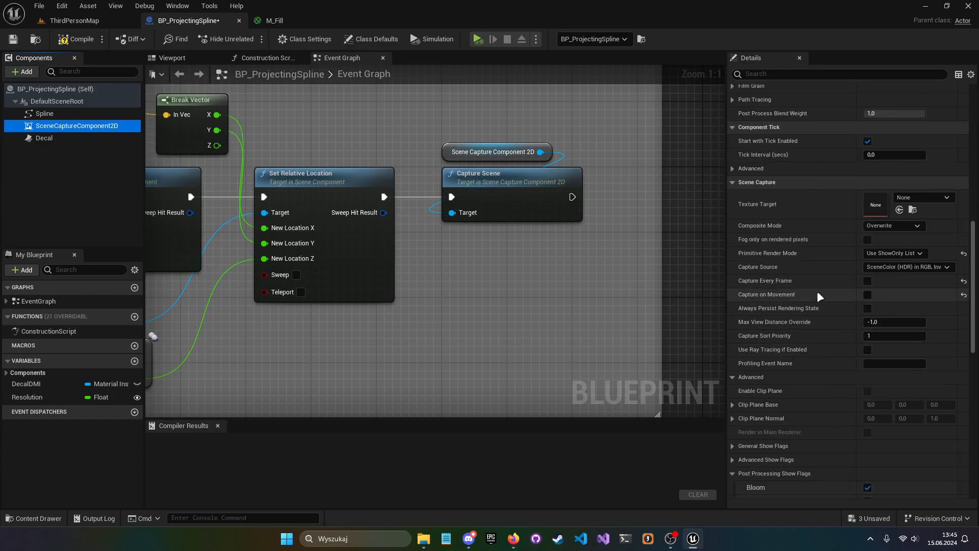
scroll(up, 3)
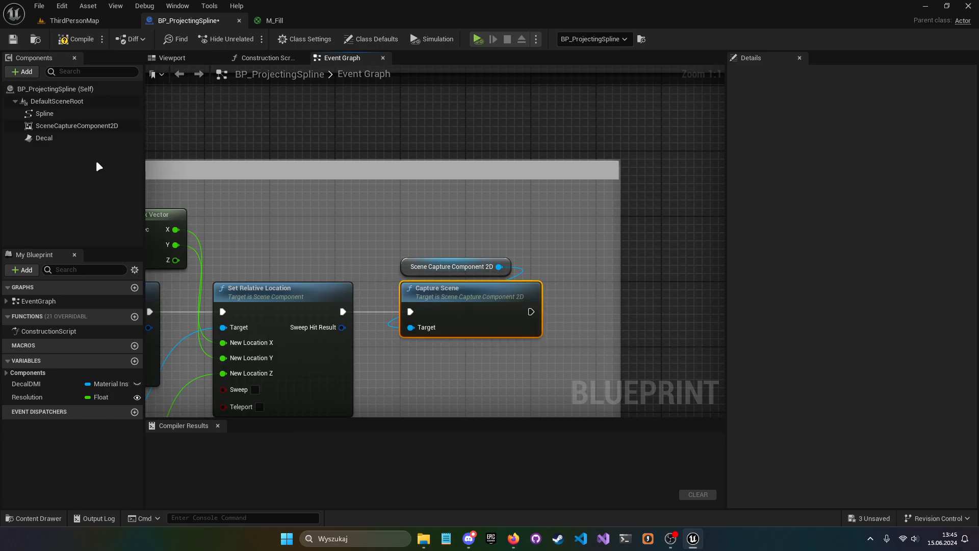
click(78, 126)
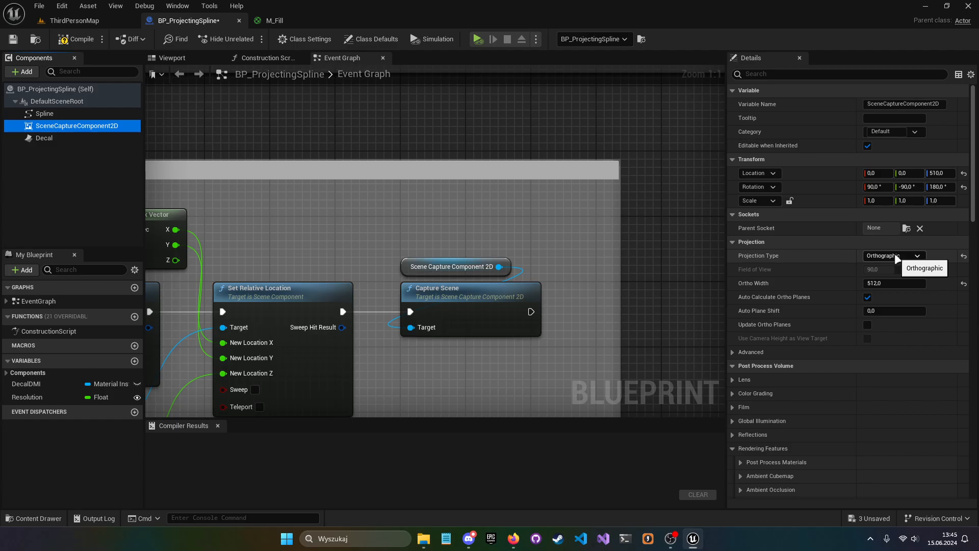
scroll(down, 3)
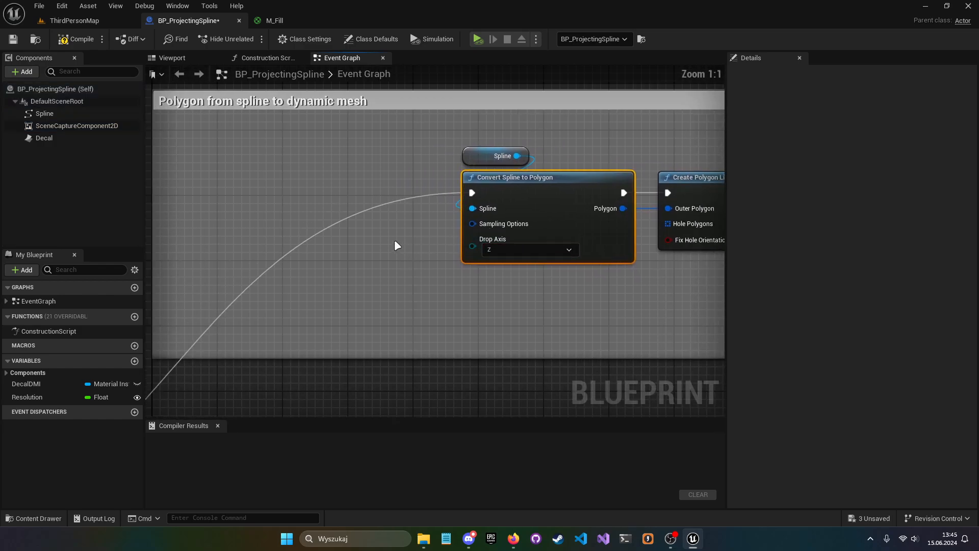
- Review the 'Polygon from spline to dynamic mesh' section and compile BP_ProjectingSpline
scroll(down, 3)
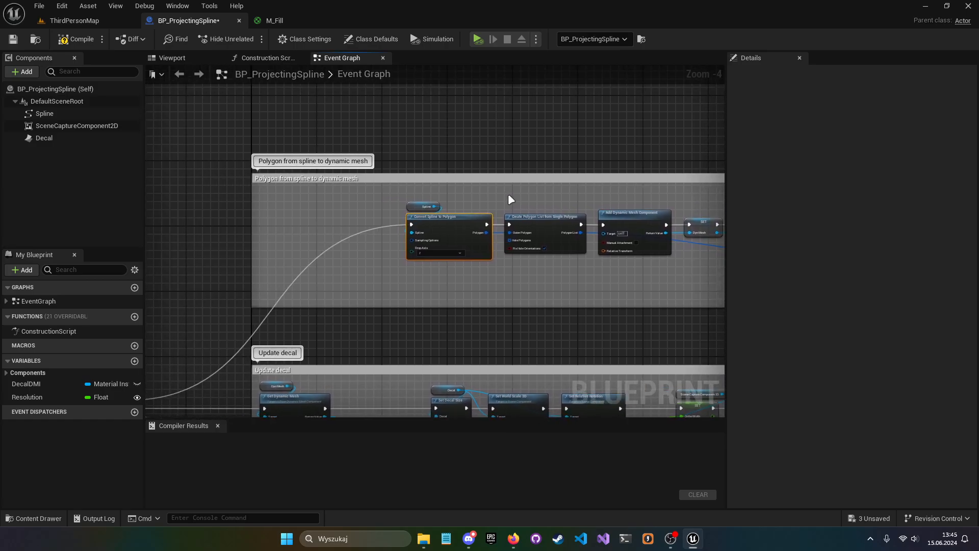
mouse_move(502, 199)
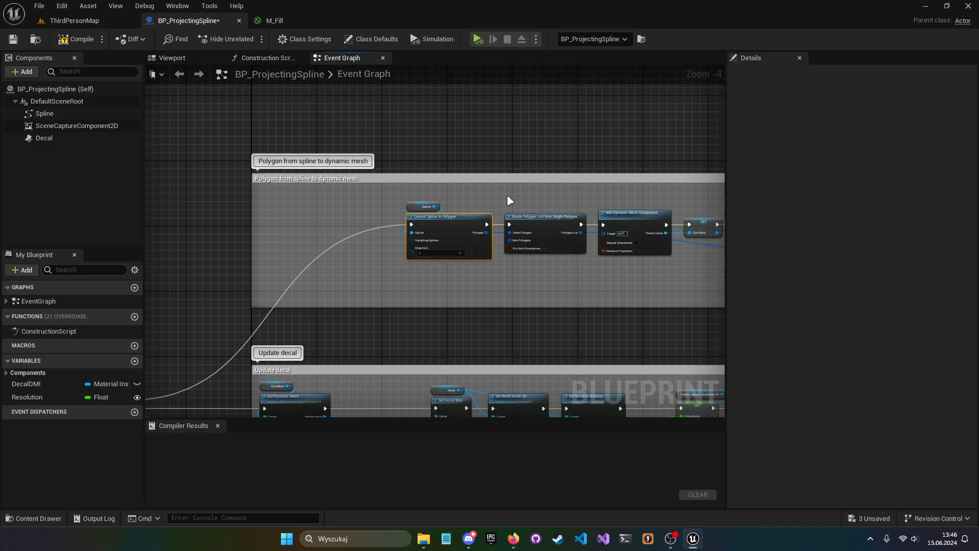
scroll(up, 3)
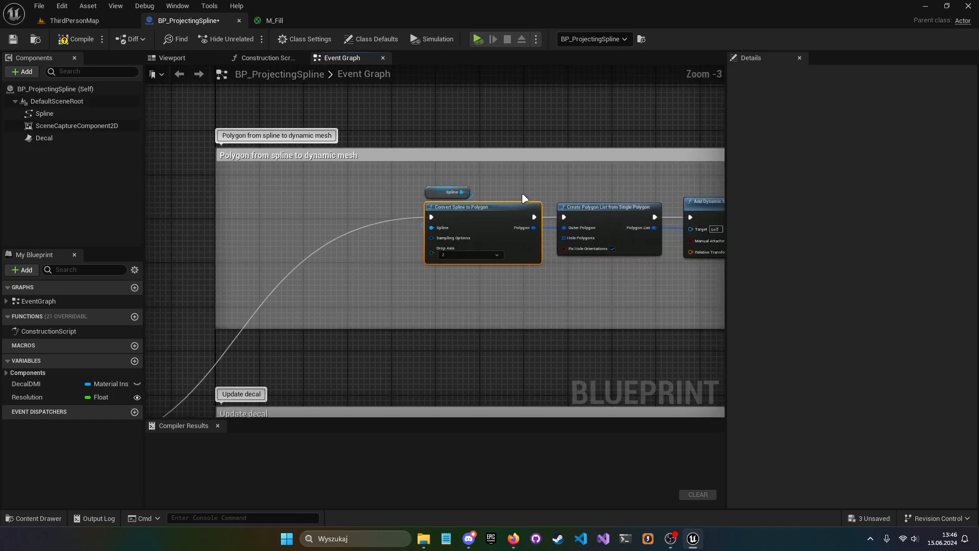
scroll(up, 3)
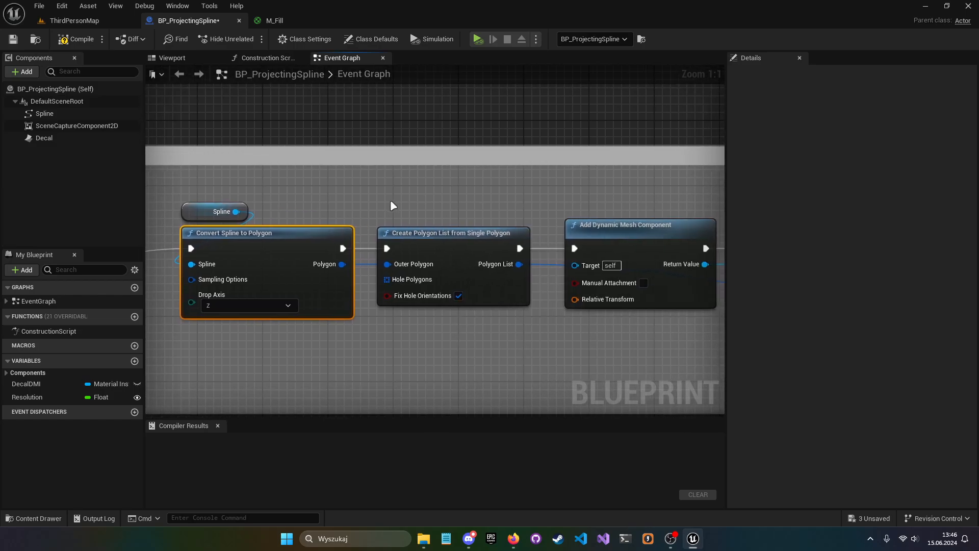
scroll(down, 3)
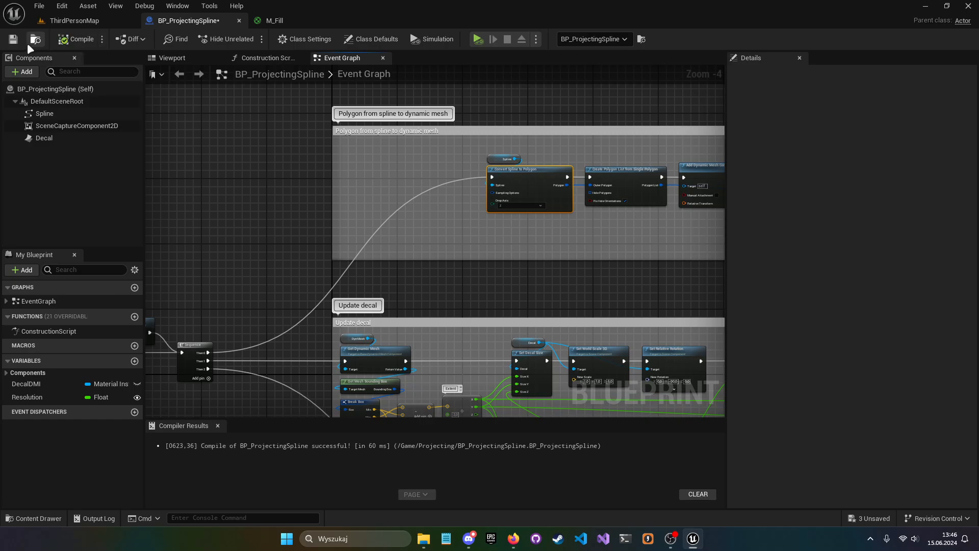
click(73, 20)
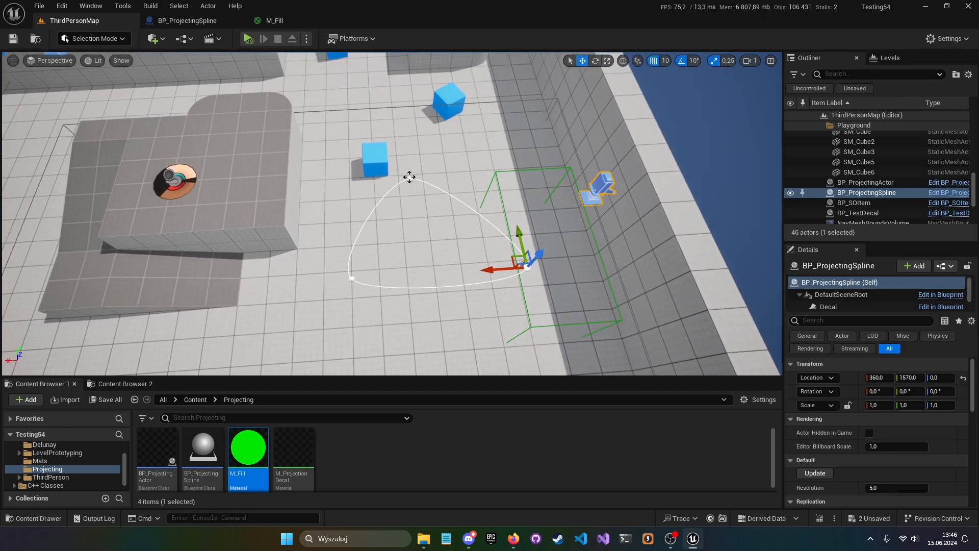
- Drag the BP_ProjectingSpline points into a wide winding loop across the ramp and floor
click(827, 303)
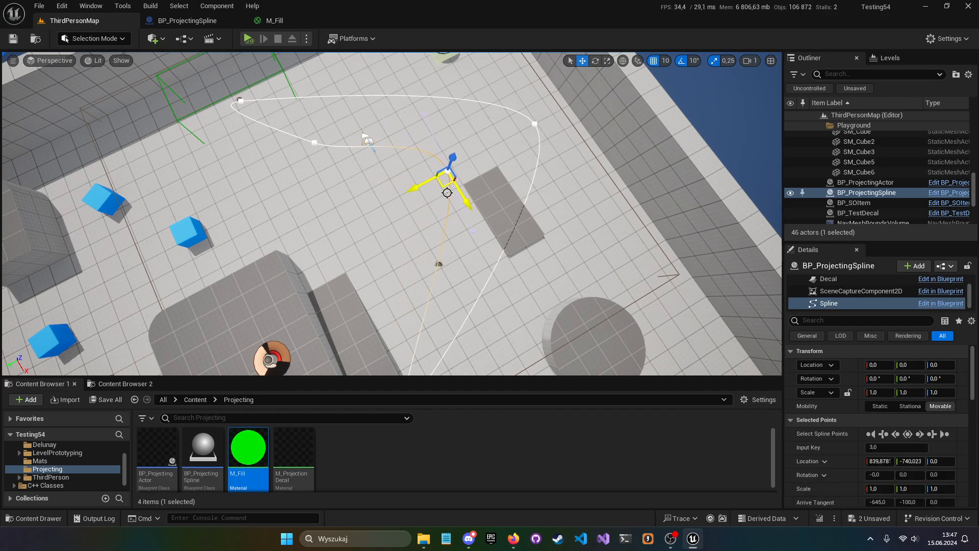
click(857, 182)
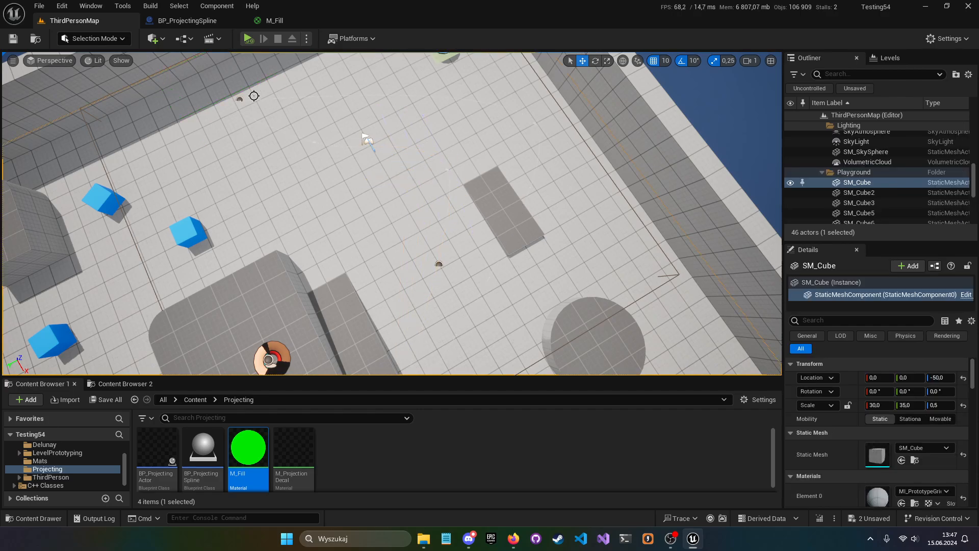
click(867, 181)
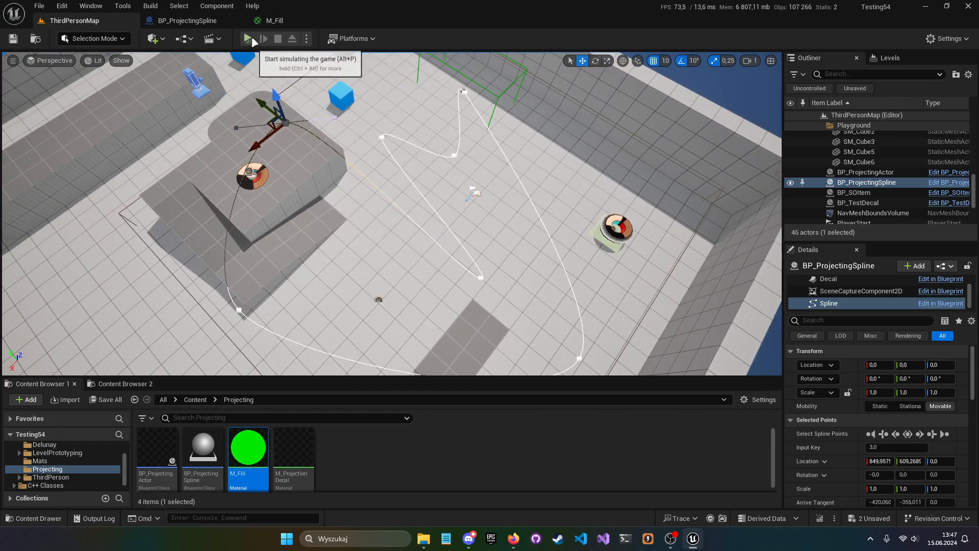
- Run a play session to check the green projected fill, then stop it
click(247, 39)
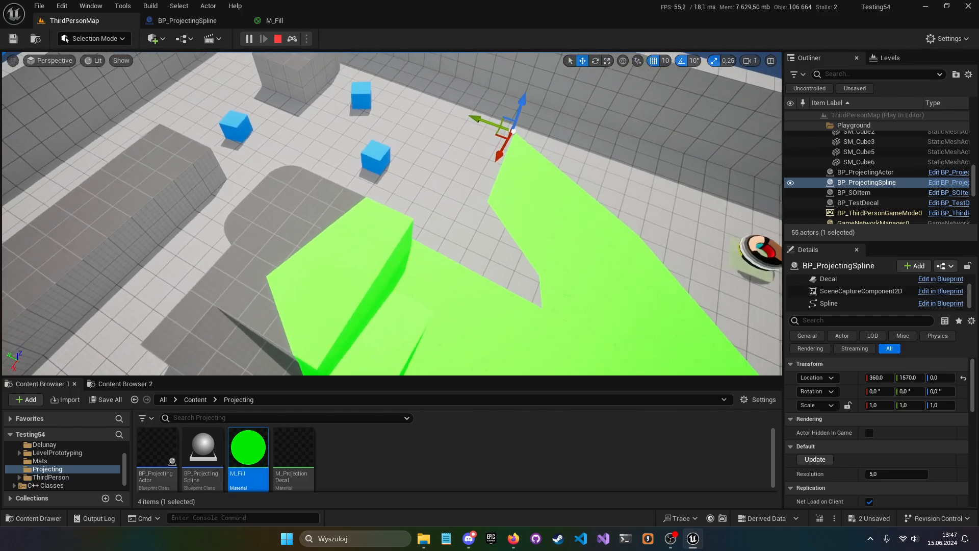
click(278, 38)
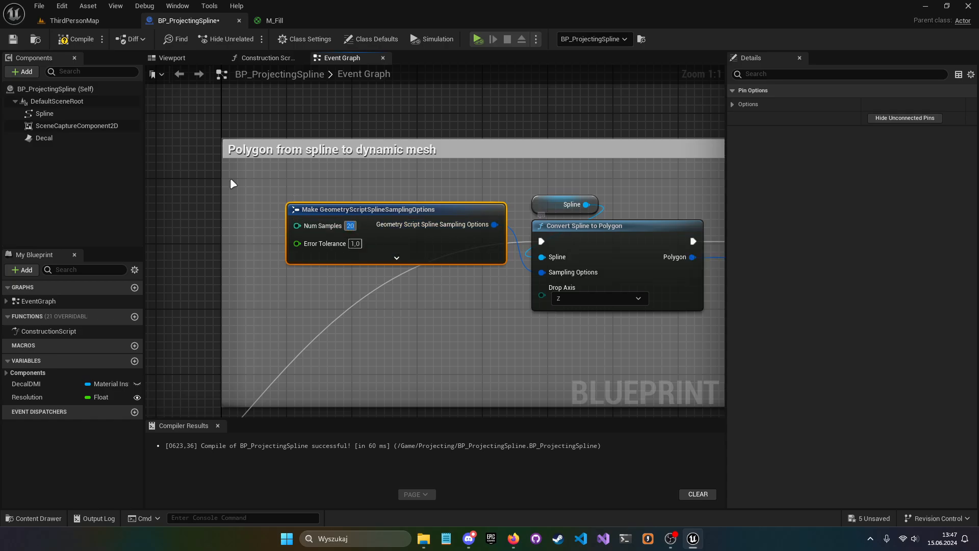
- Play-test the green spline fill in ThirdPersonMap and stop the session
click(73, 20)
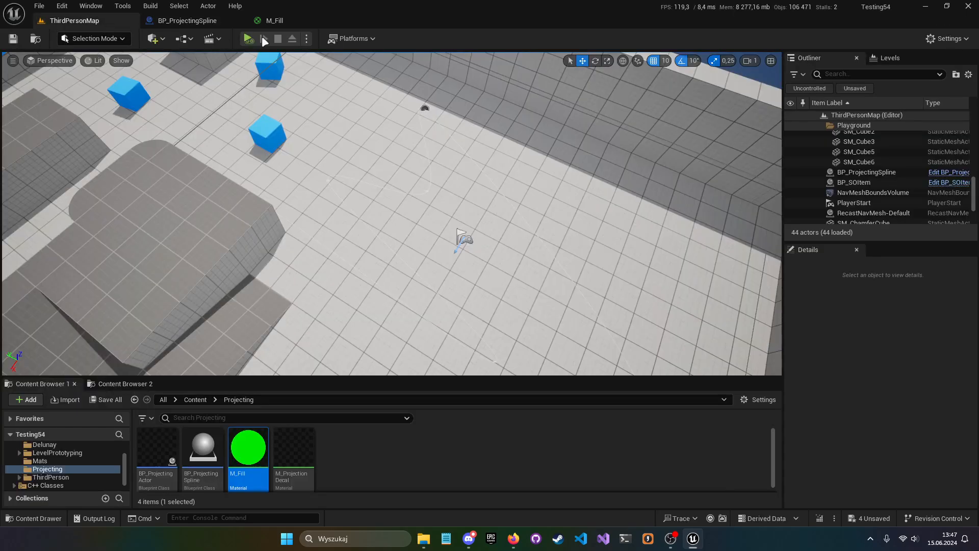
click(247, 38)
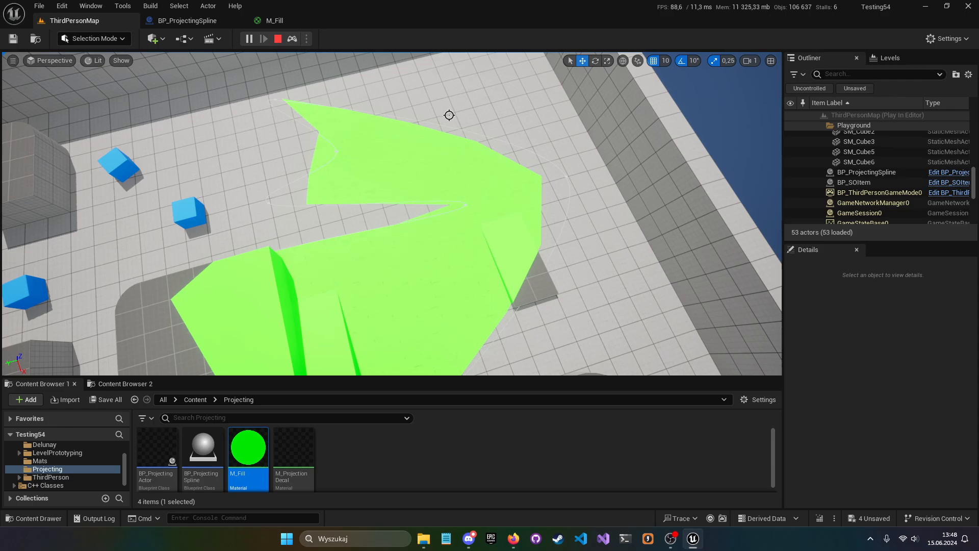
mouse_move(557, 201)
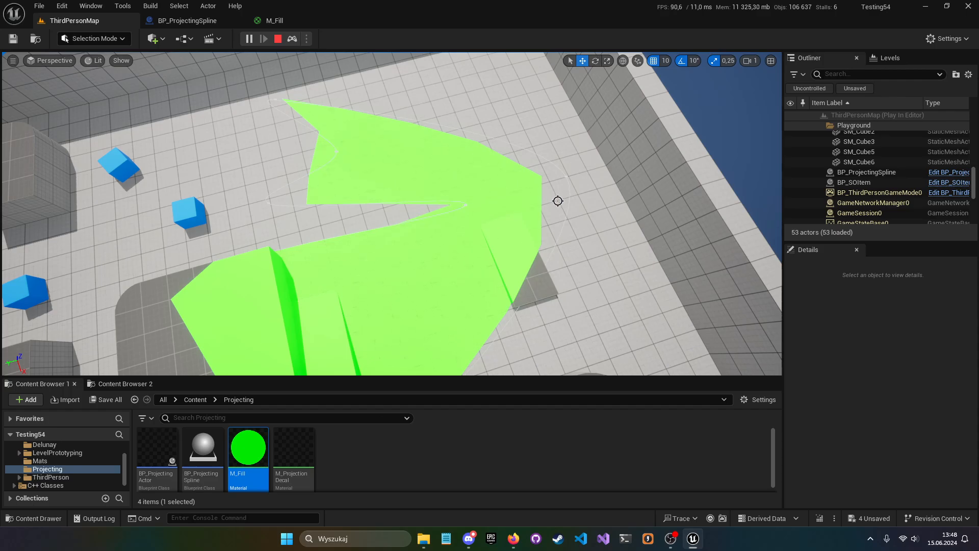
mouse_move(442, 195)
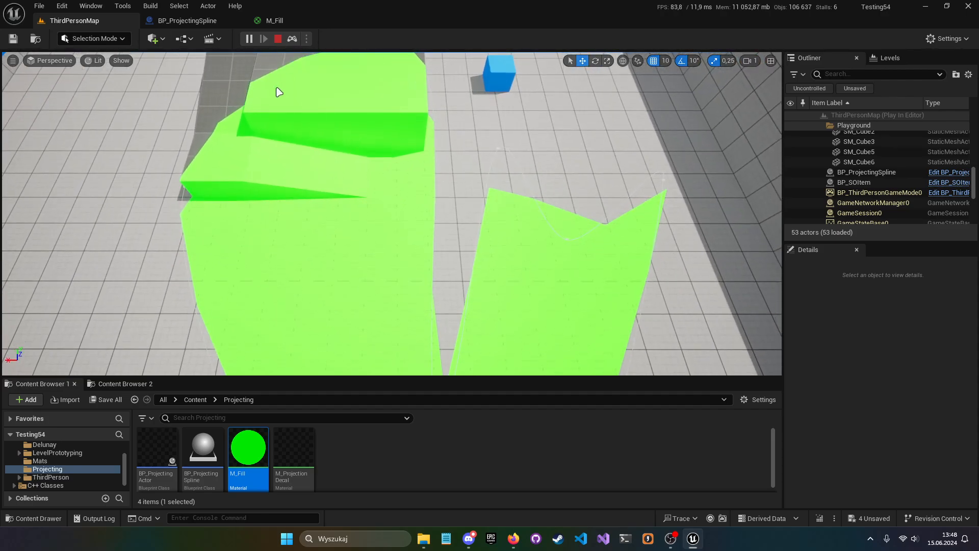
click(278, 38)
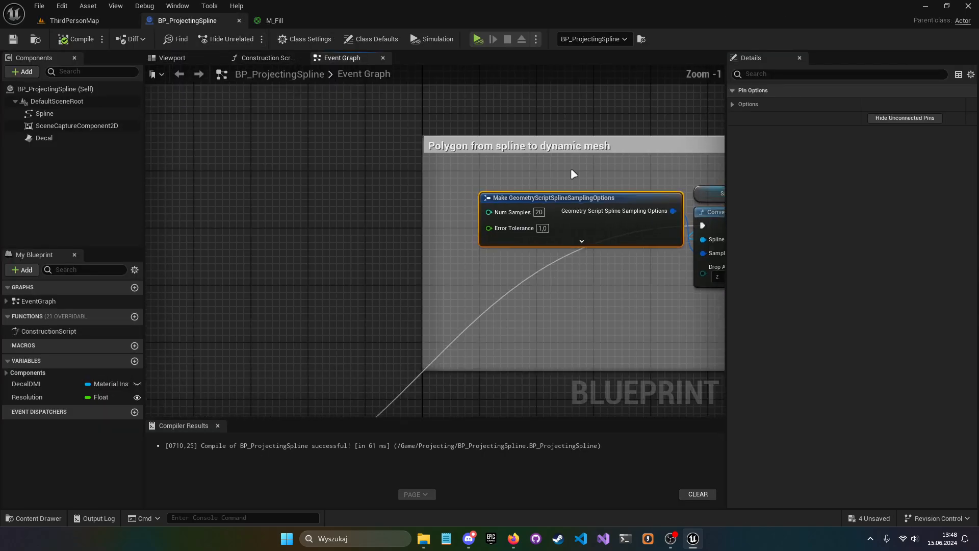
- Connect the scene capture's Get Texture Target to a new Export to Disk node
scroll(down, 3)
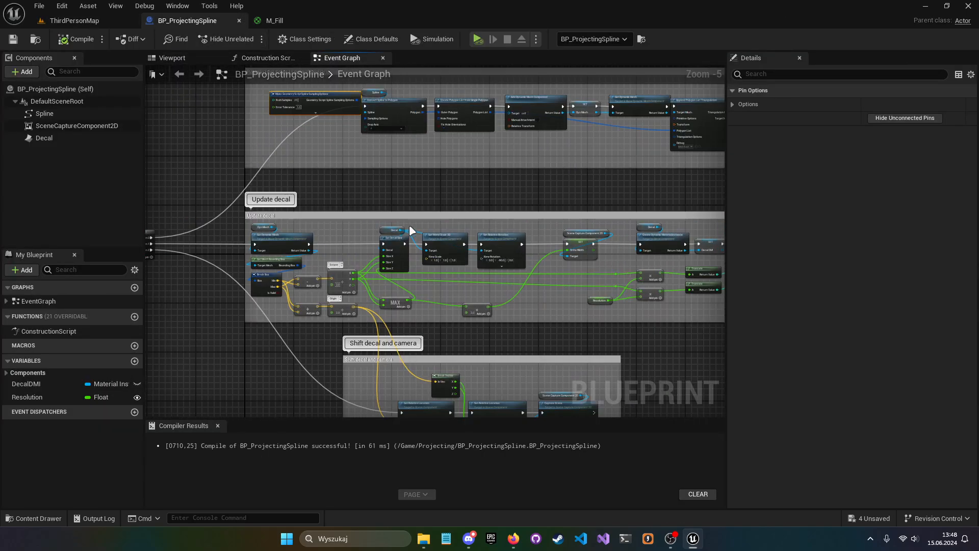
scroll(up, 3)
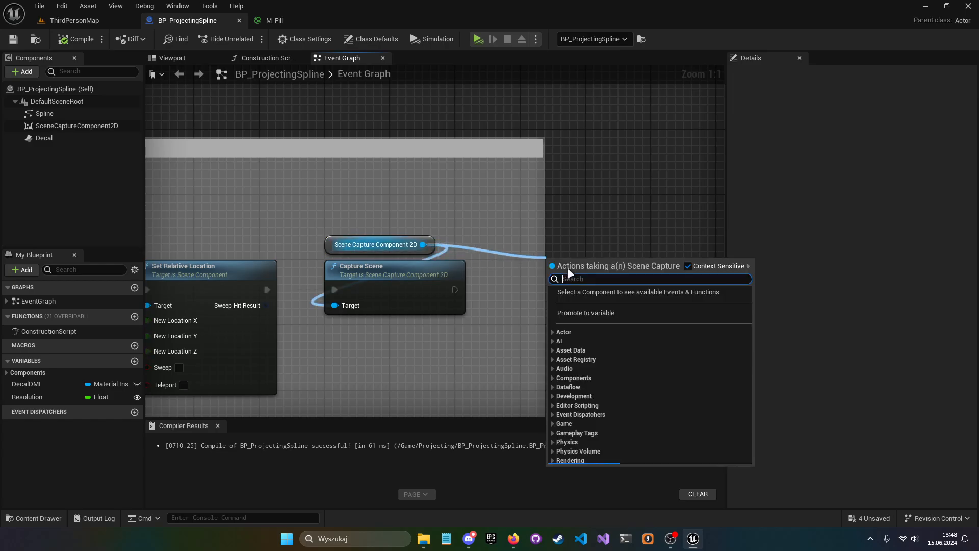
click(585, 312)
text(exp)
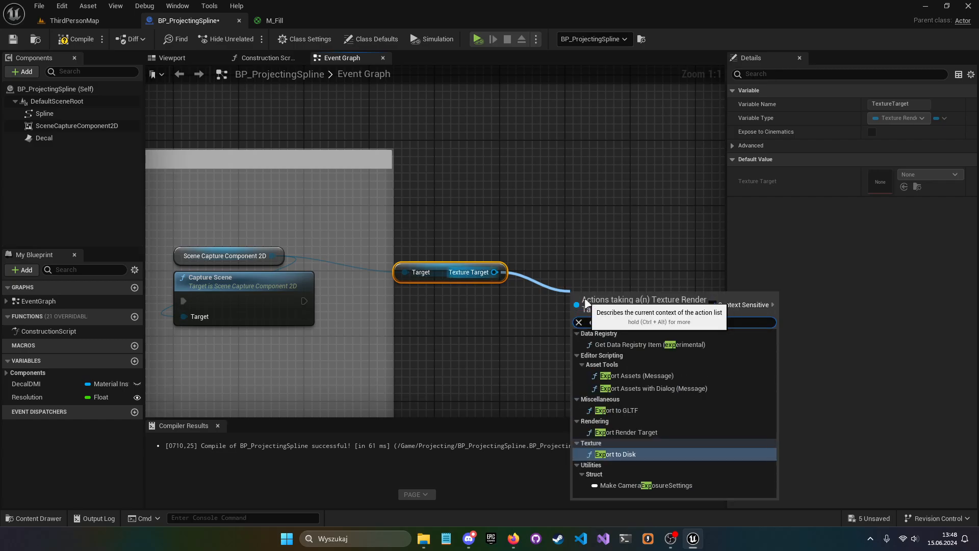
click(615, 454)
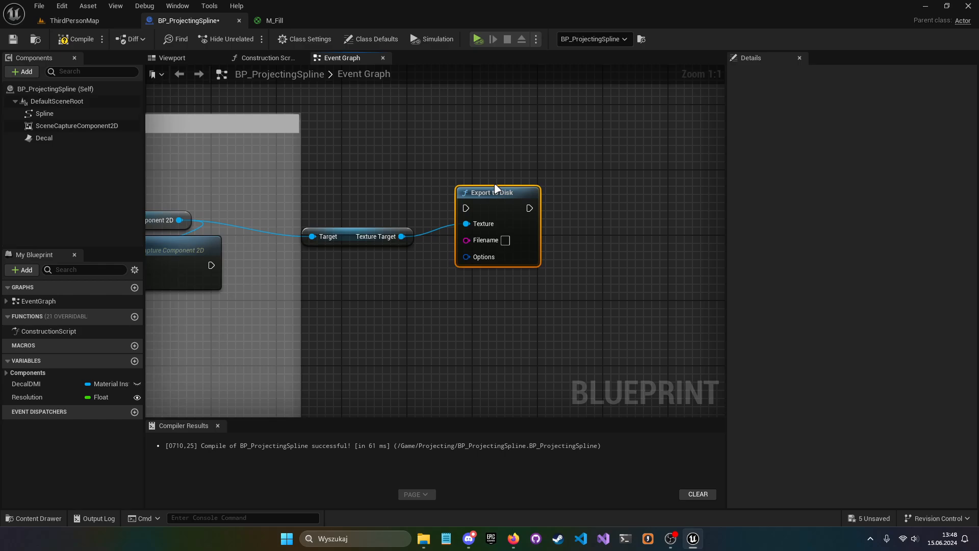
mouse_move(429, 163)
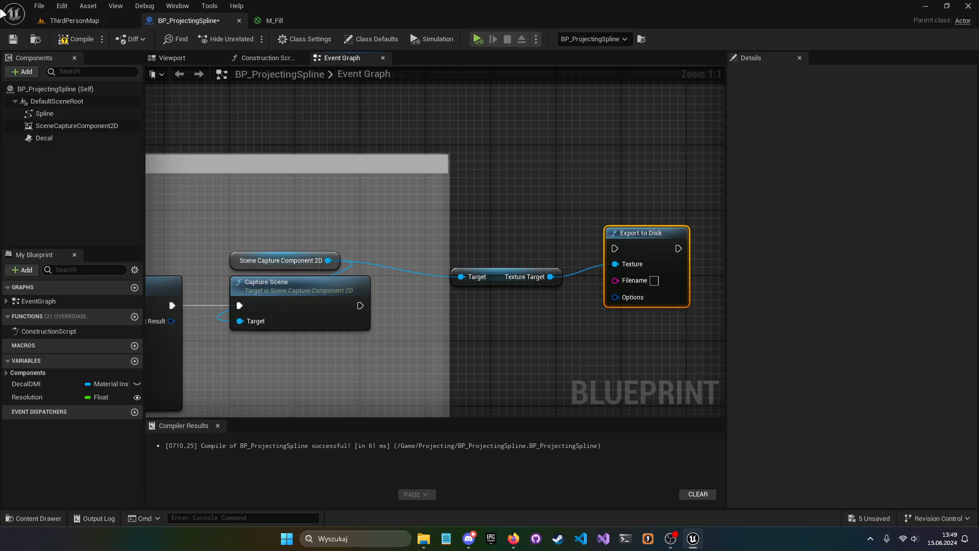
click(74, 20)
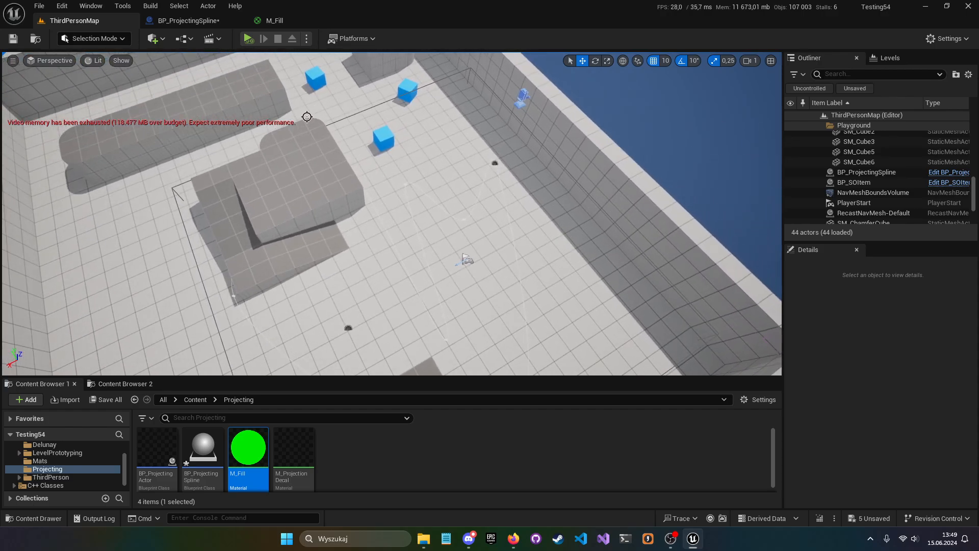
click(185, 20)
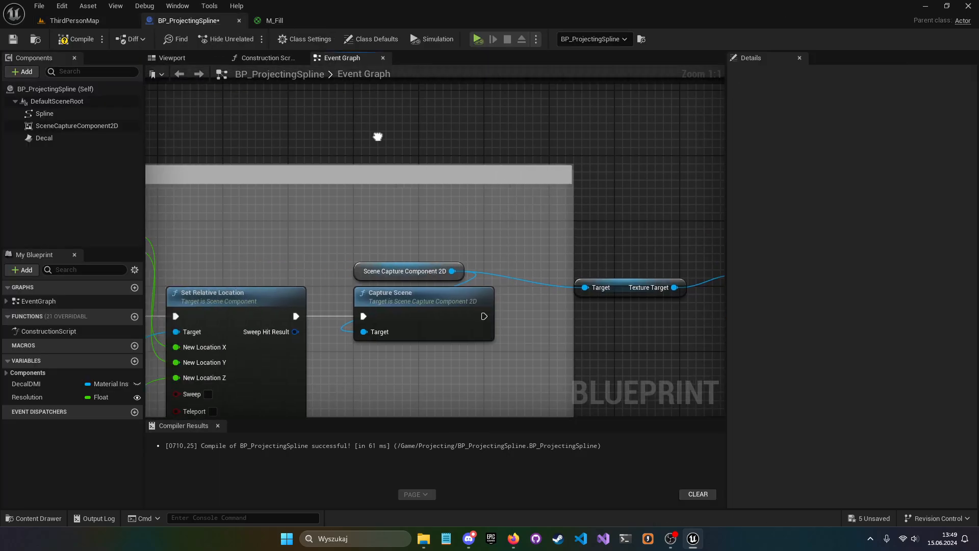
scroll(down, 3)
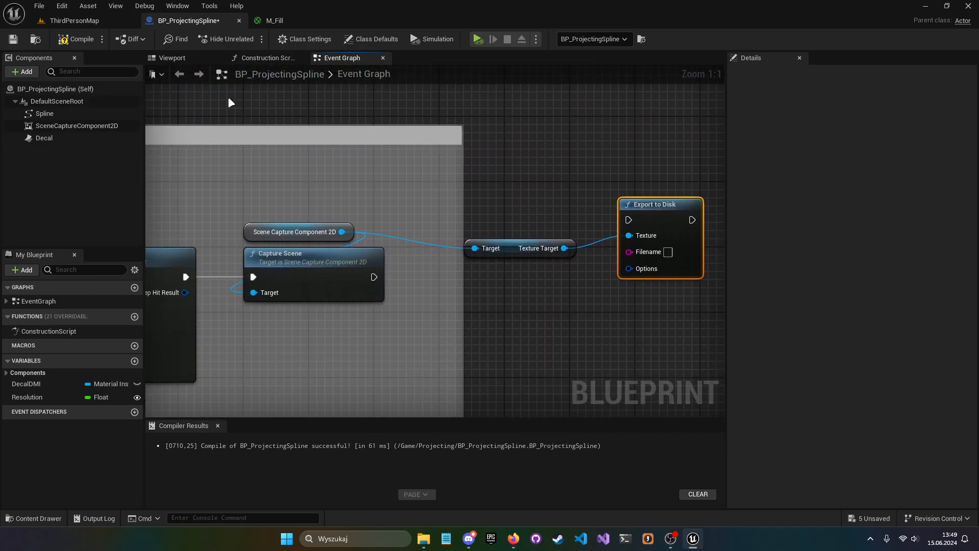
mouse_move(273, 104)
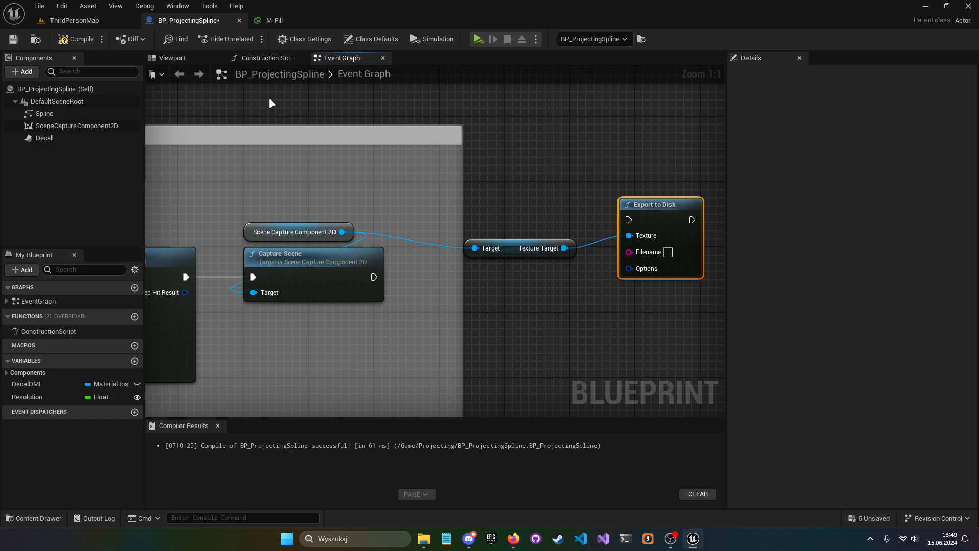
mouse_move(389, 147)
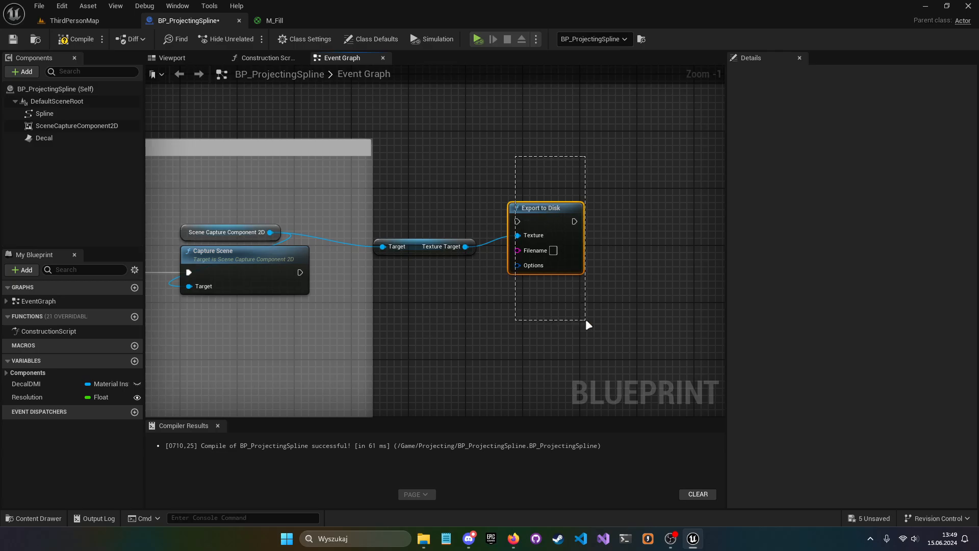
scroll(down, 3)
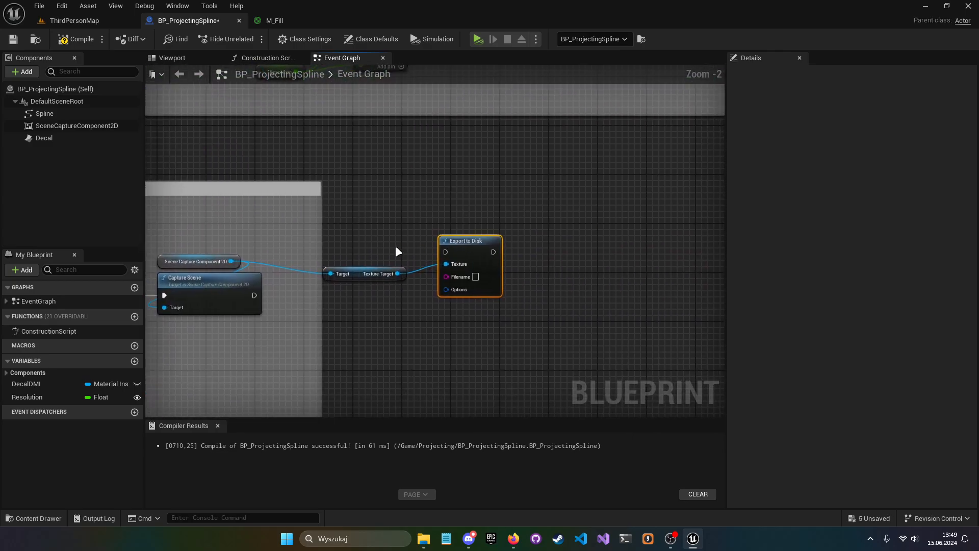
scroll(down, 3)
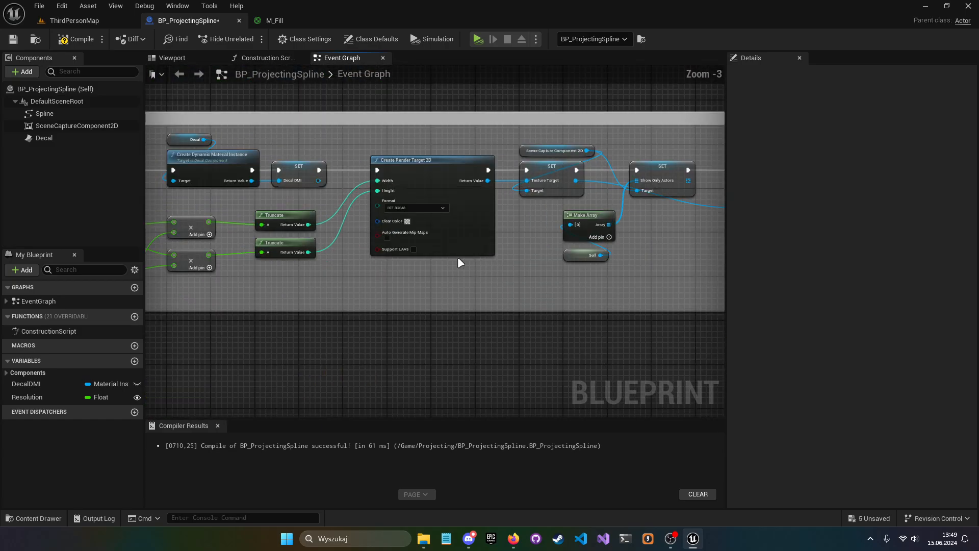
scroll(down, 3)
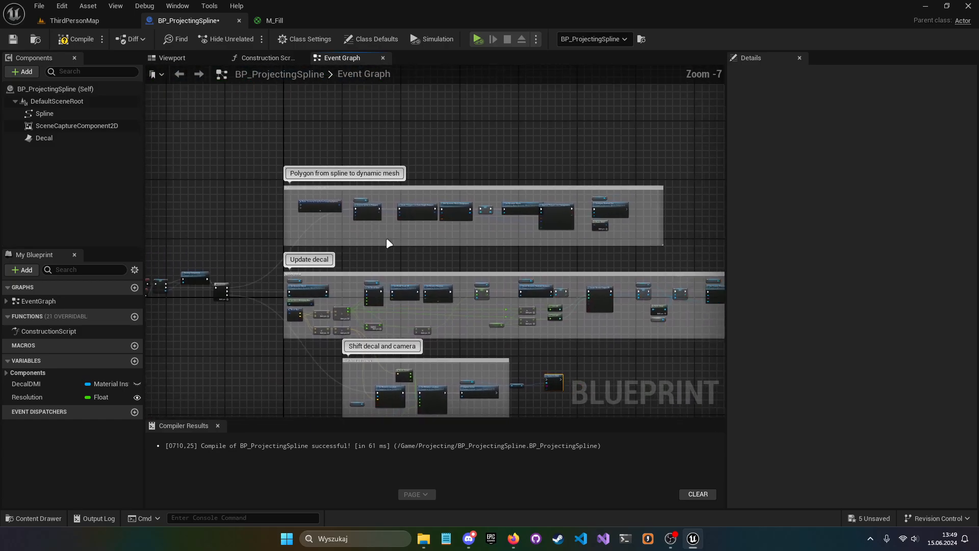
scroll(up, 3)
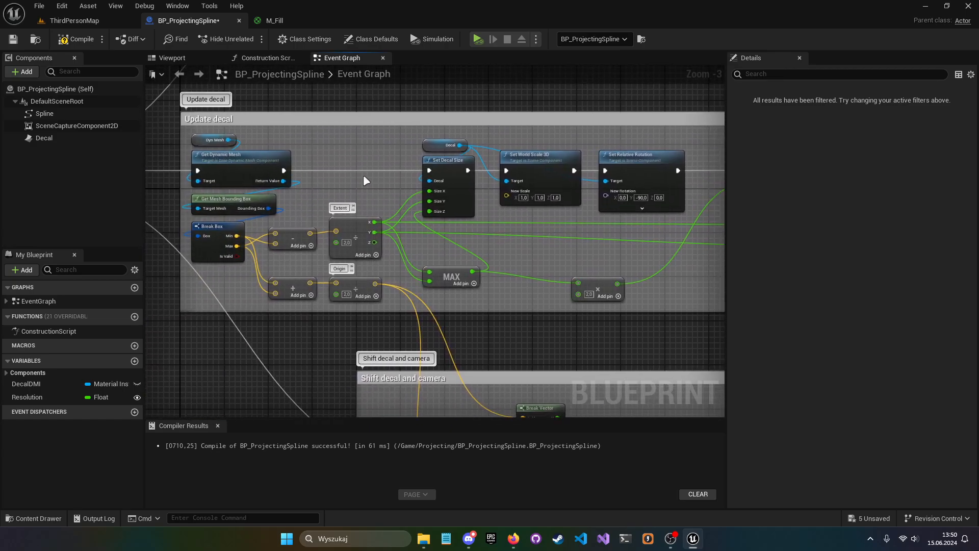
scroll(up, 3)
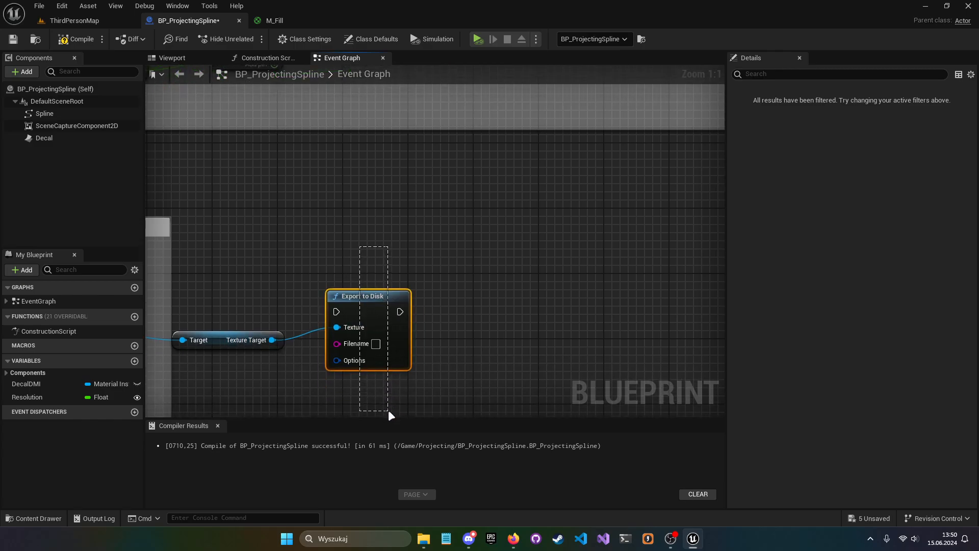
scroll(down, 3)
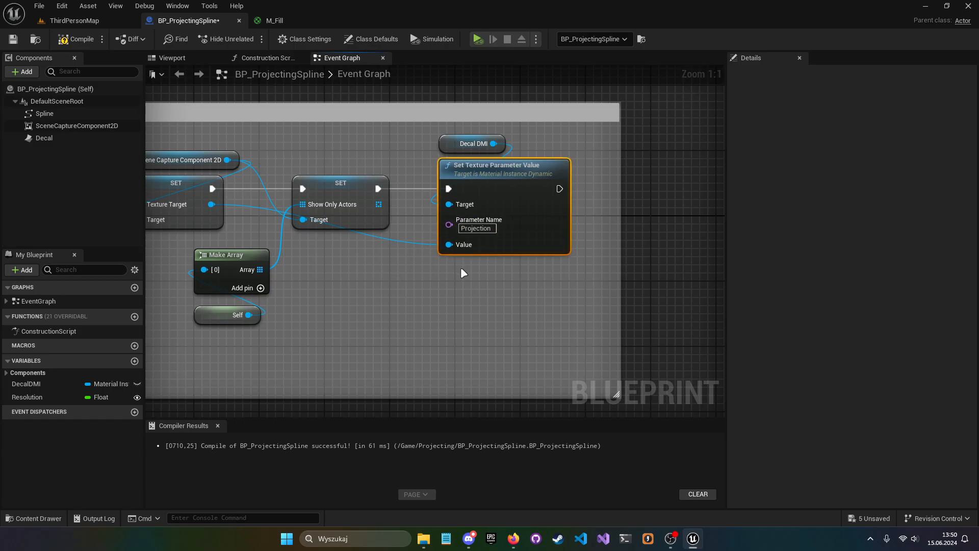
scroll(down, 3)
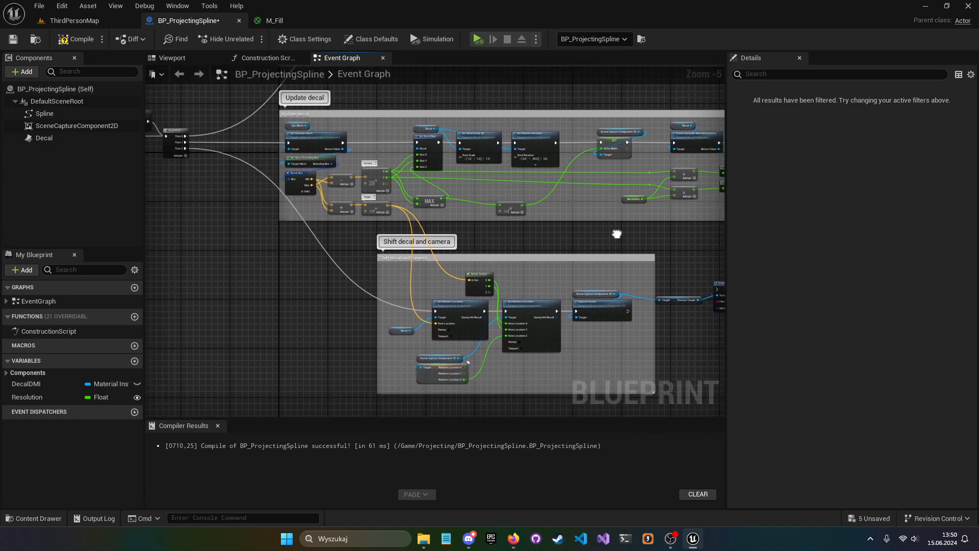
scroll(down, 3)
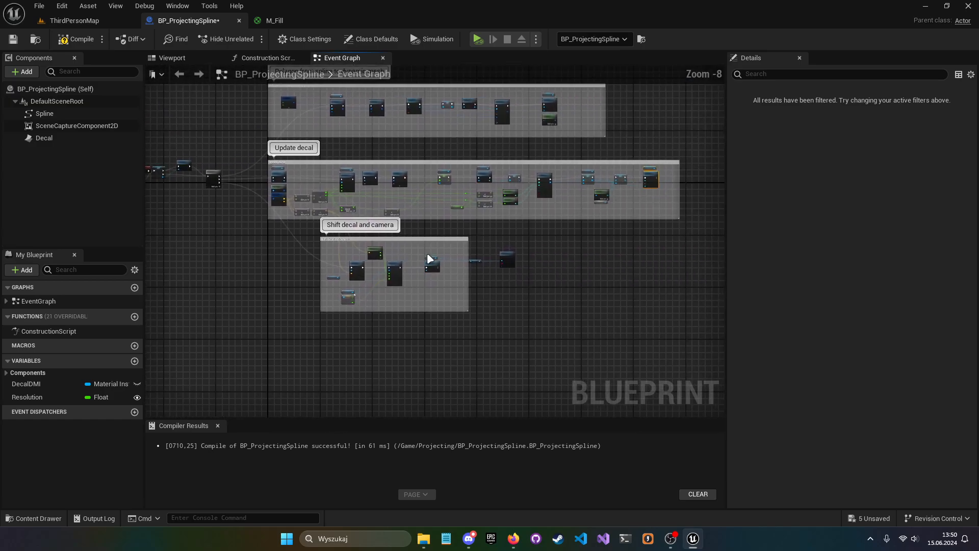
scroll(up, 3)
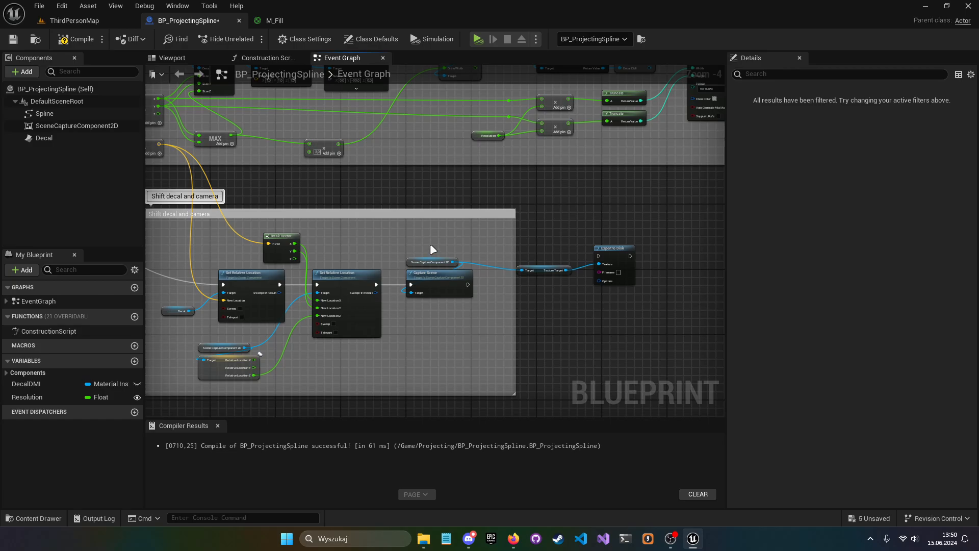
mouse_move(426, 216)
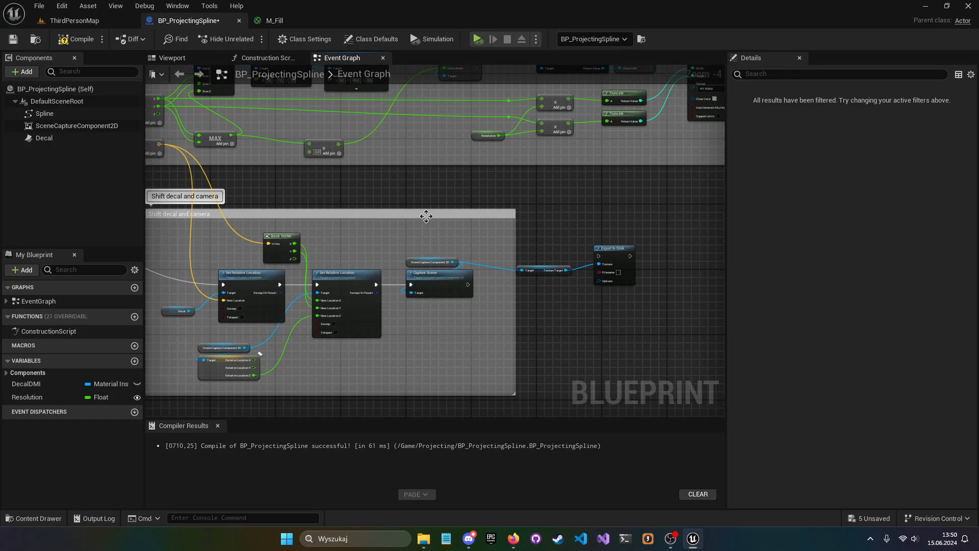
mouse_move(432, 106)
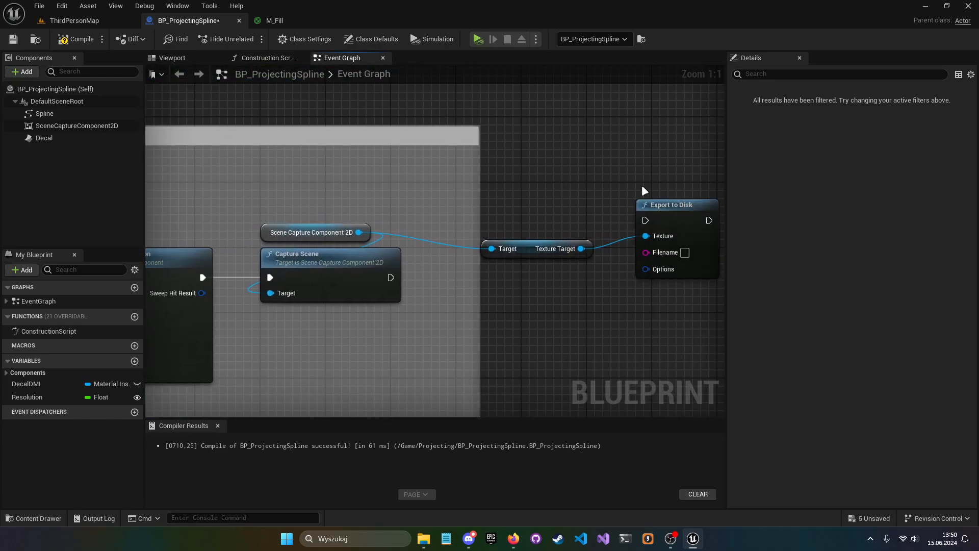
mouse_move(556, 169)
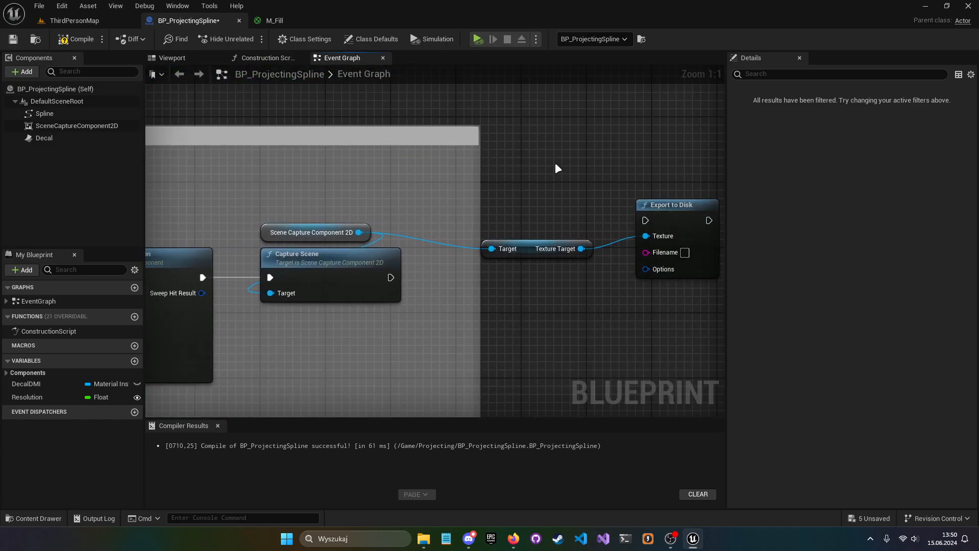
mouse_move(502, 201)
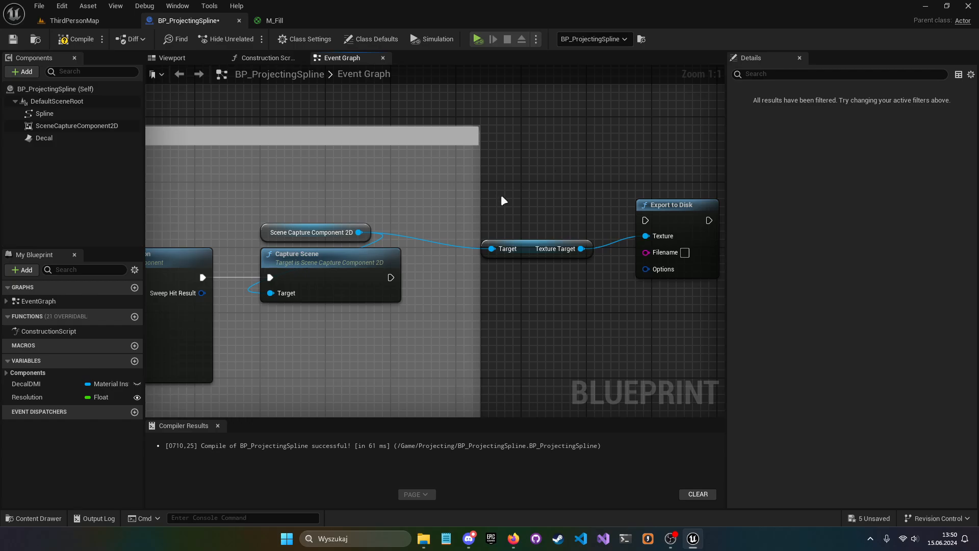
mouse_move(522, 231)
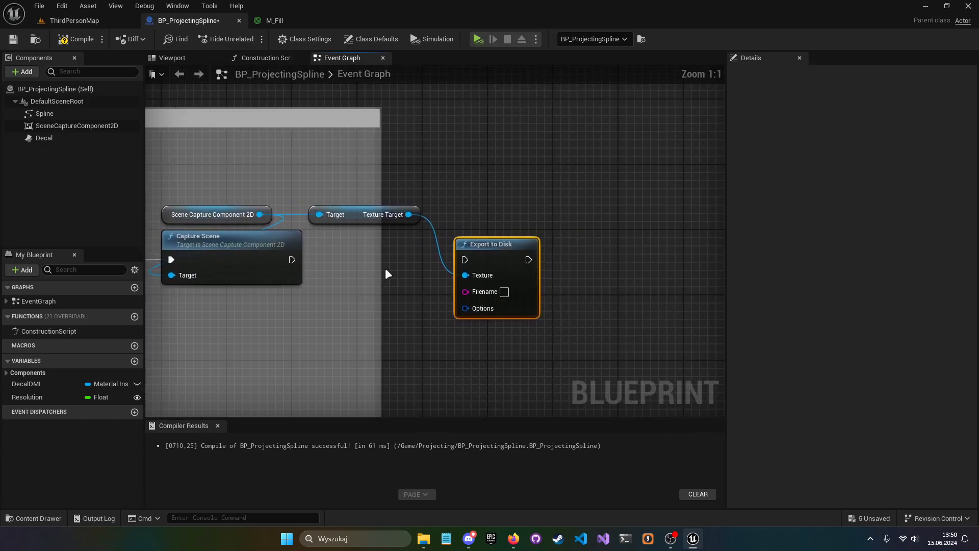
scroll(down, 3)
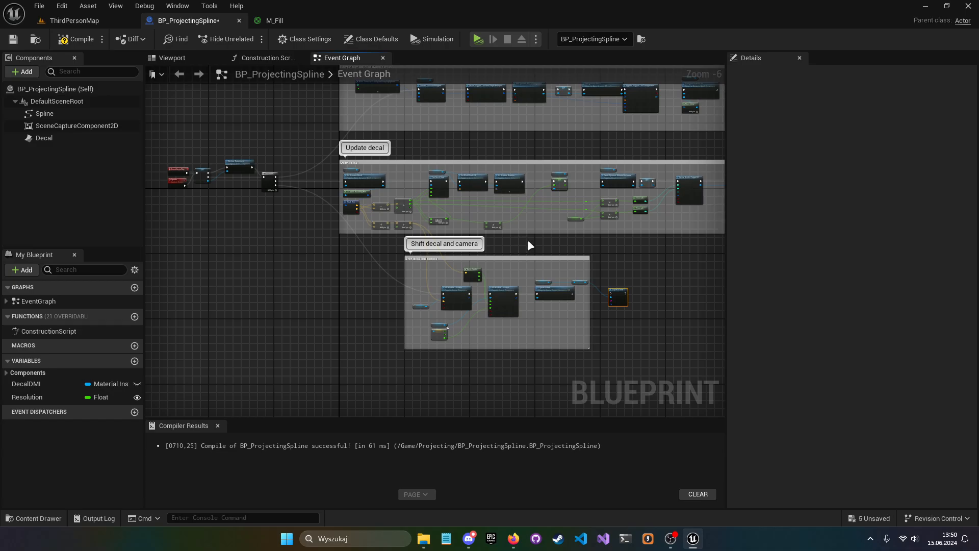
mouse_move(543, 202)
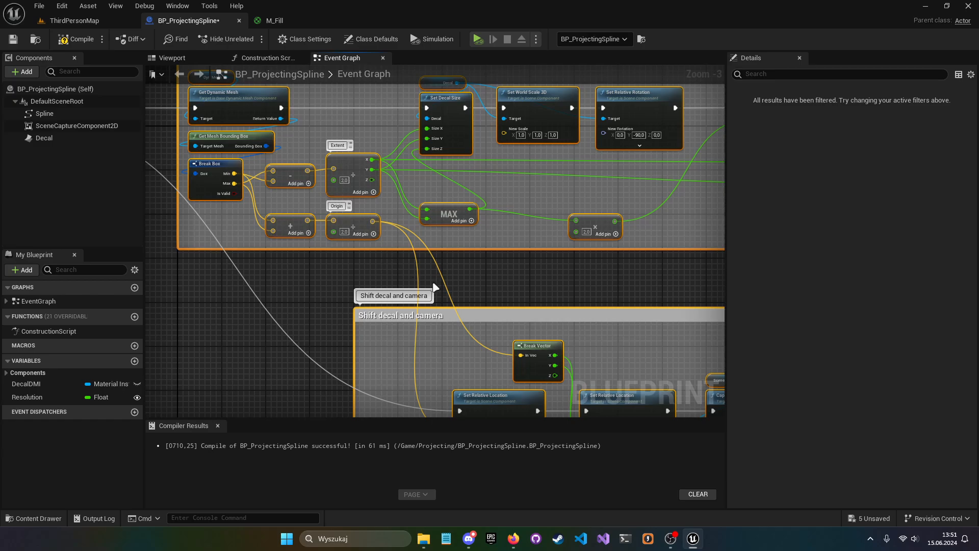
mouse_move(490, 275)
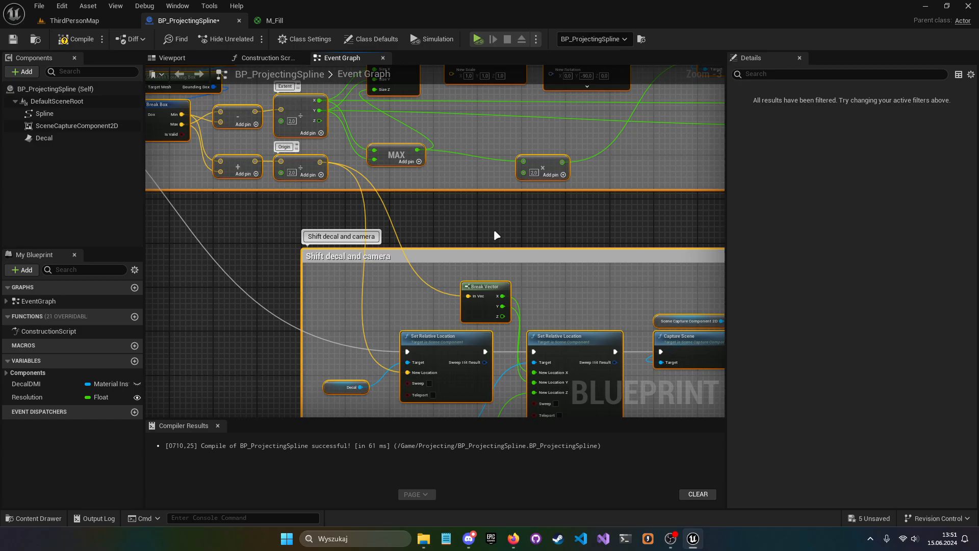
scroll(down, 3)
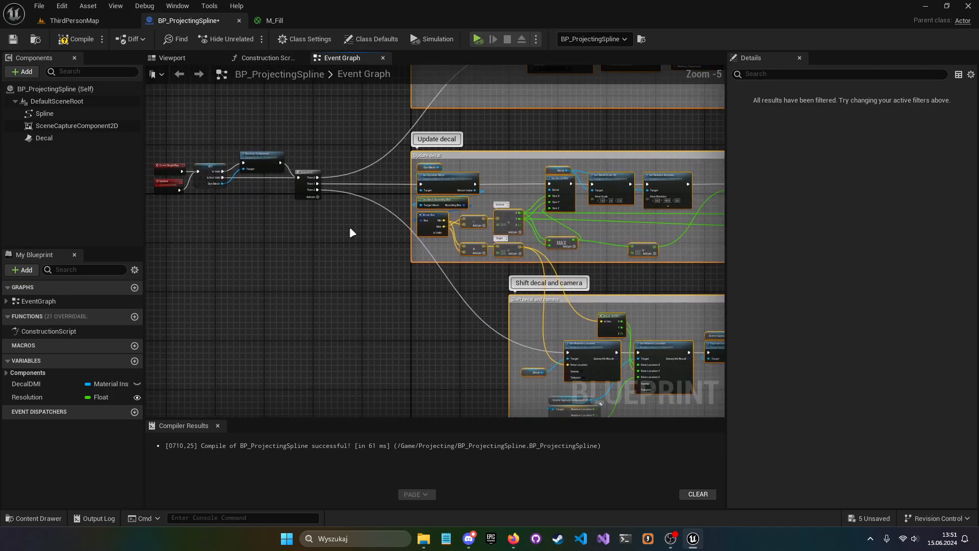
scroll(down, 3)
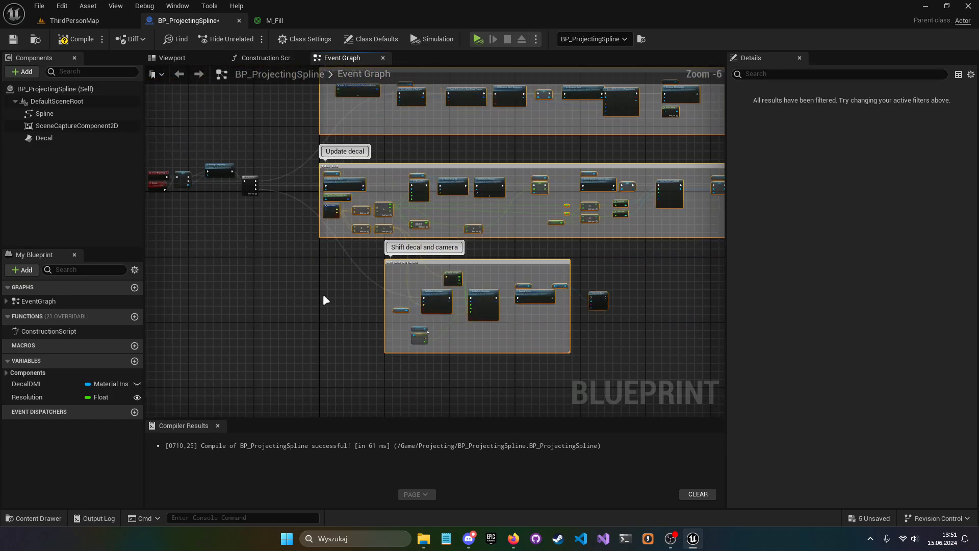
scroll(up, 3)
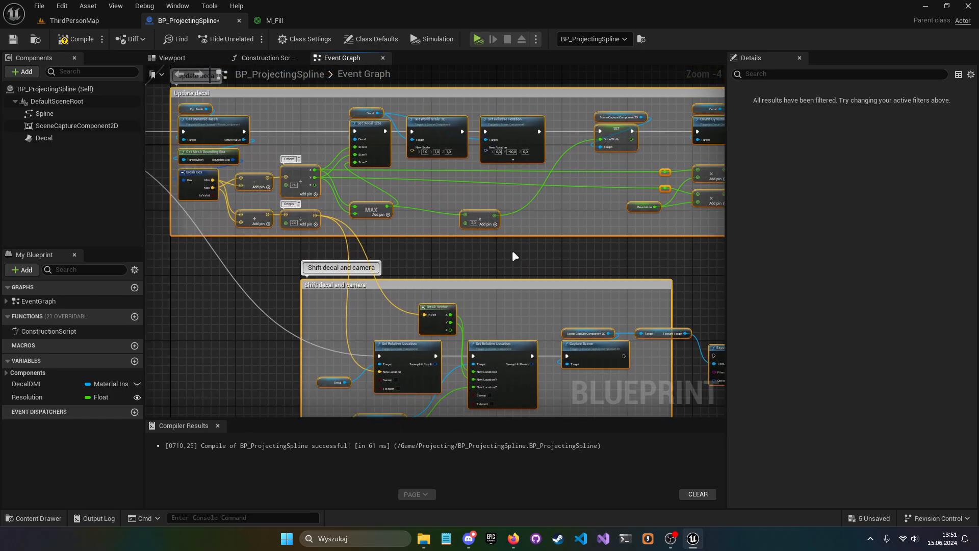
scroll(down, 3)
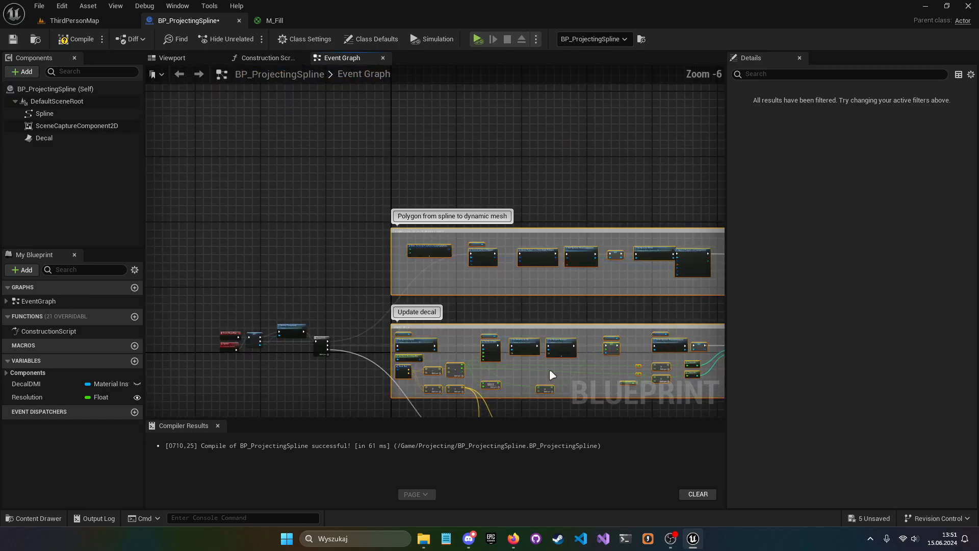
scroll(up, 3)
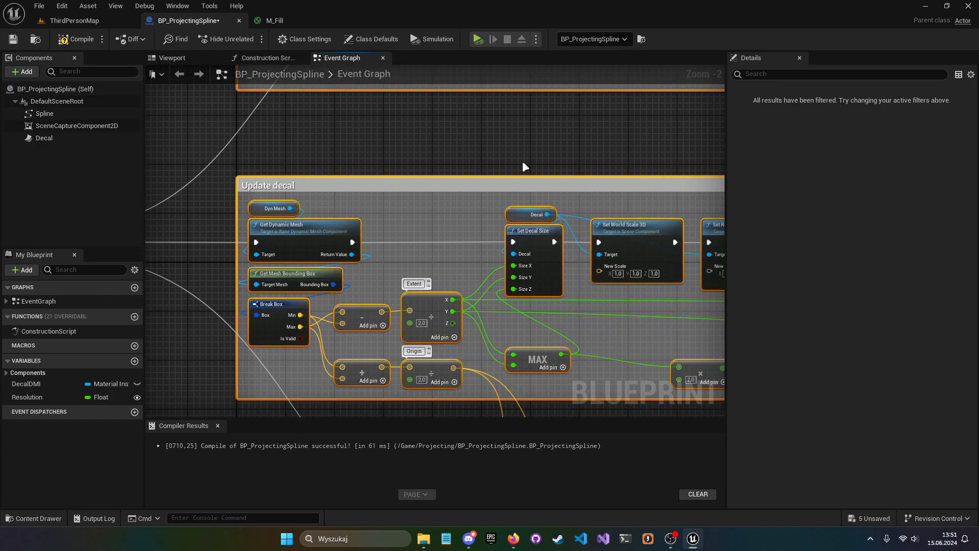
mouse_move(725, 246)
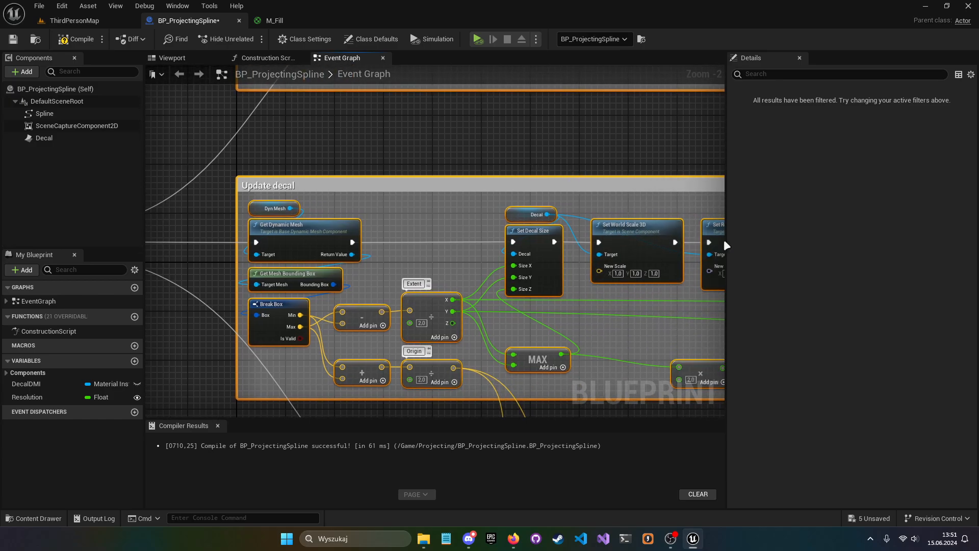
mouse_move(726, 246)
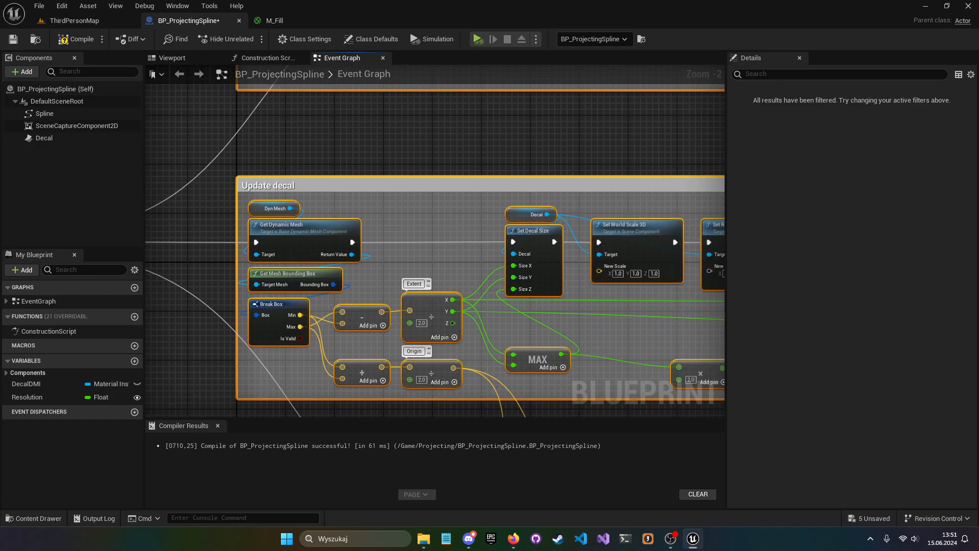